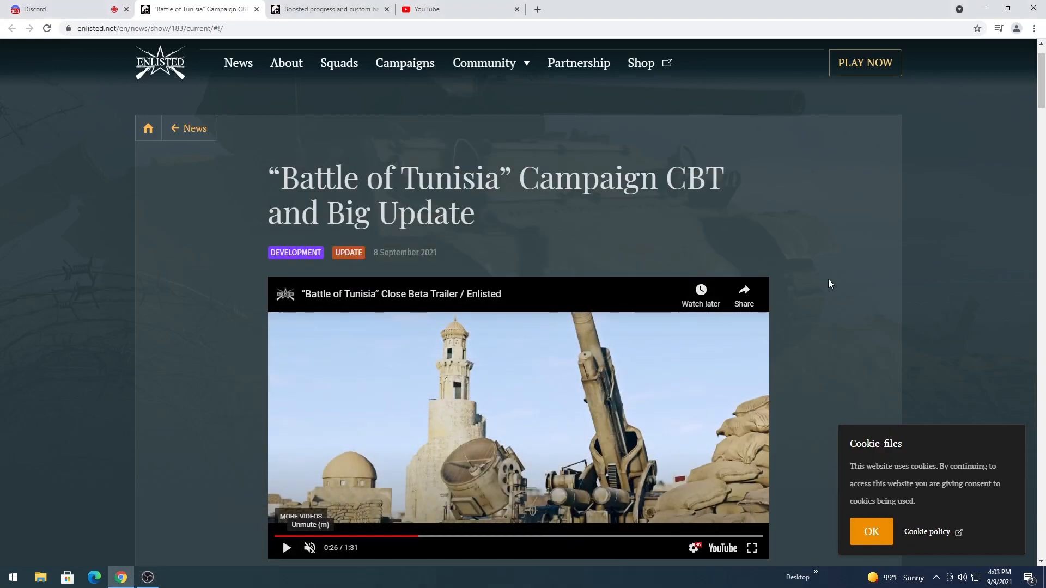
mouse_move(775, 344)
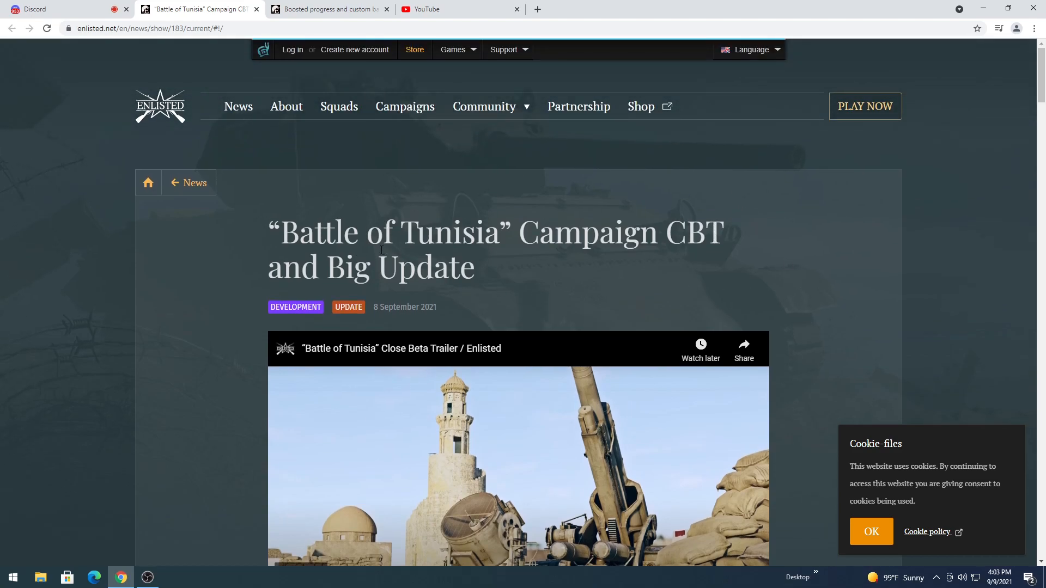
mouse_move(394, 250)
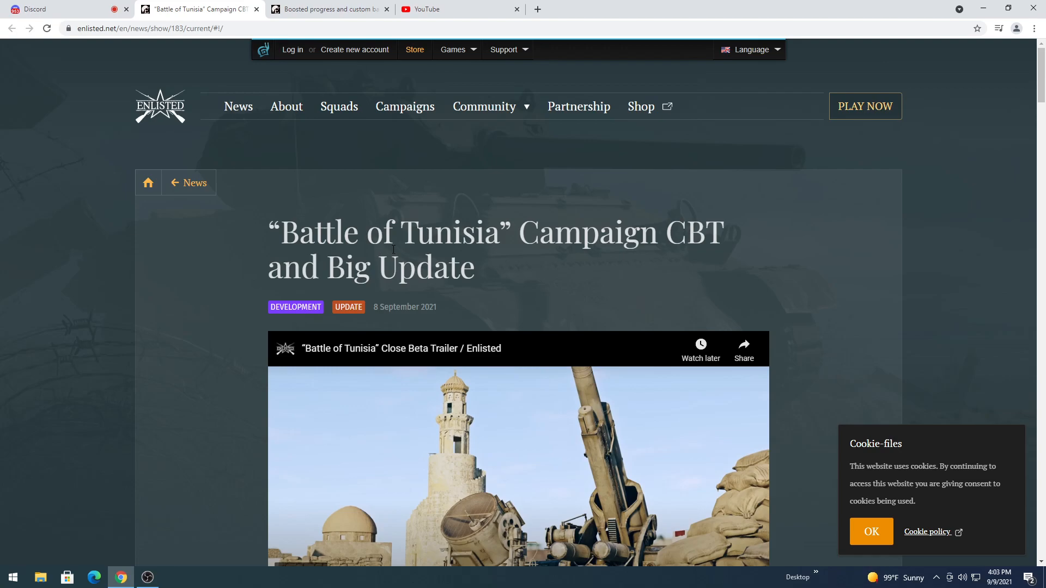
Scroll the Battle of Tunisia article down to its title and embedded trailer
scroll(down, 3)
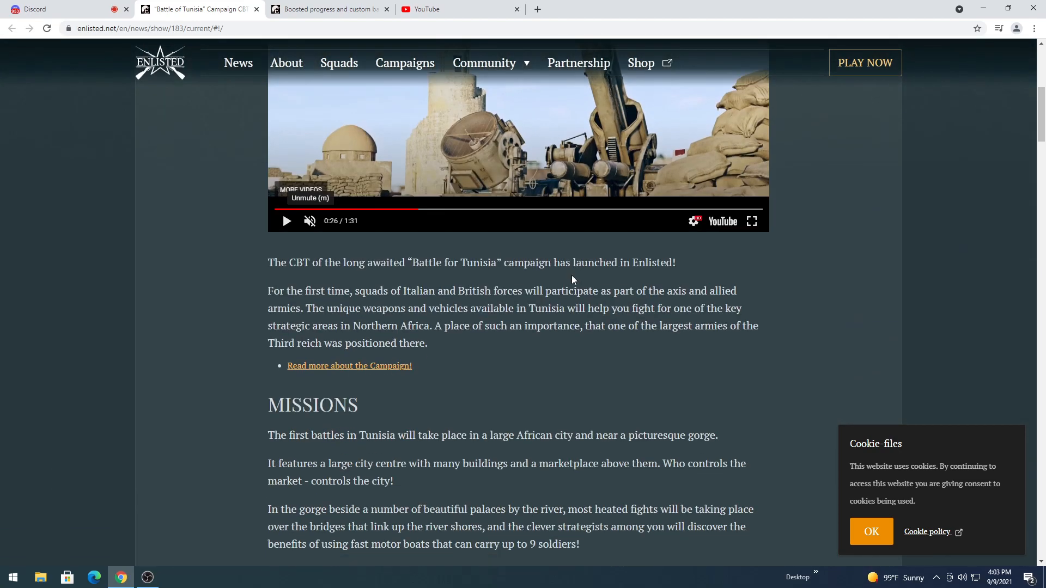
scroll(up, 3)
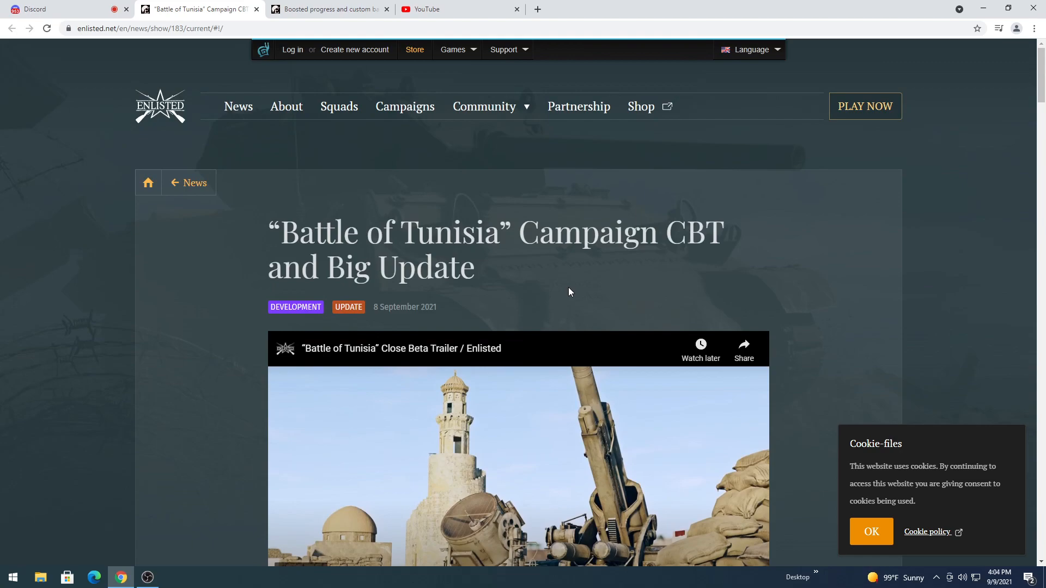
mouse_move(548, 250)
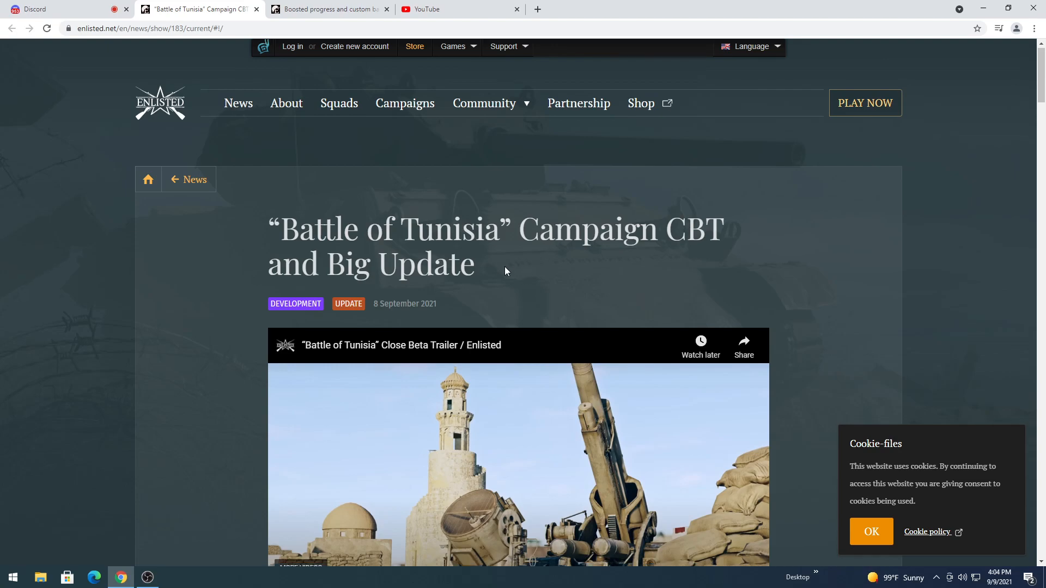
scroll(down, 3)
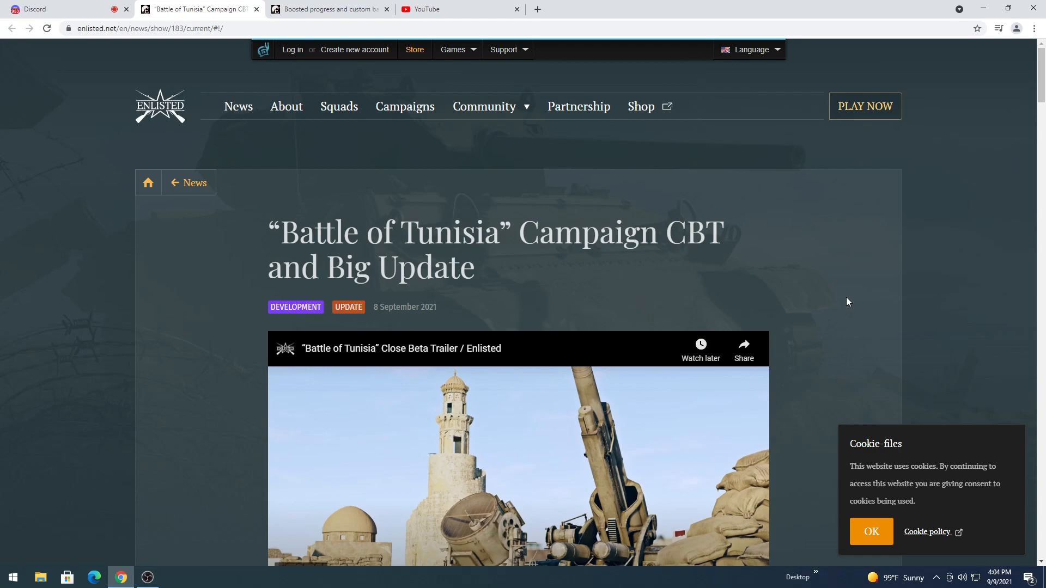
scroll(down, 3)
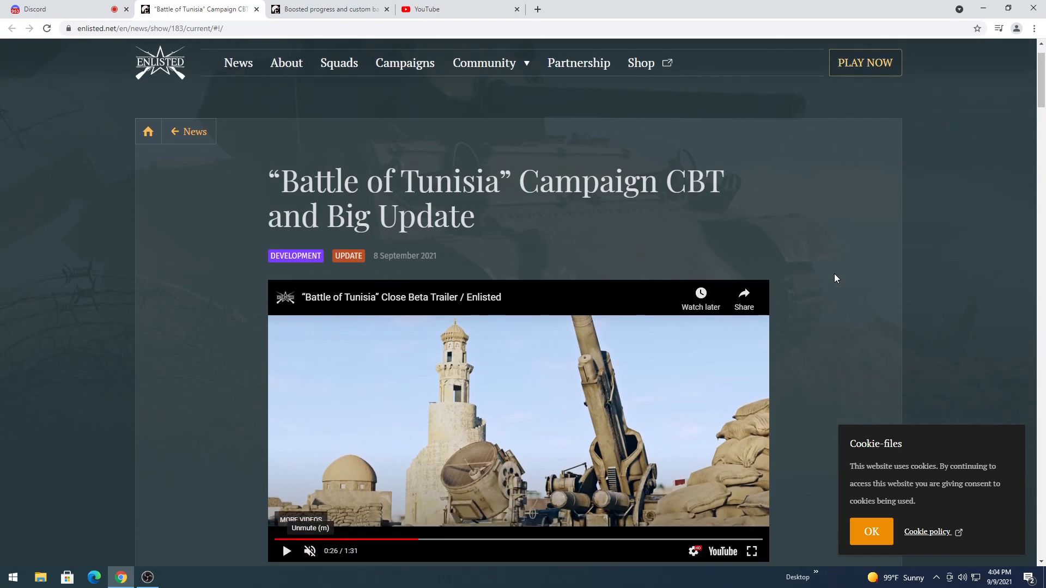
scroll(down, 3)
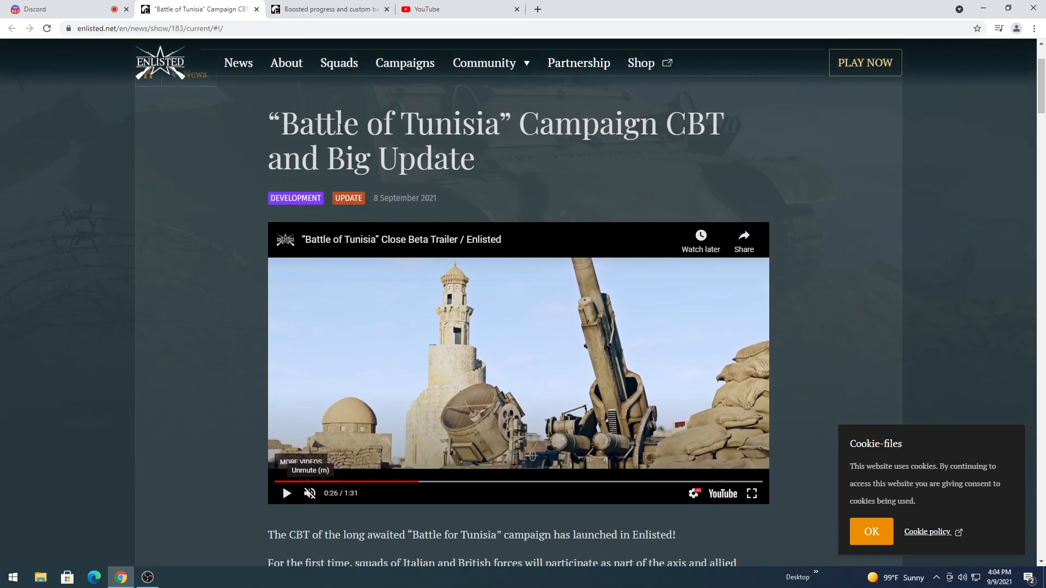
scroll(down, 3)
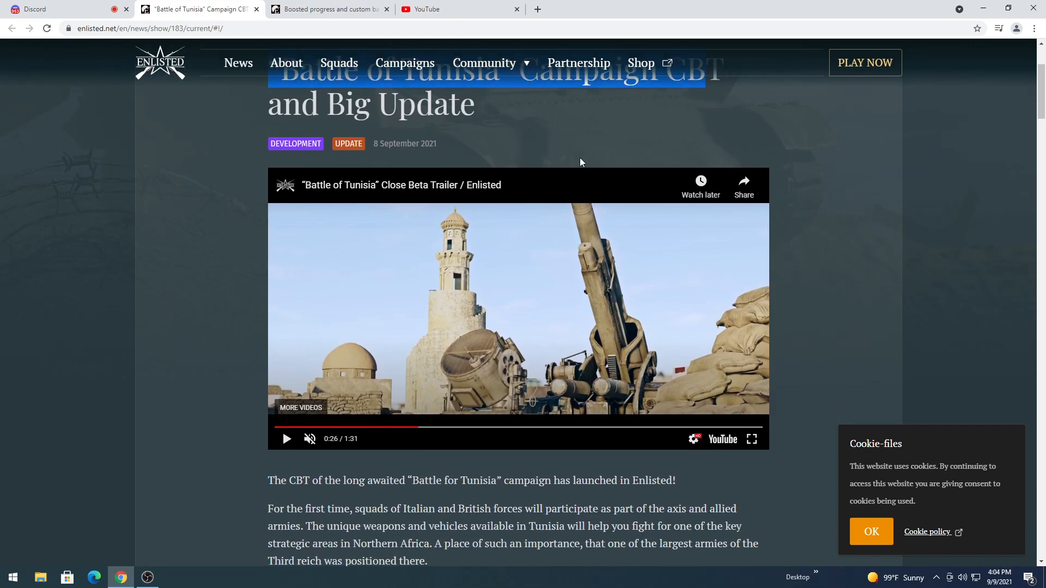
mouse_move(173, 319)
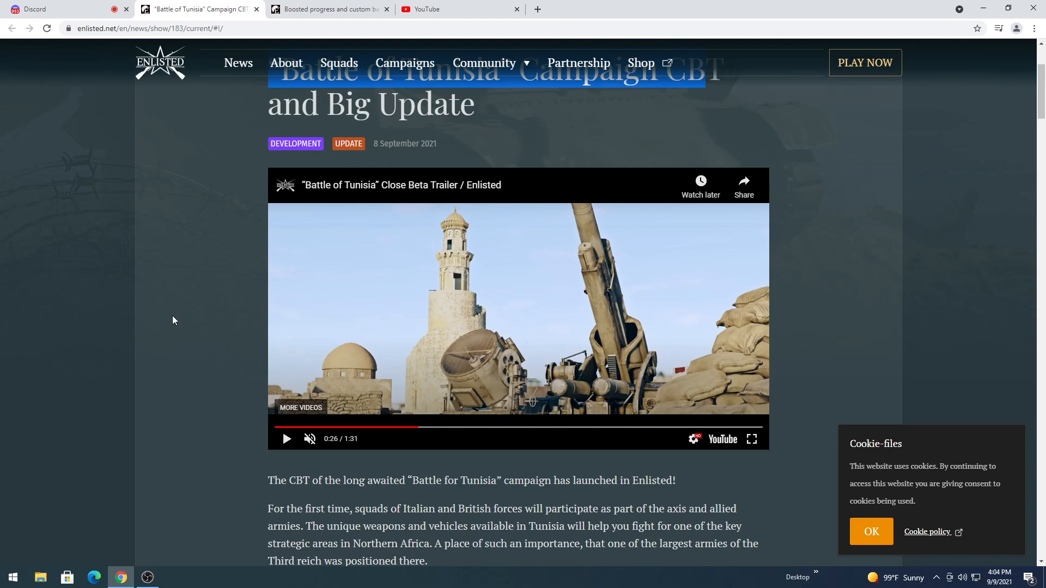
scroll(down, 3)
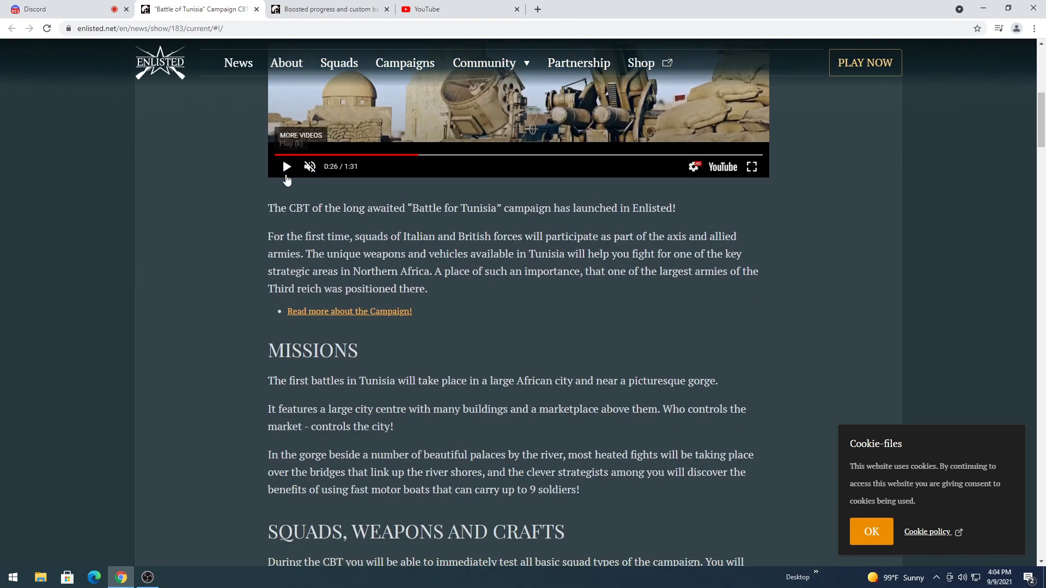
scroll(down, 3)
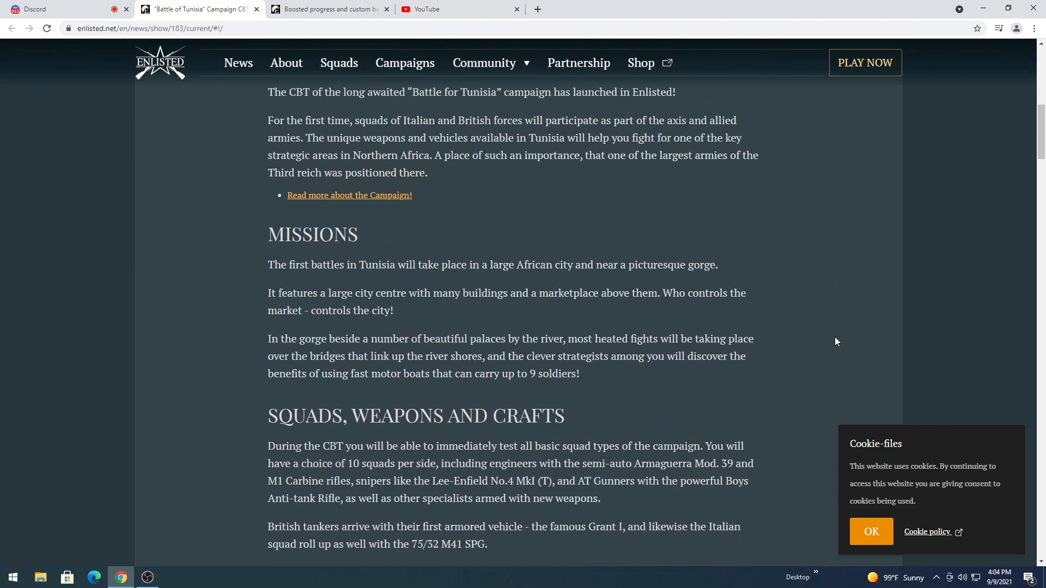
scroll(down, 3)
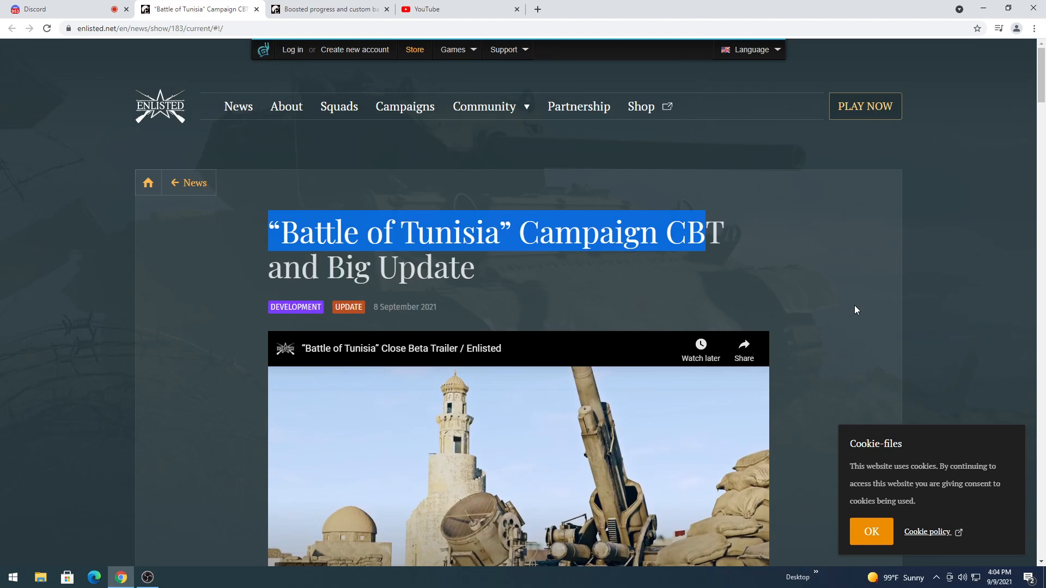
scroll(down, 3)
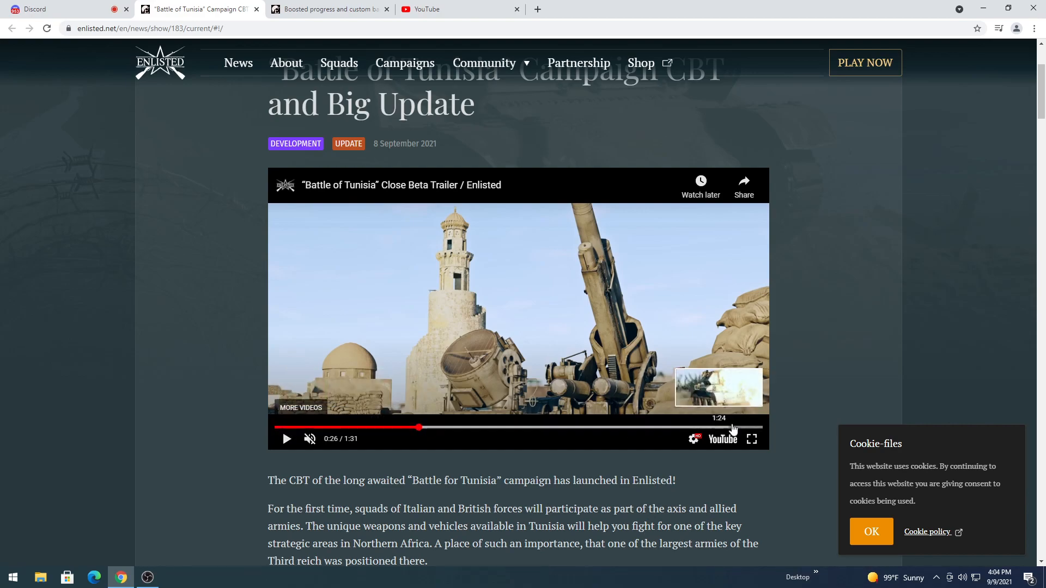
mouse_move(335, 447)
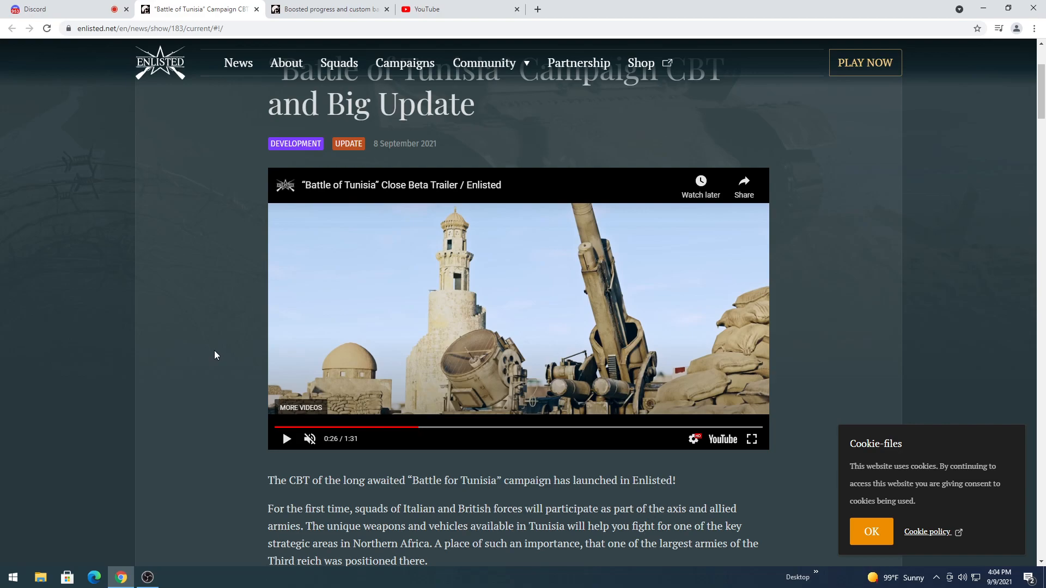
mouse_move(178, 256)
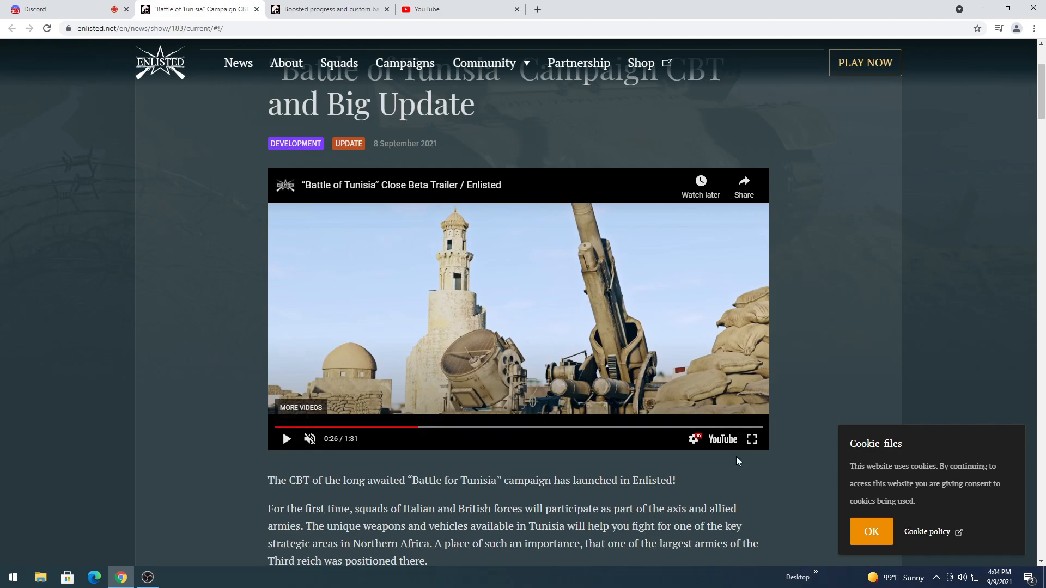
scroll(down, 3)
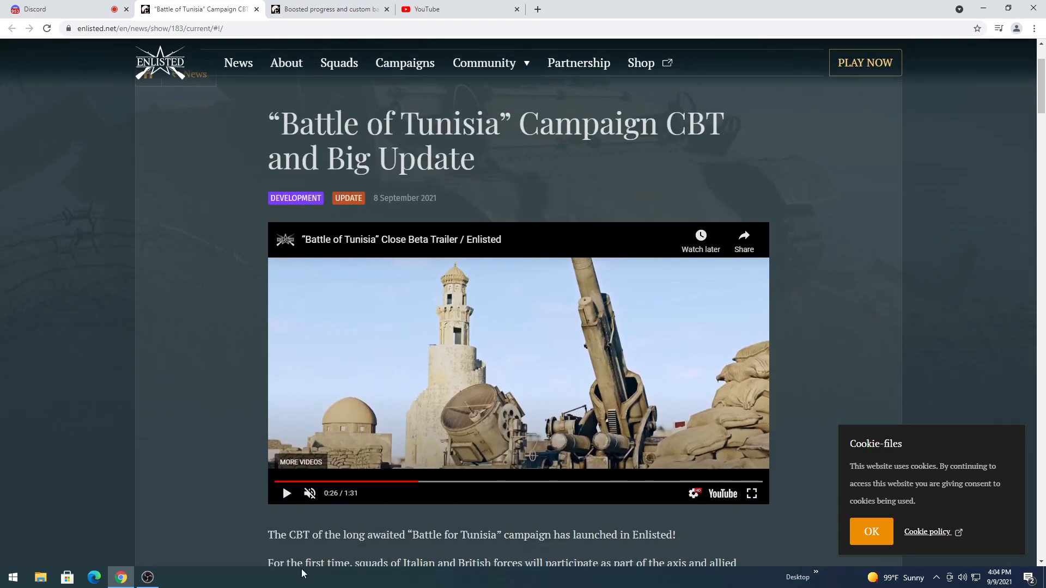
Play the Battle of Tunisia trailer full screen, then pause it at 0:28
click(751, 493)
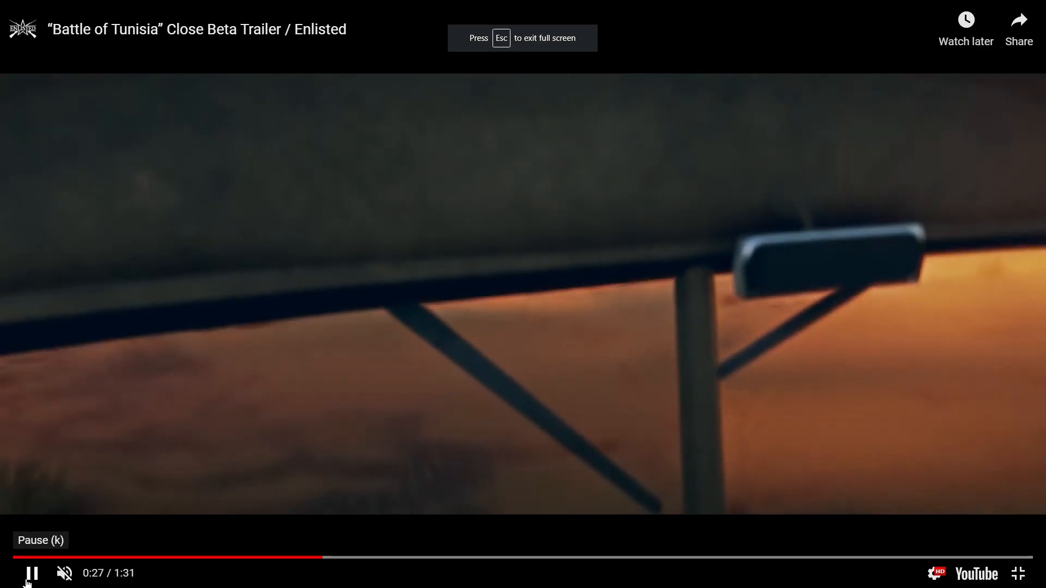
click(31, 573)
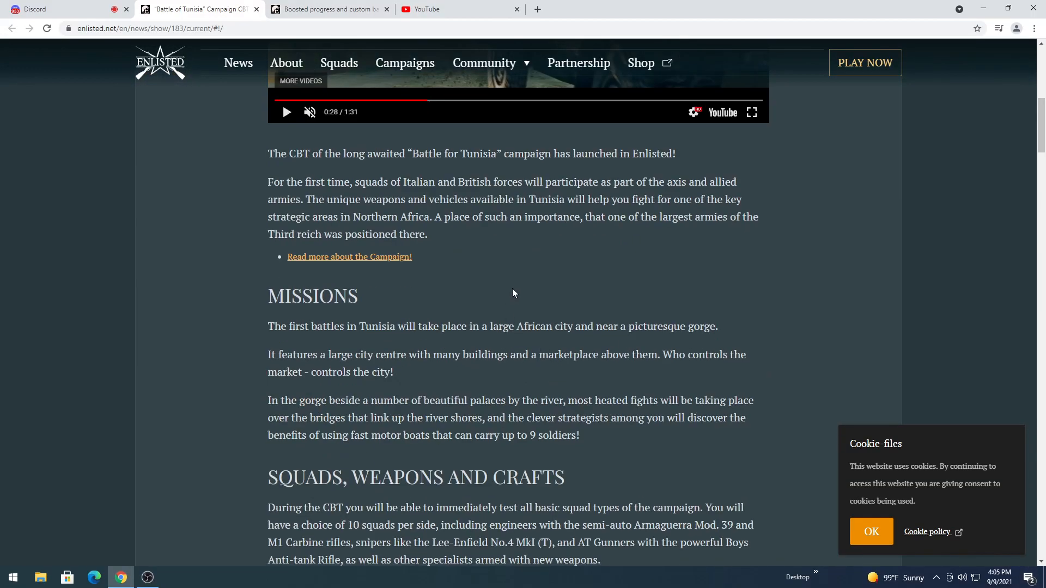
mouse_move(803, 314)
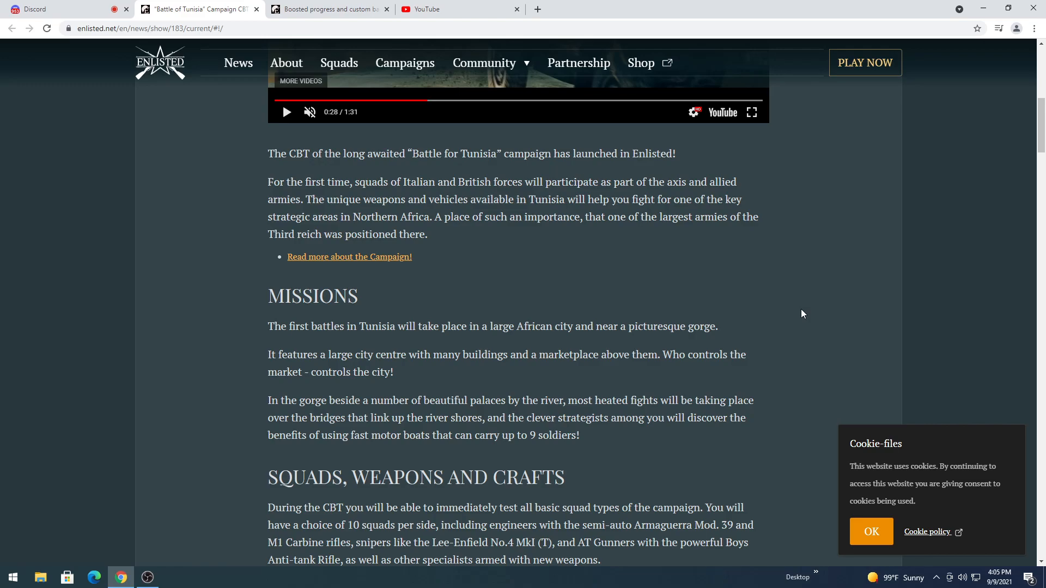
mouse_move(854, 178)
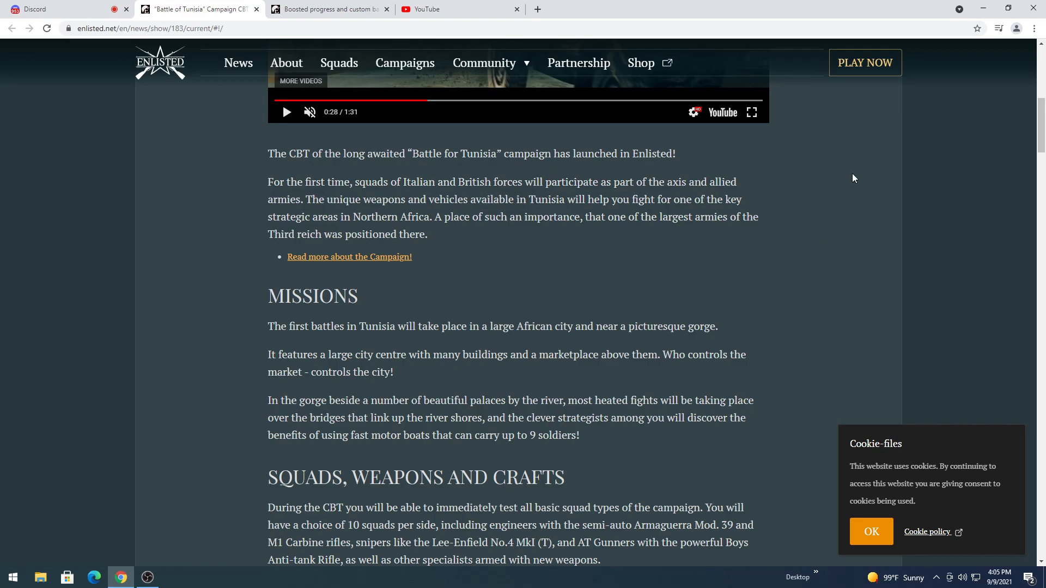
scroll(down, 3)
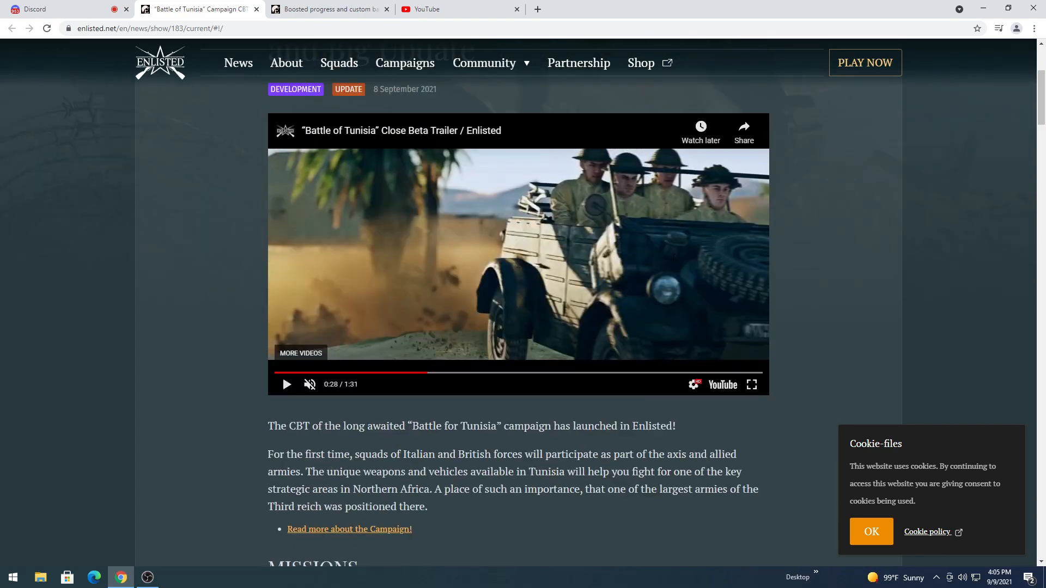
scroll(down, 3)
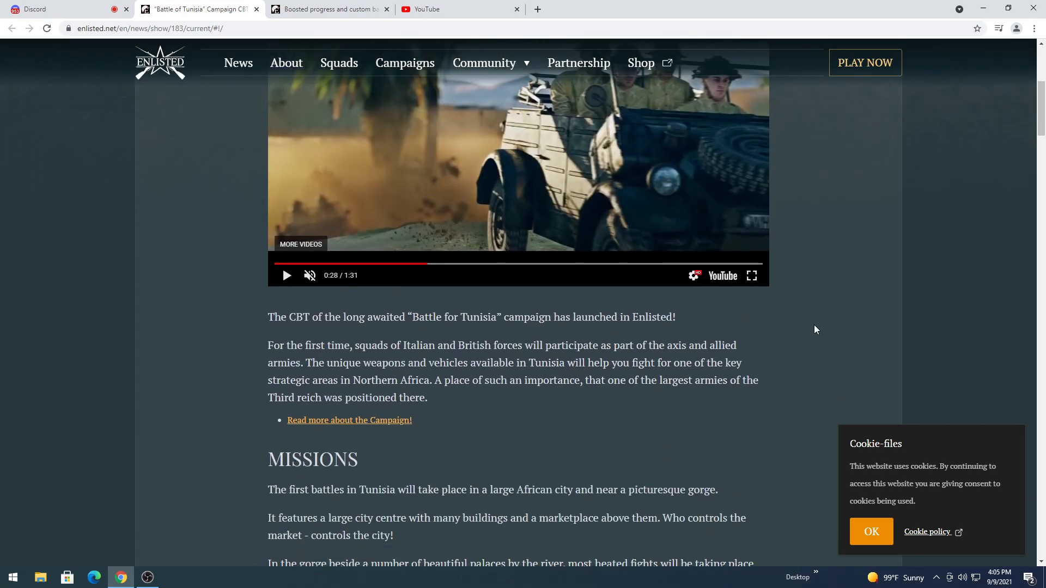
mouse_move(502, 338)
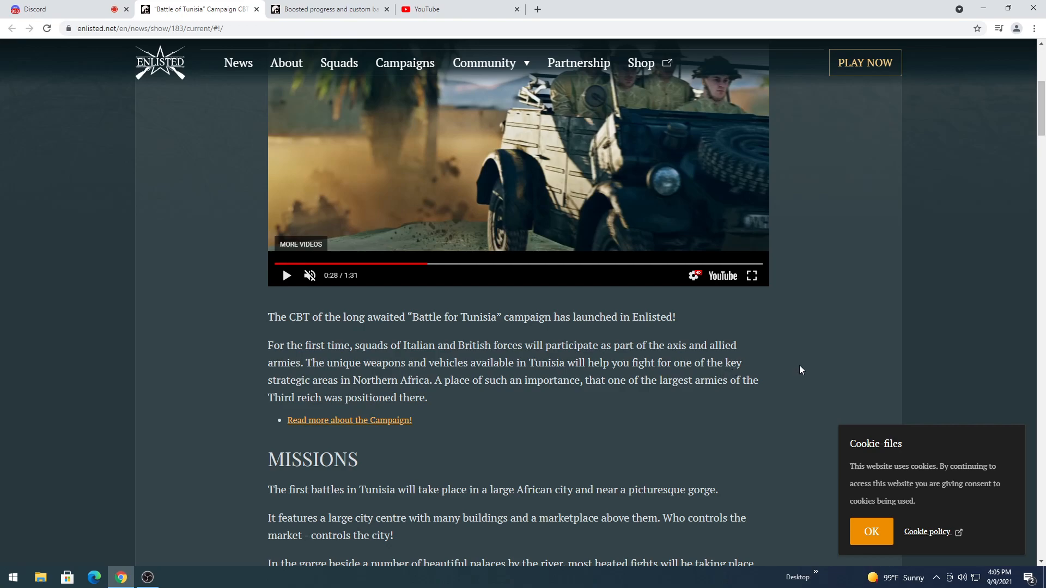
mouse_move(812, 370)
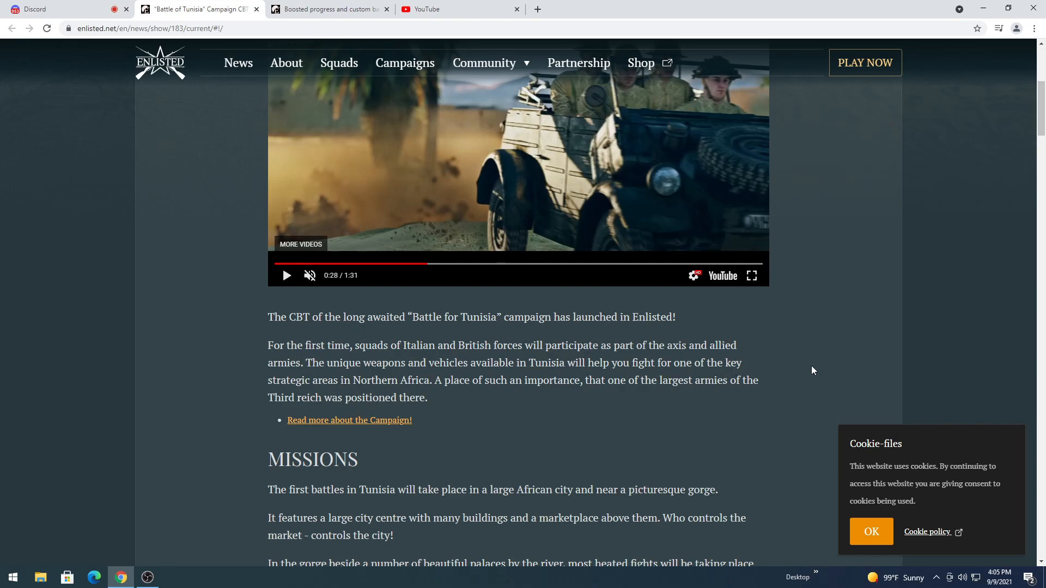
mouse_move(812, 377)
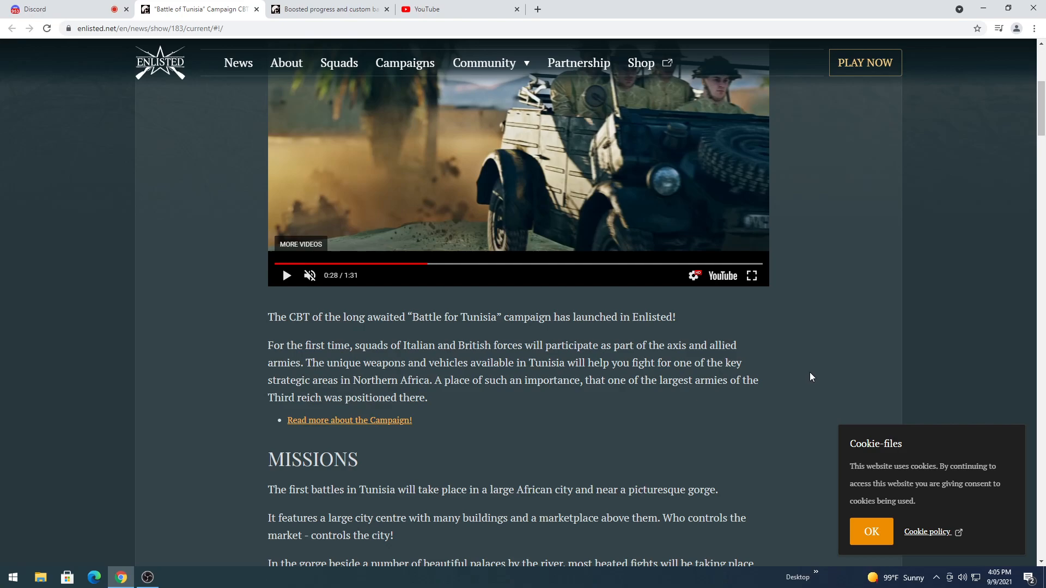
mouse_move(460, 362)
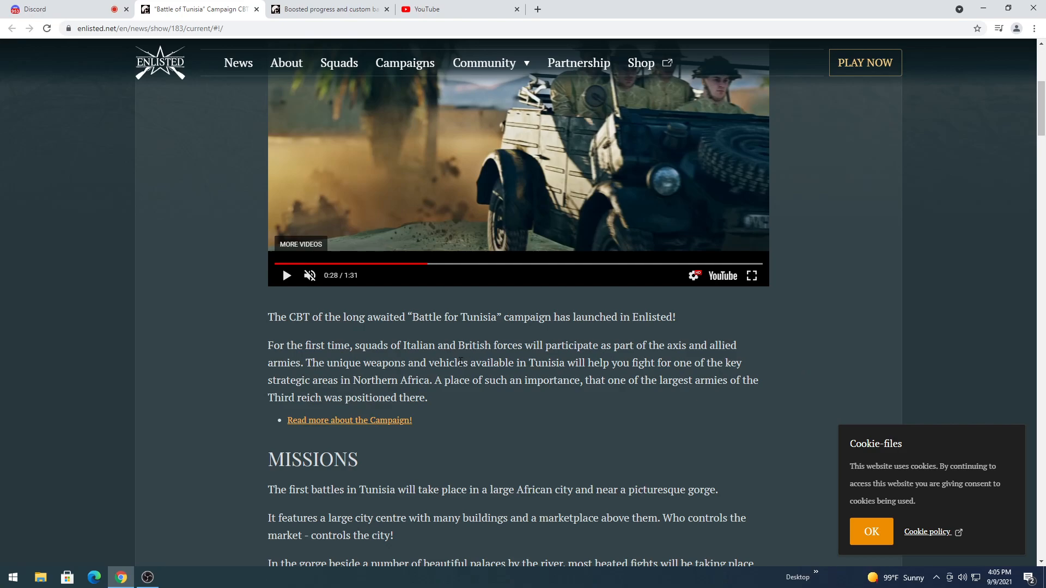
mouse_move(820, 381)
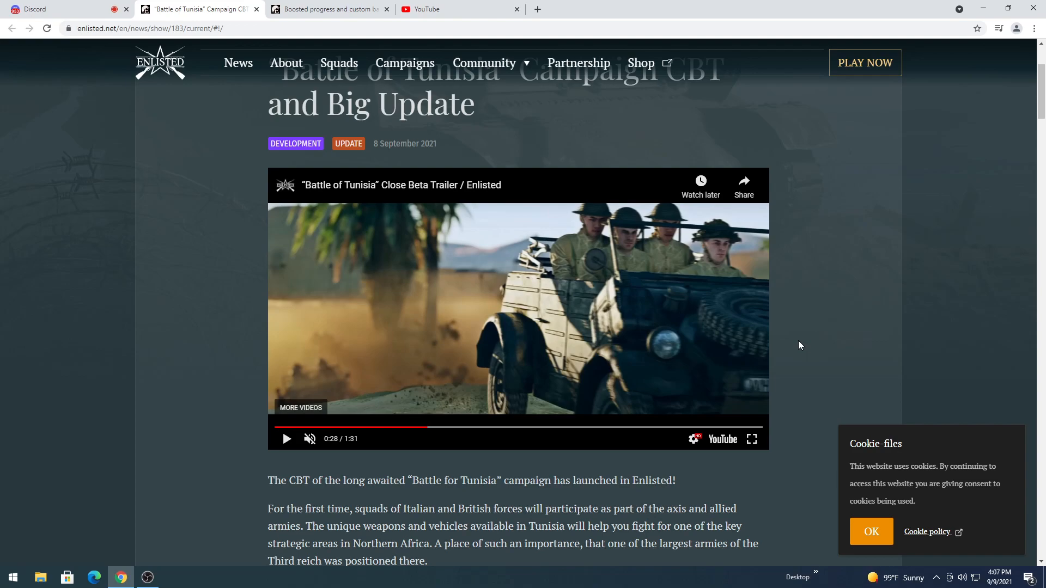
Scroll down through the article past the trailer and intro
scroll(down, 3)
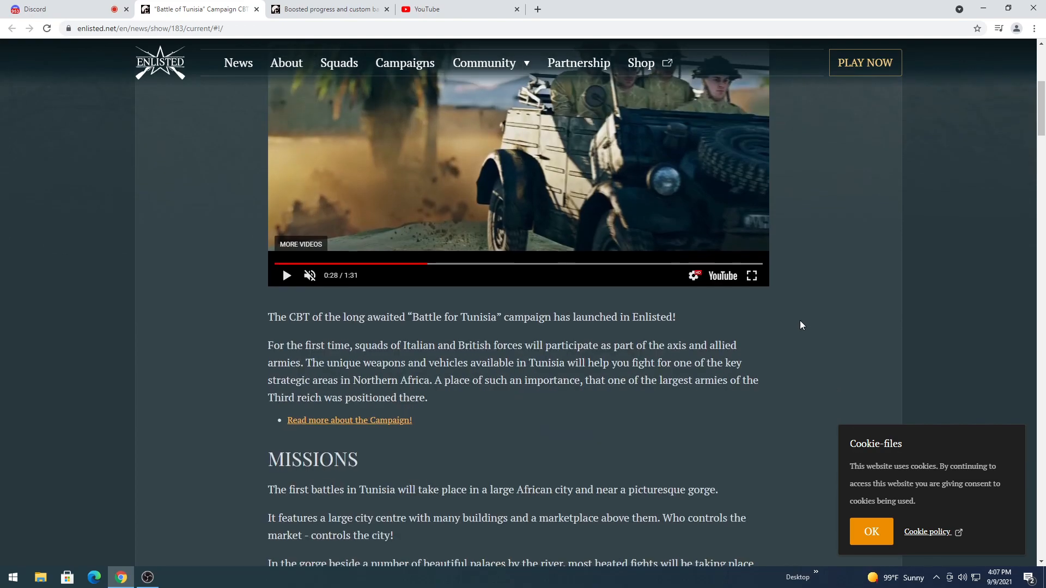
scroll(down, 3)
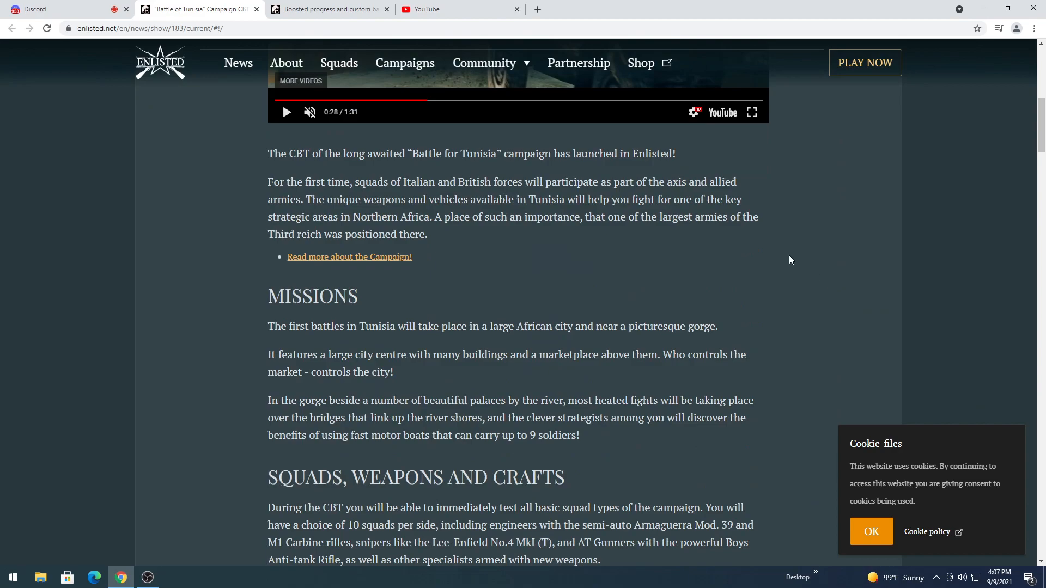
mouse_move(834, 238)
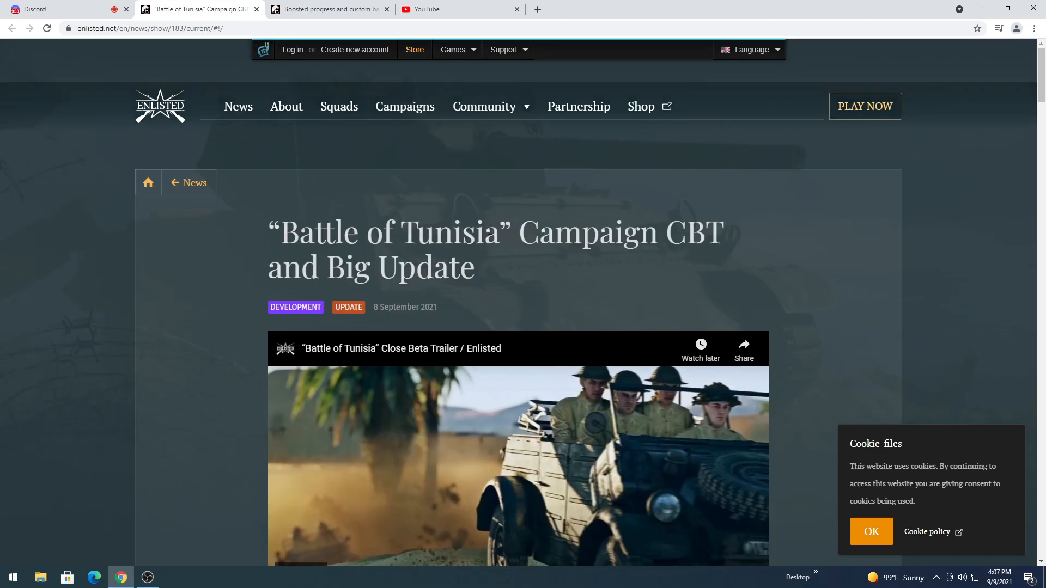
scroll(down, 3)
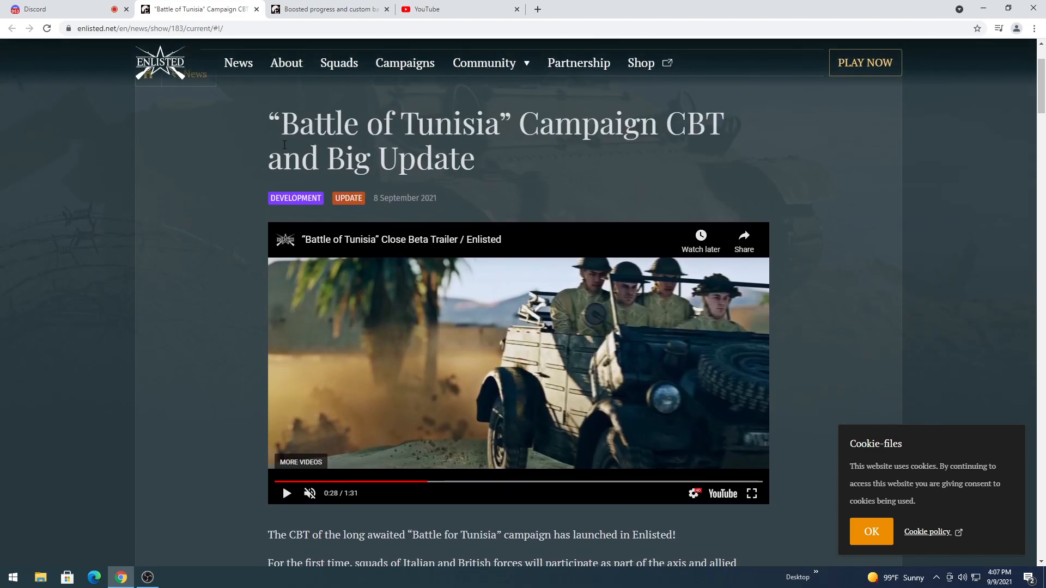
scroll(down, 3)
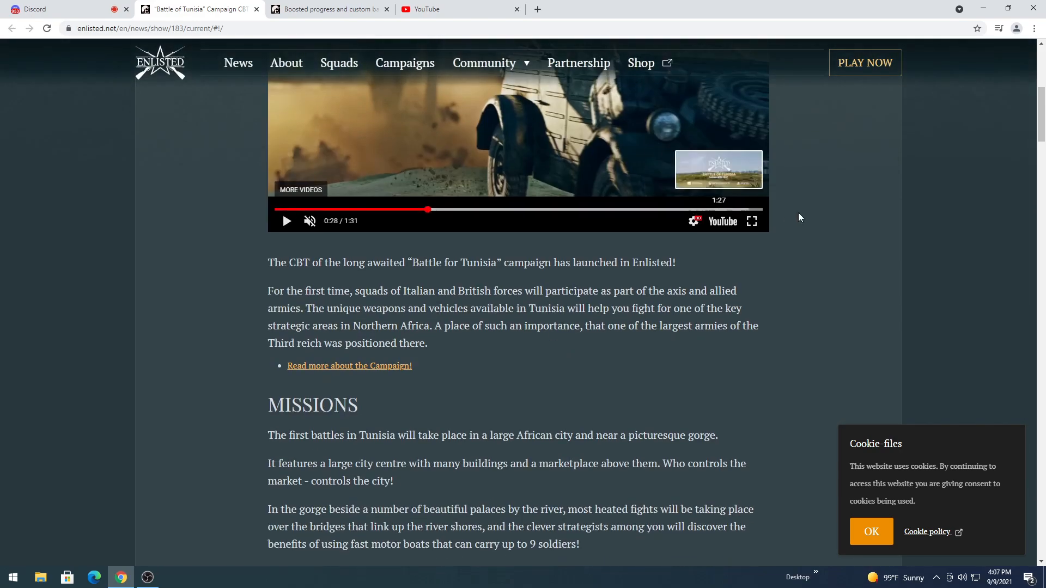
scroll(down, 3)
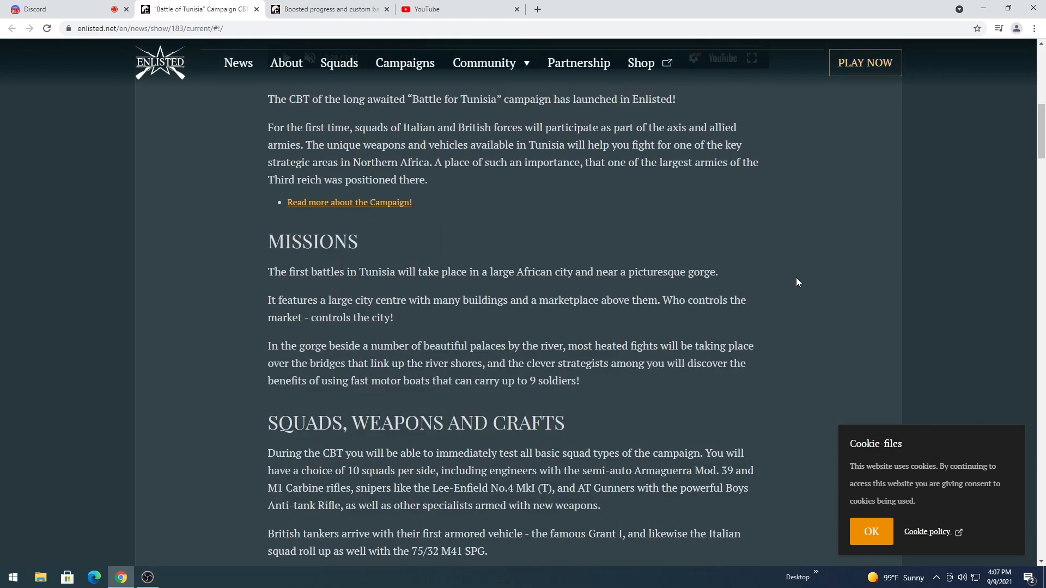
mouse_move(858, 278)
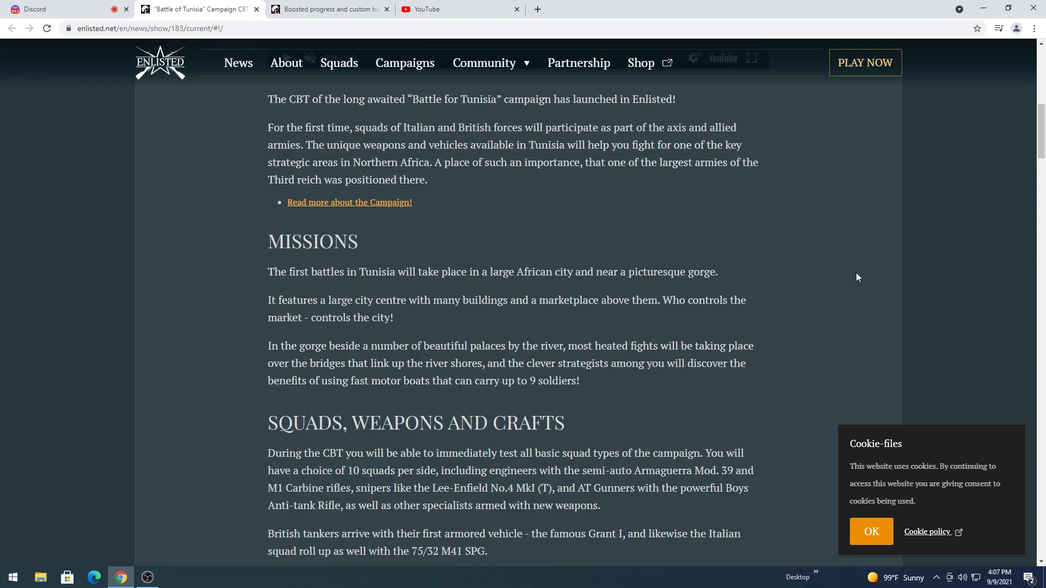
mouse_move(853, 289)
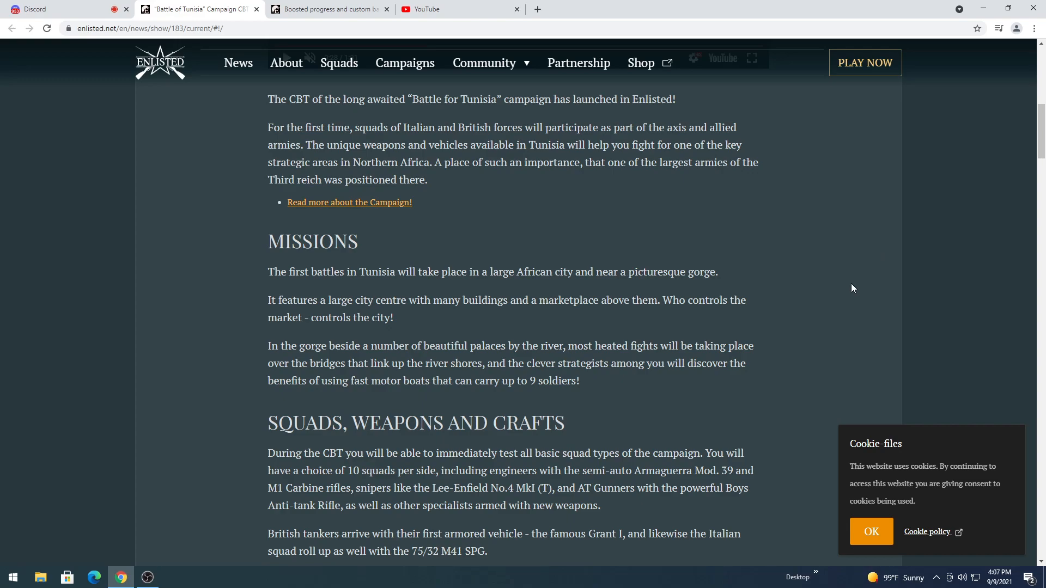
scroll(down, 3)
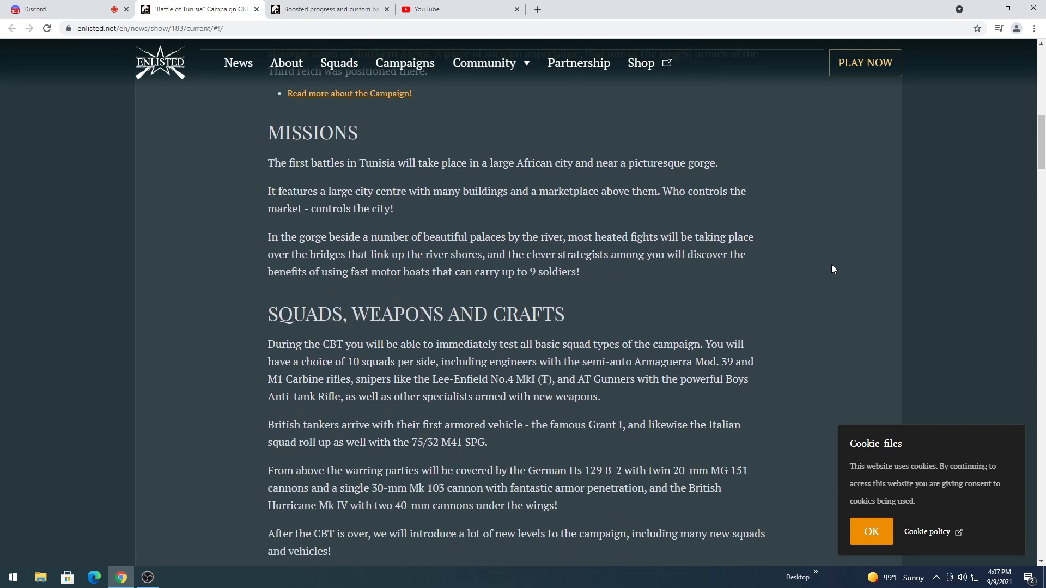
mouse_move(647, 180)
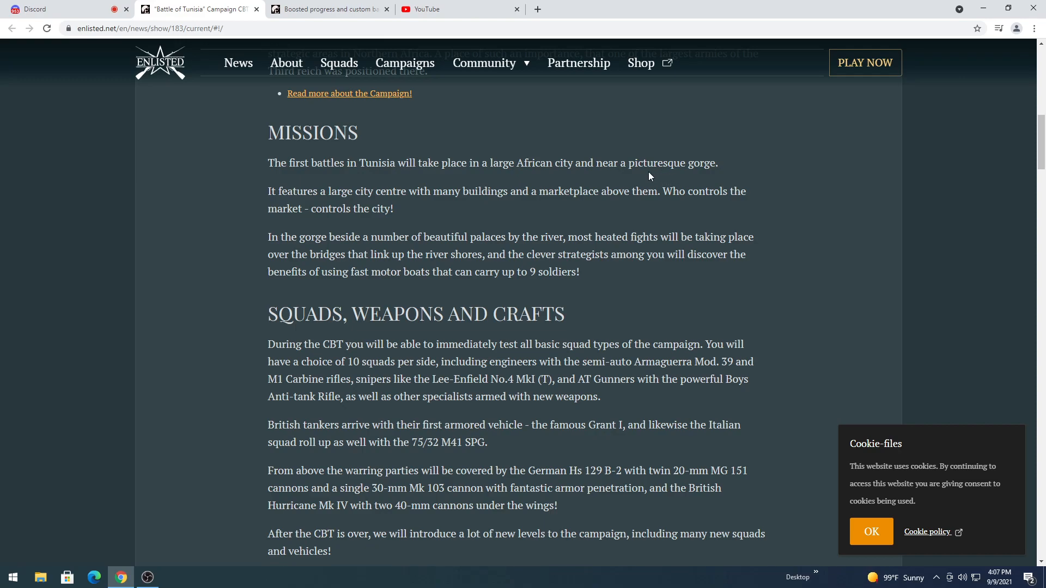
mouse_move(742, 164)
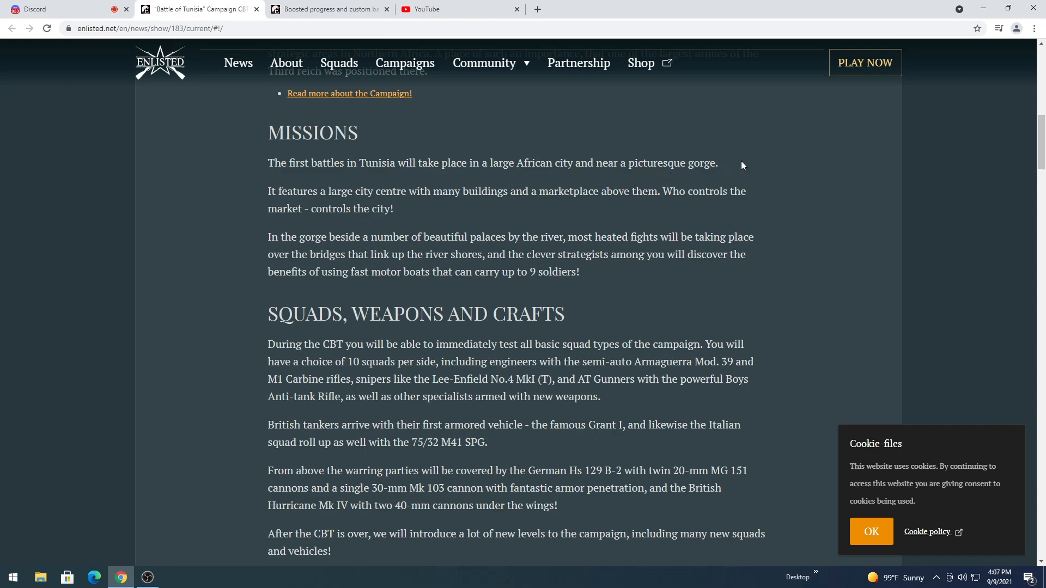
mouse_move(773, 202)
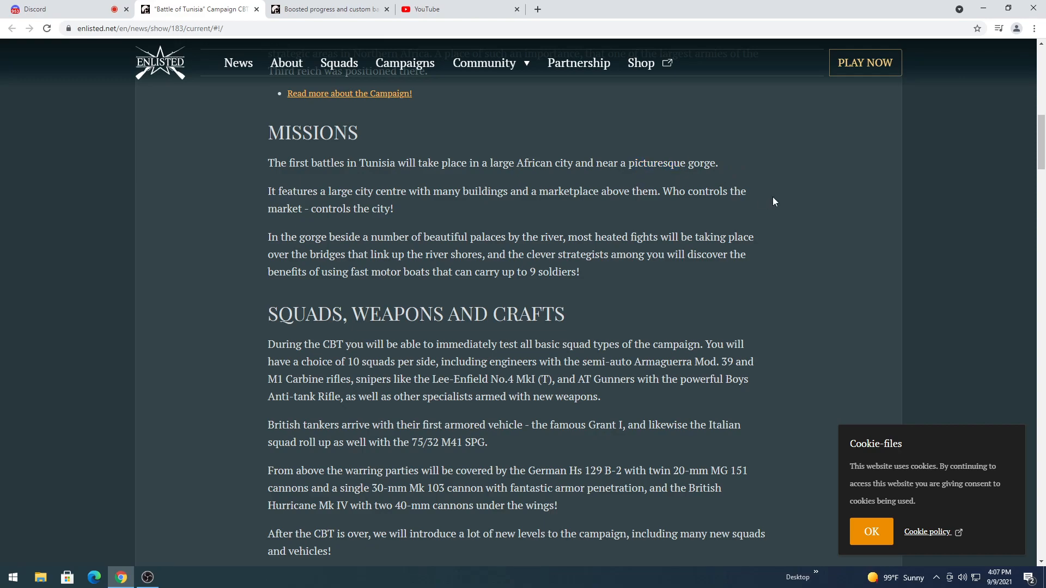
mouse_move(680, 158)
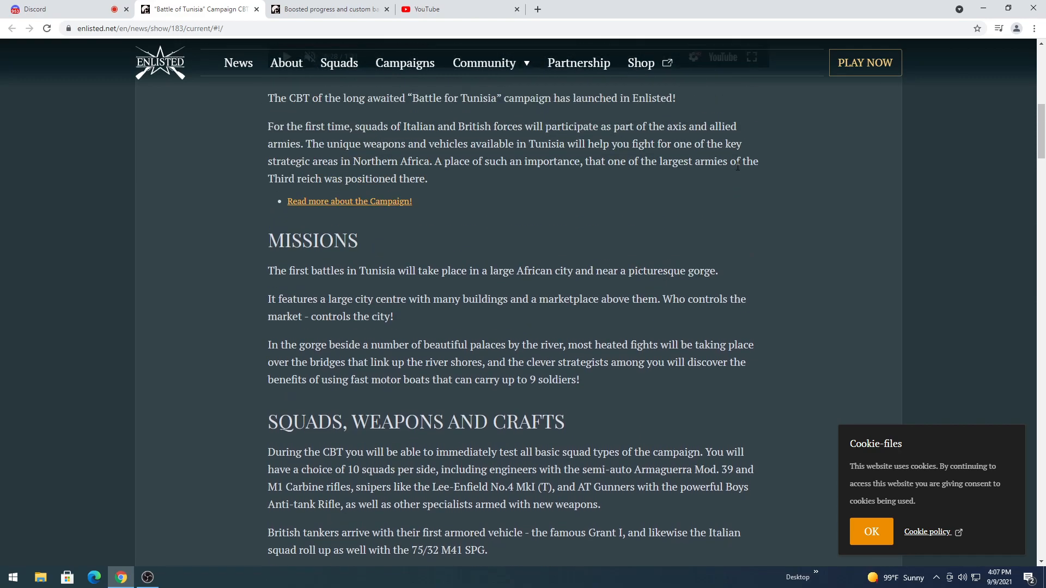
scroll(down, 3)
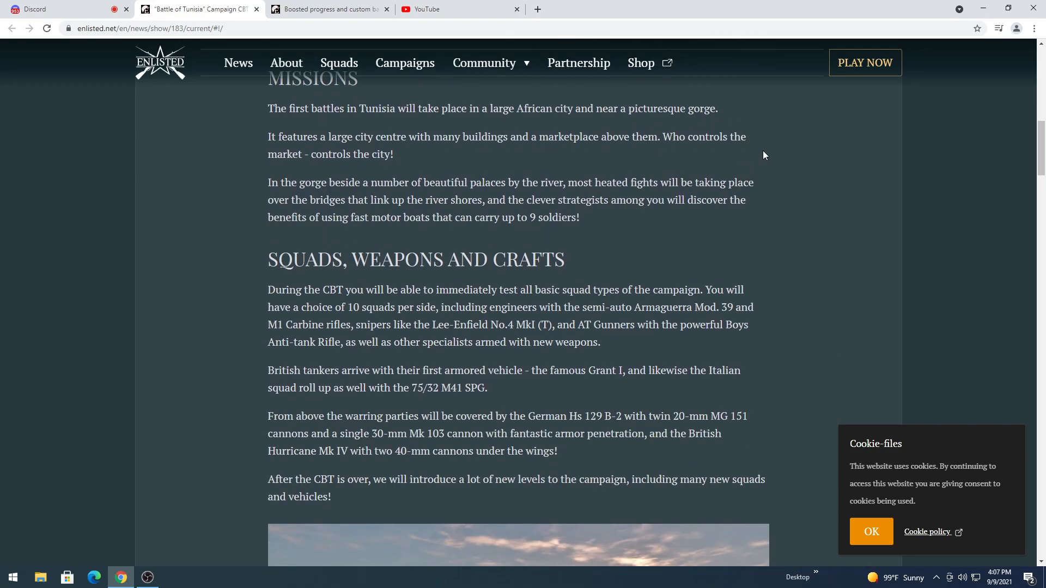
mouse_move(771, 155)
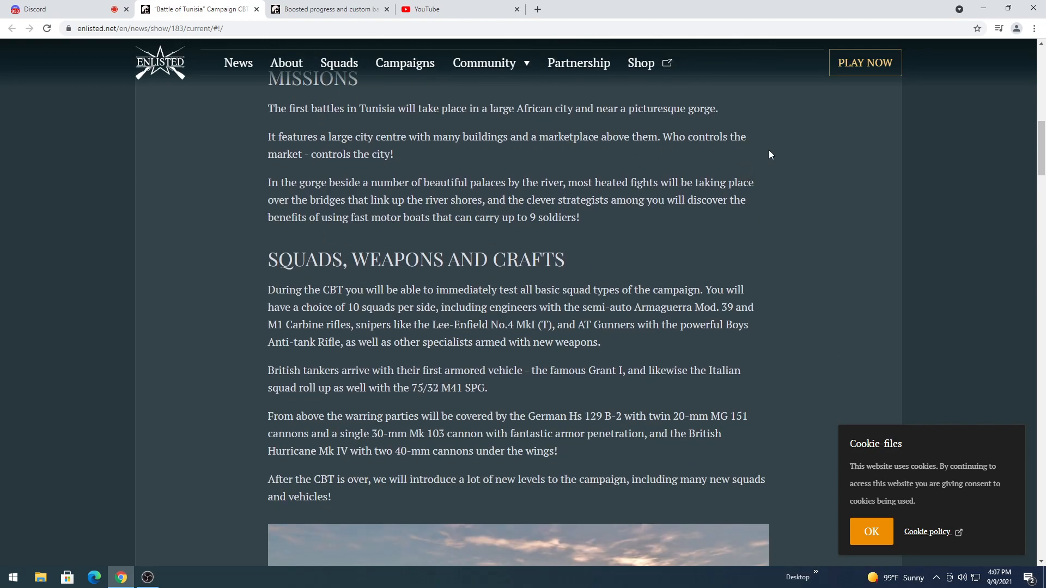
scroll(up, 3)
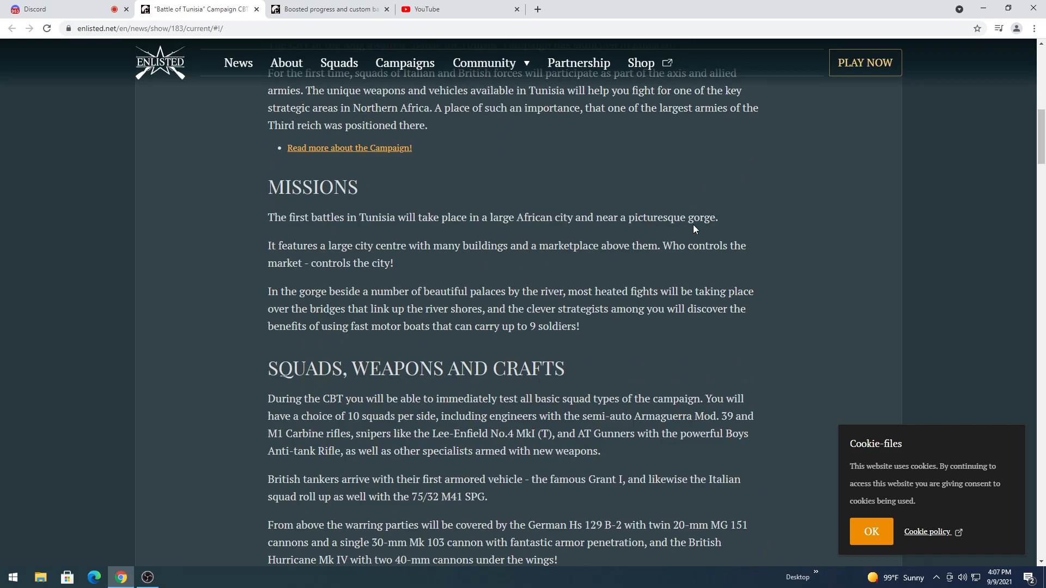
mouse_move(275, 257)
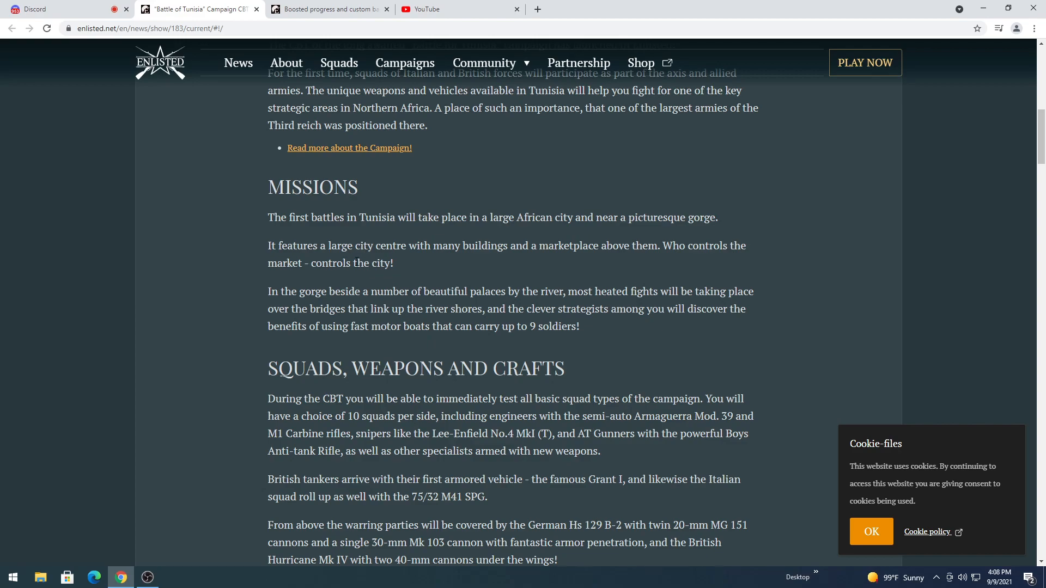
Continue down to the Missions and Squads, Weapons and Crafts sections
scroll(down, 3)
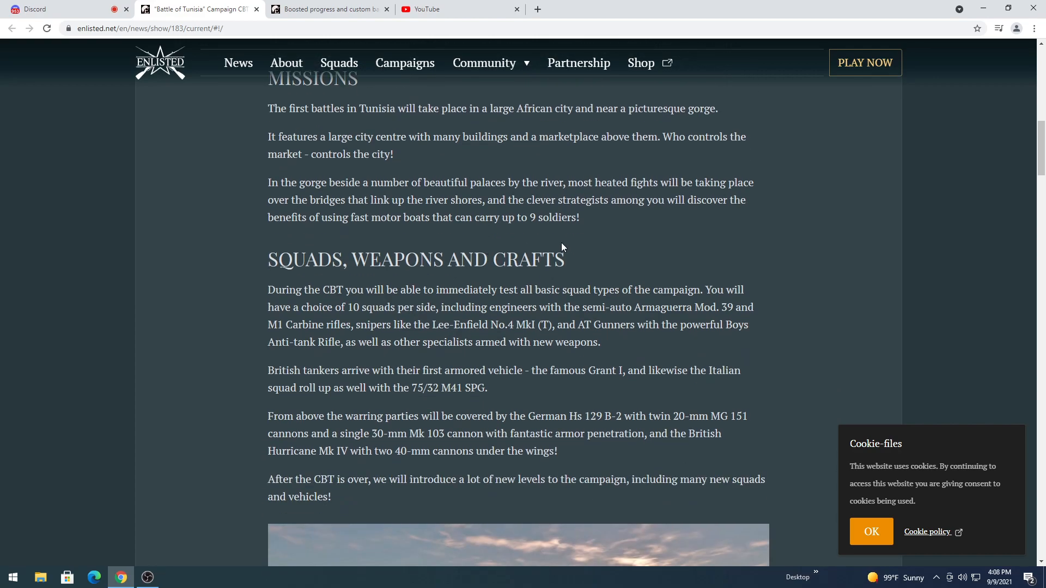
scroll(down, 3)
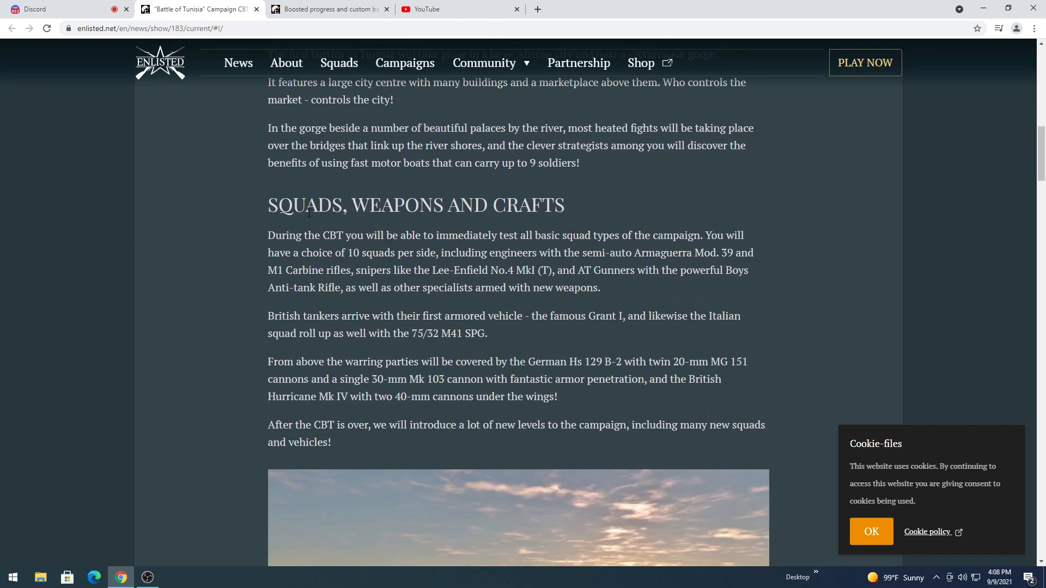
mouse_move(746, 297)
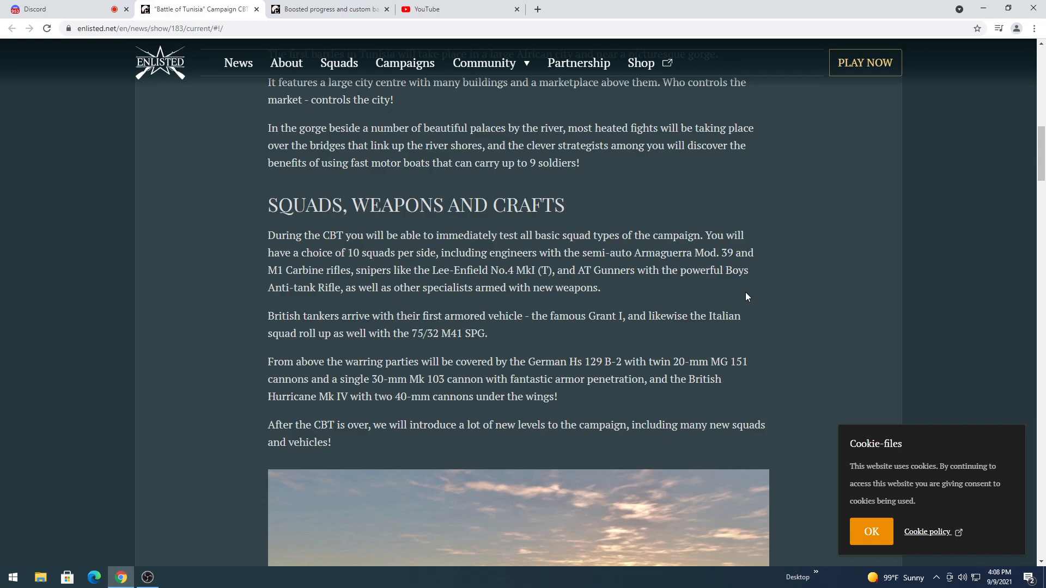
mouse_move(706, 230)
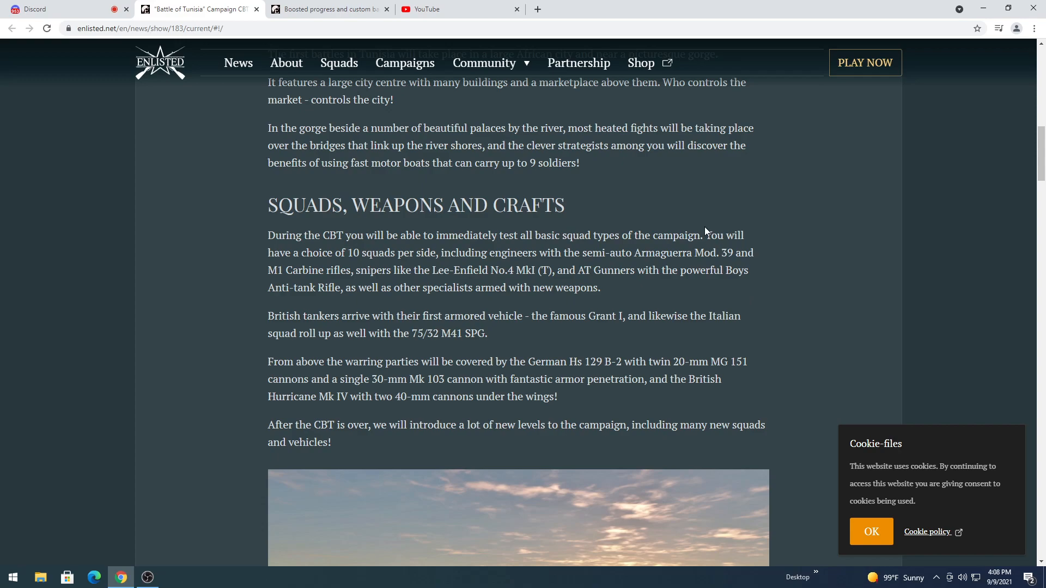
mouse_move(643, 198)
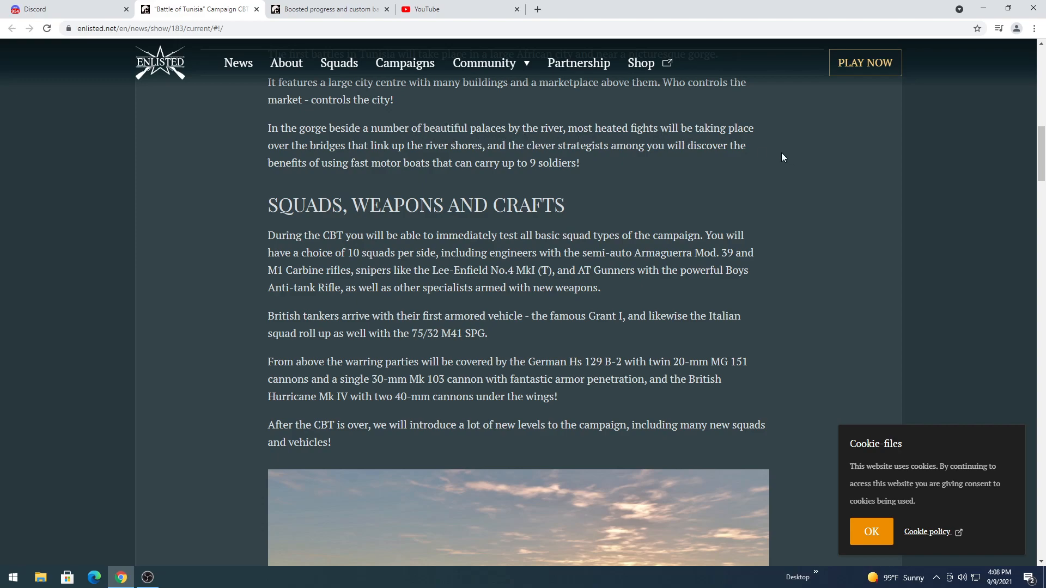
mouse_move(357, 155)
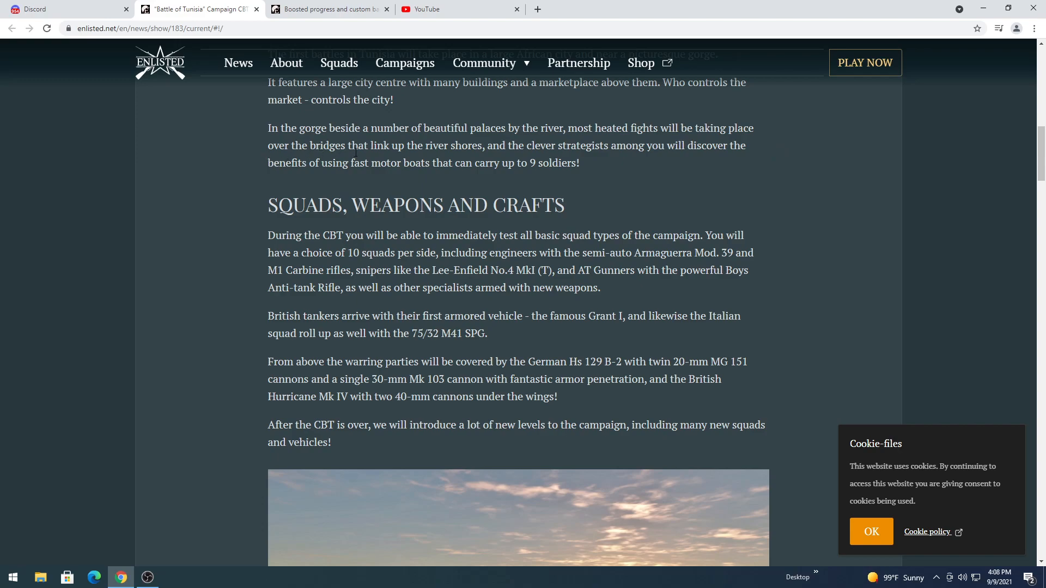
mouse_move(706, 167)
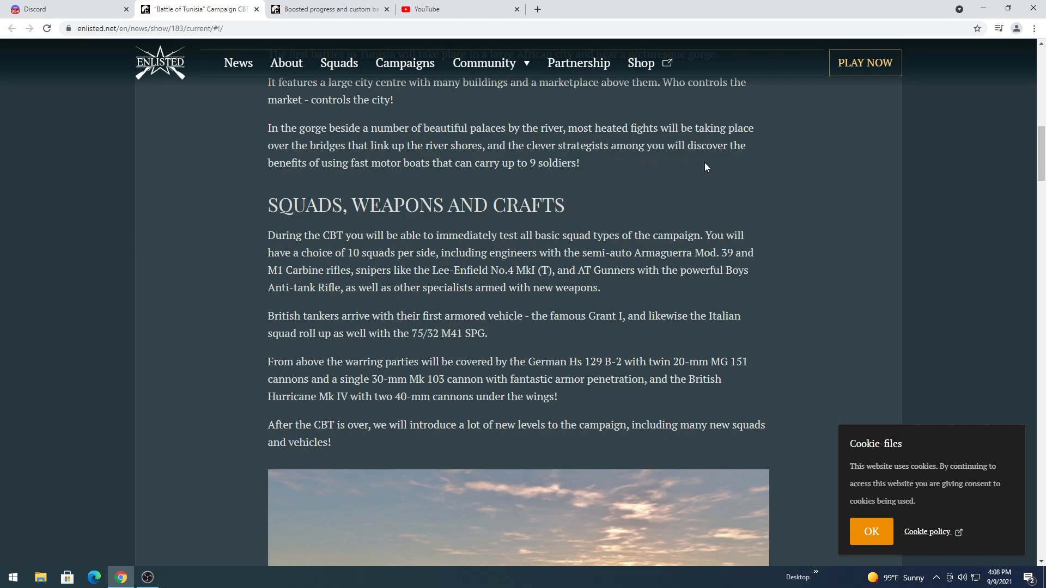
mouse_move(370, 181)
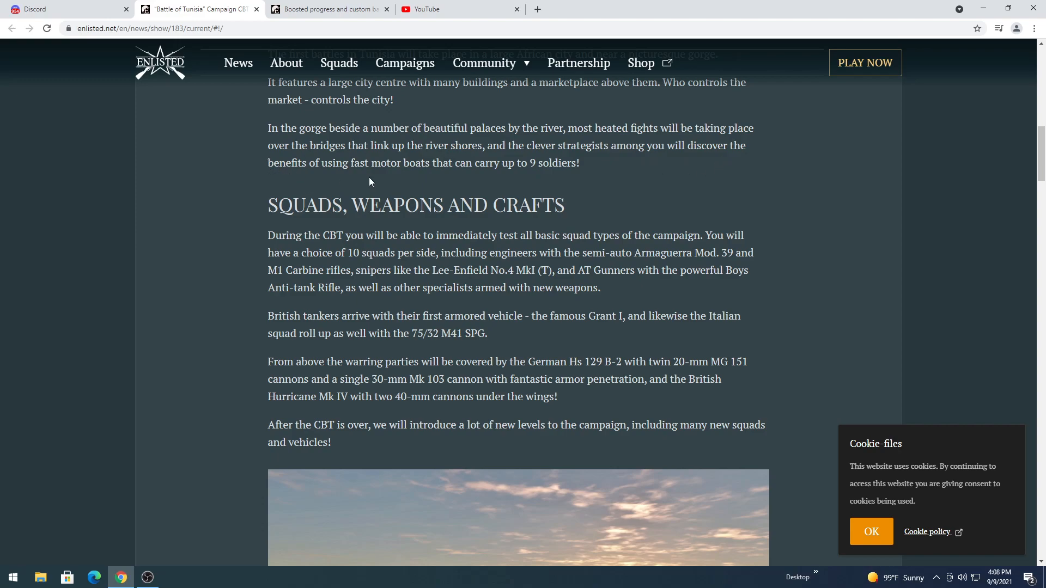
mouse_move(448, 178)
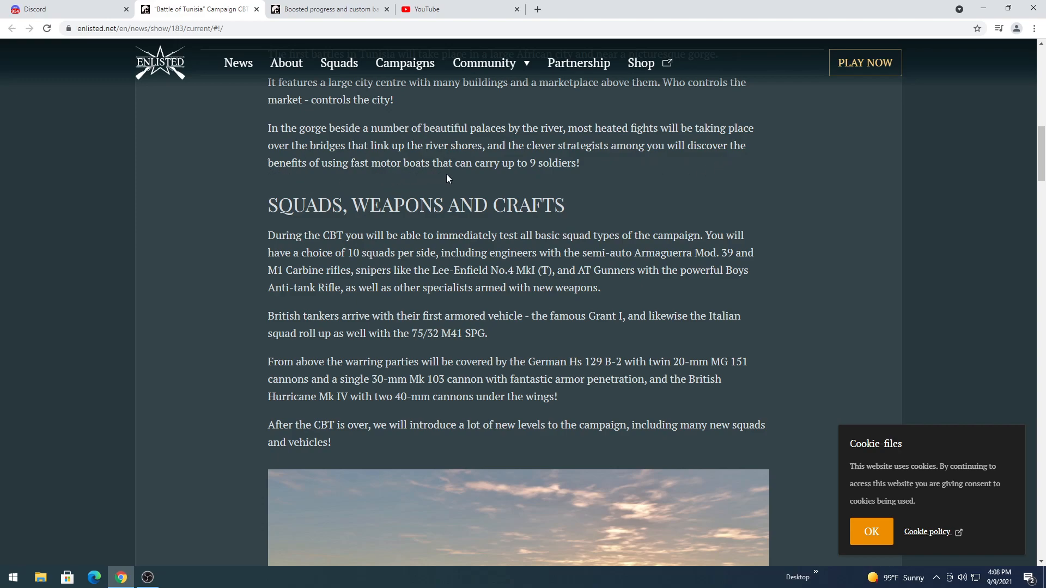
scroll(down, 3)
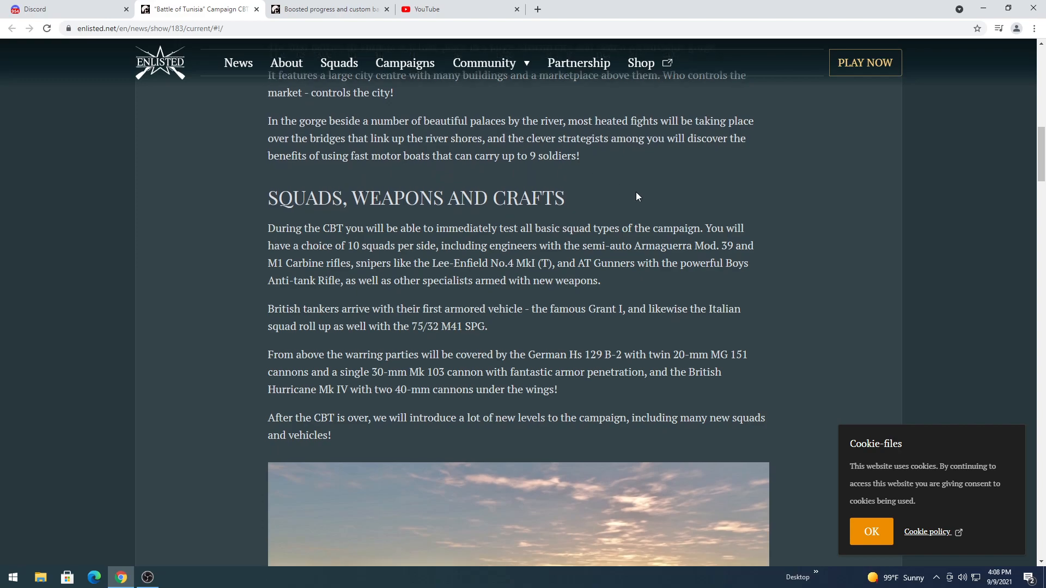
scroll(down, 3)
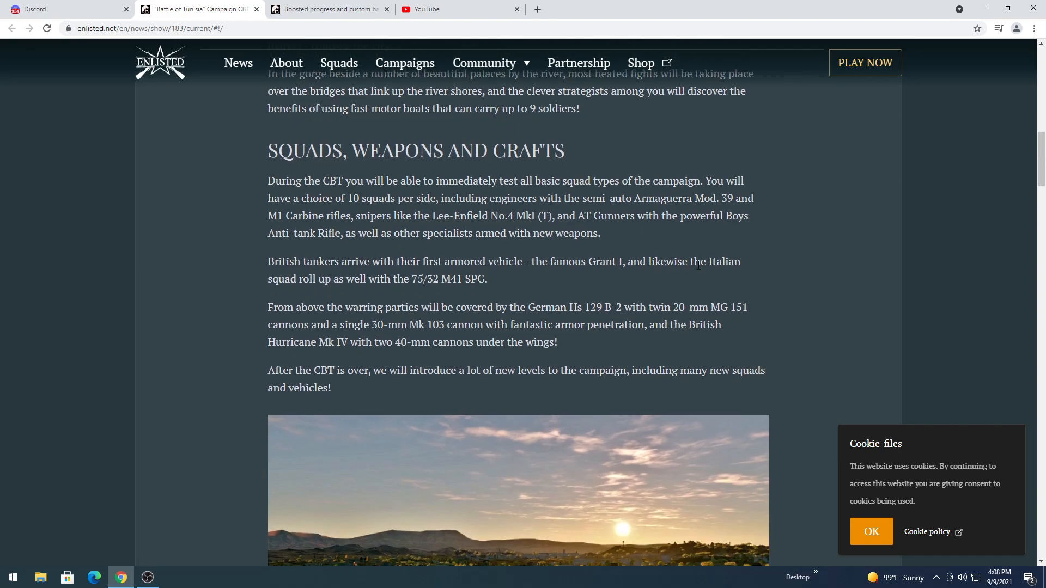
scroll(down, 3)
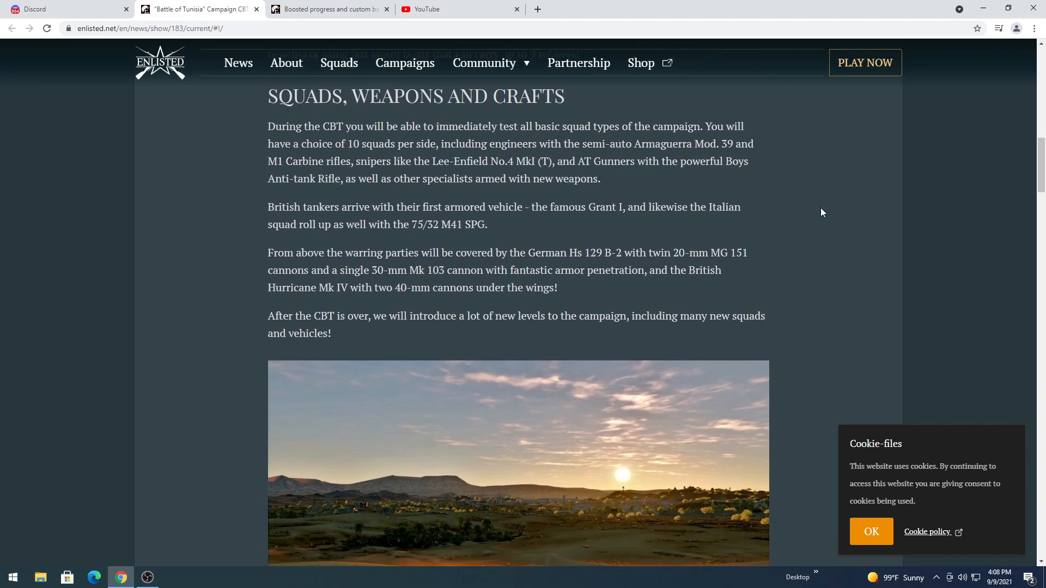
mouse_move(746, 135)
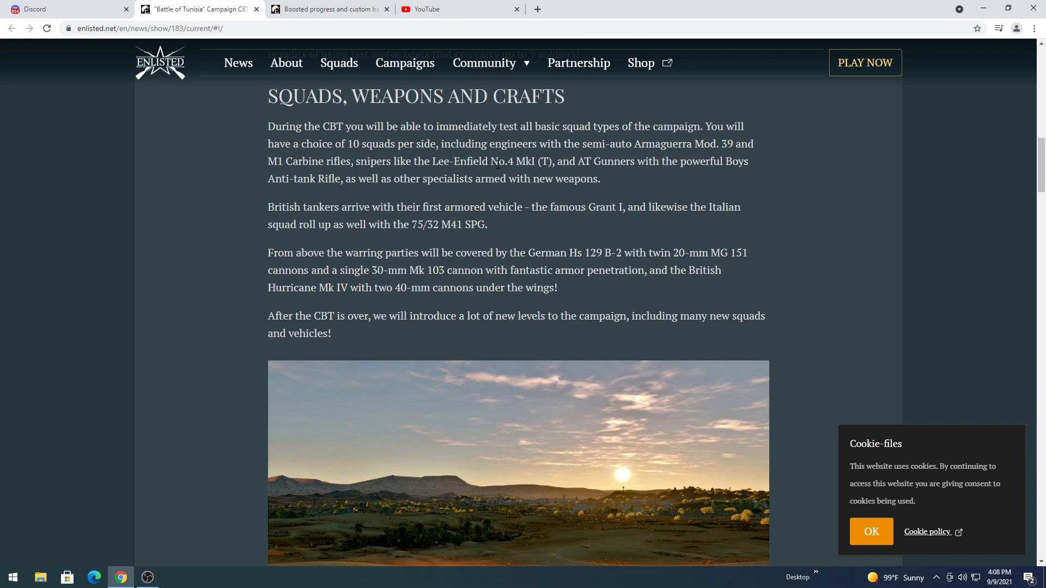
drag(432, 162, 552, 162)
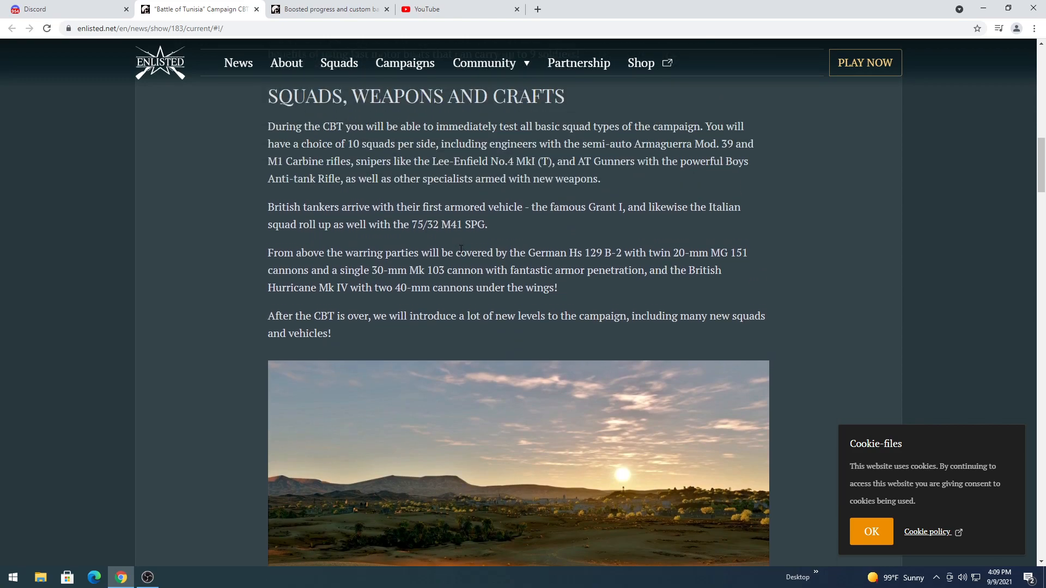
scroll(down, 3)
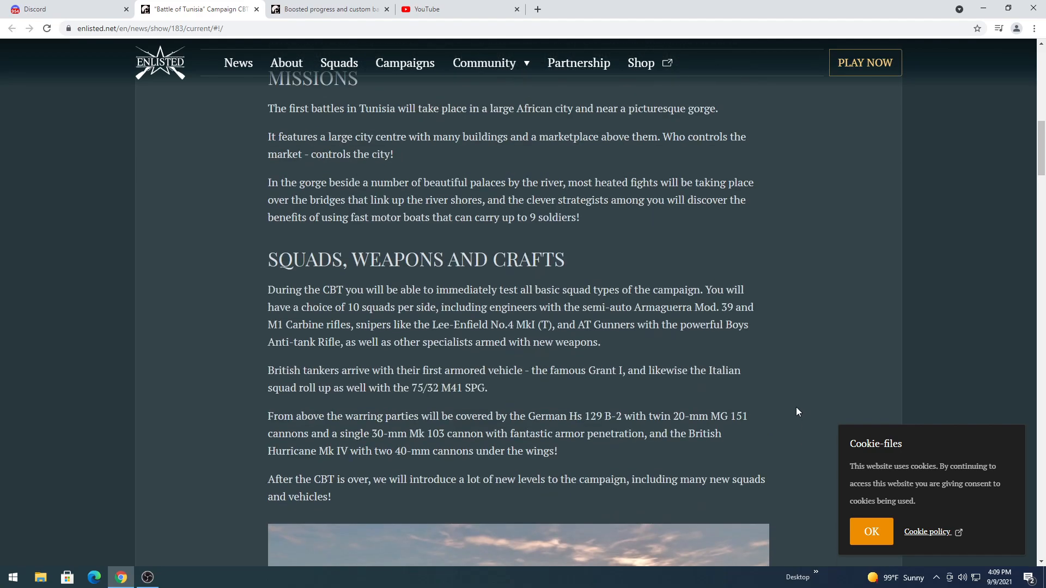
Scroll past the desert image to 'I Want to Participate!' and the Motorcyclists Bundle heading
scroll(down, 3)
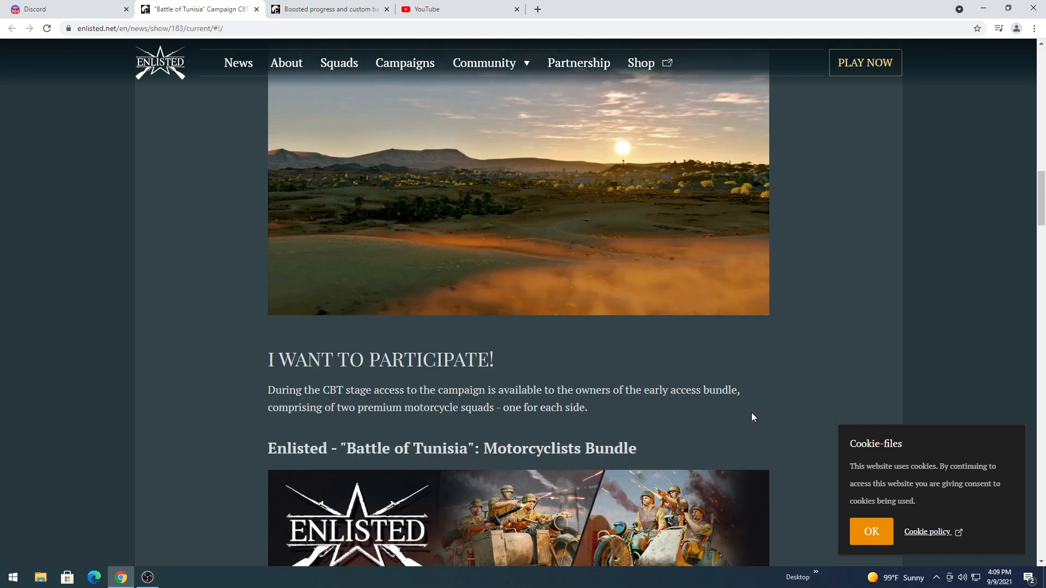
scroll(down, 3)
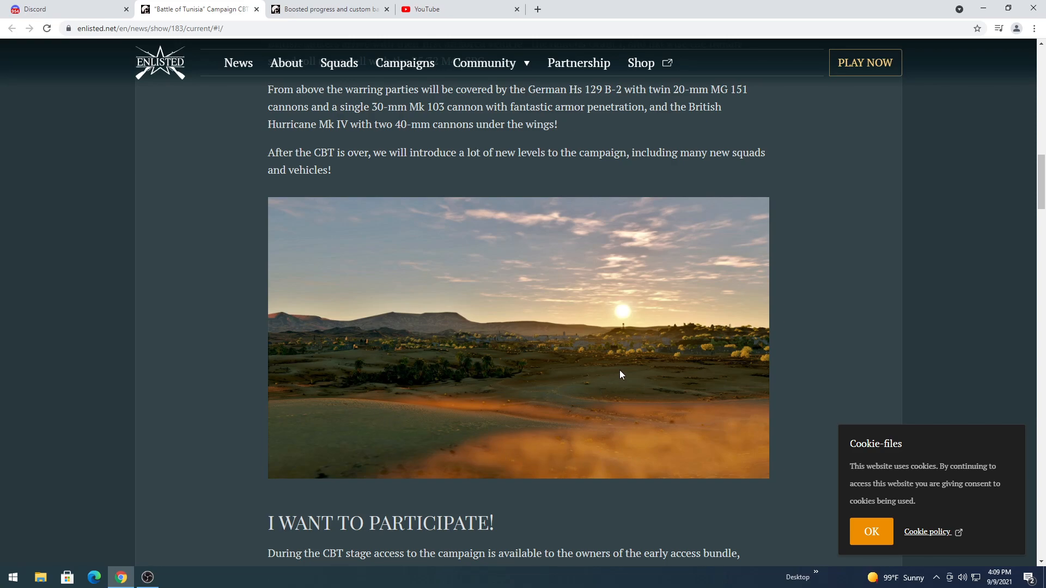
scroll(down, 3)
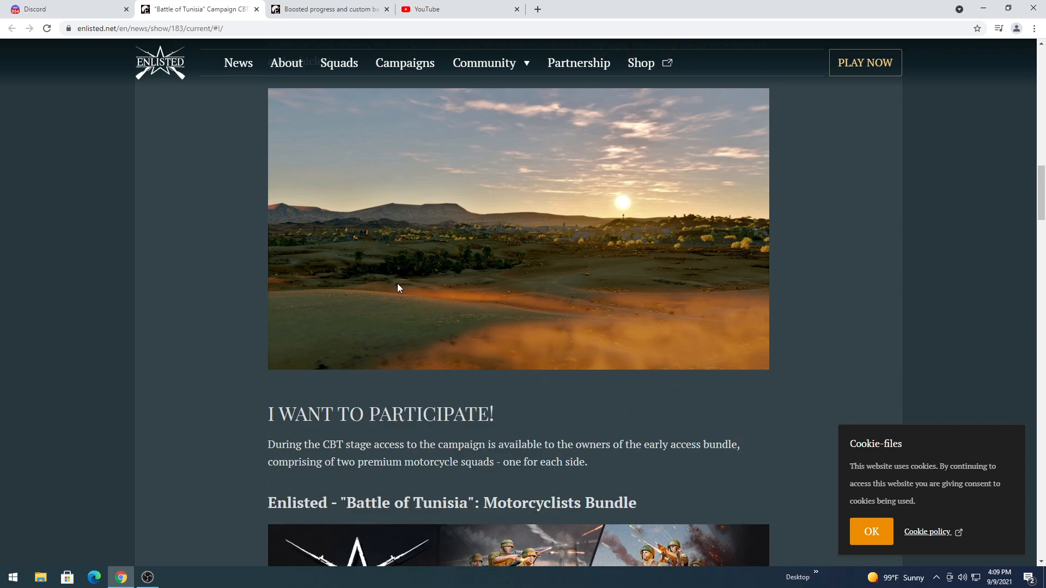
mouse_move(545, 311)
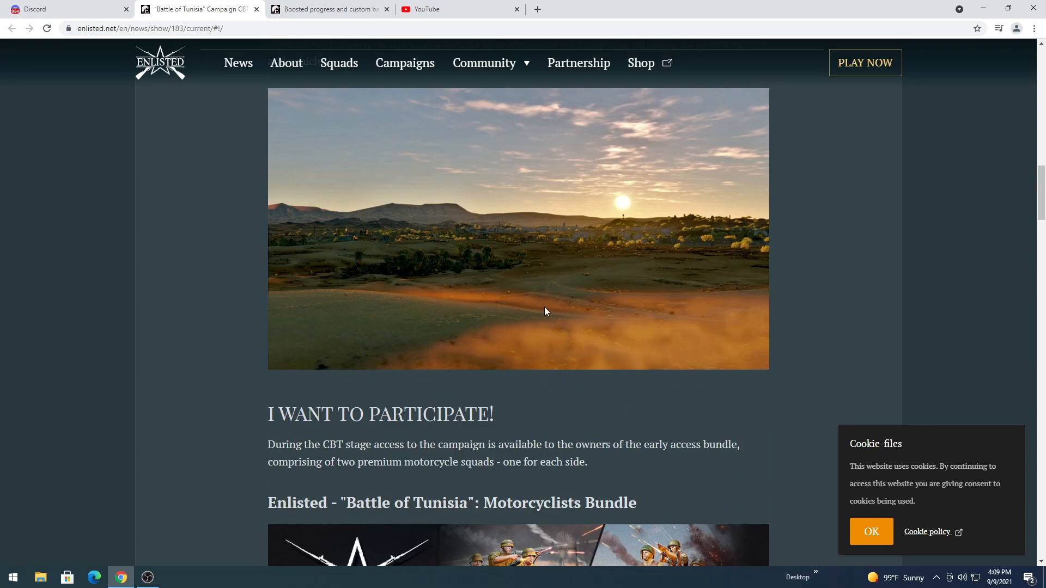
Read the Motorcyclists Bundle contents, price and squad details
scroll(down, 3)
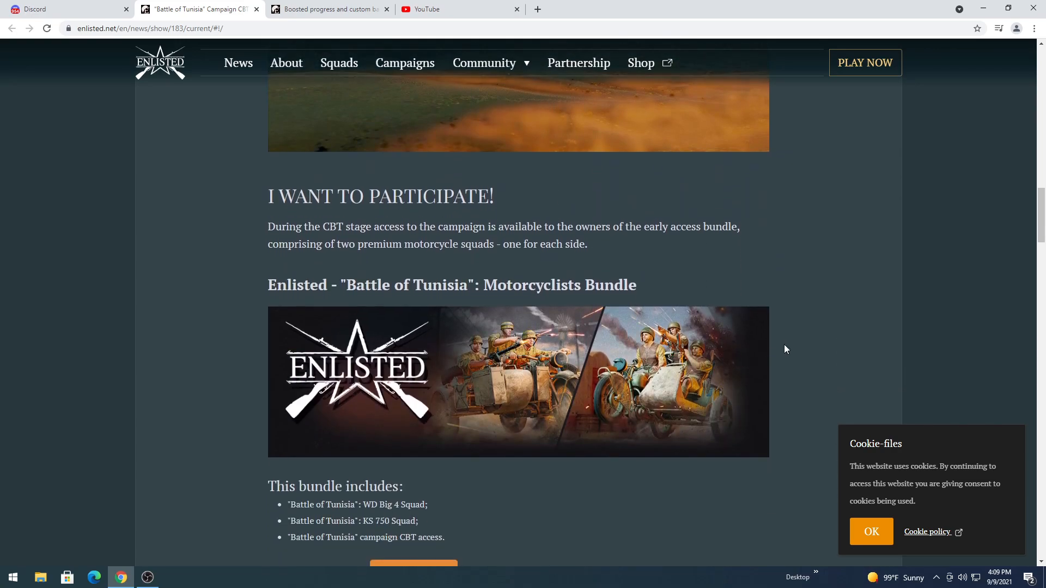
scroll(down, 3)
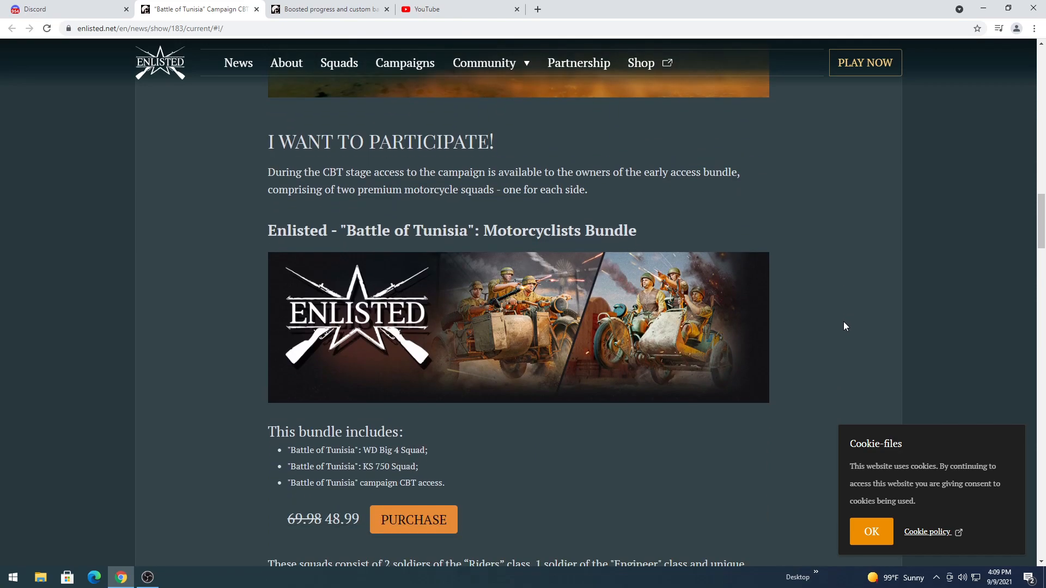
scroll(down, 3)
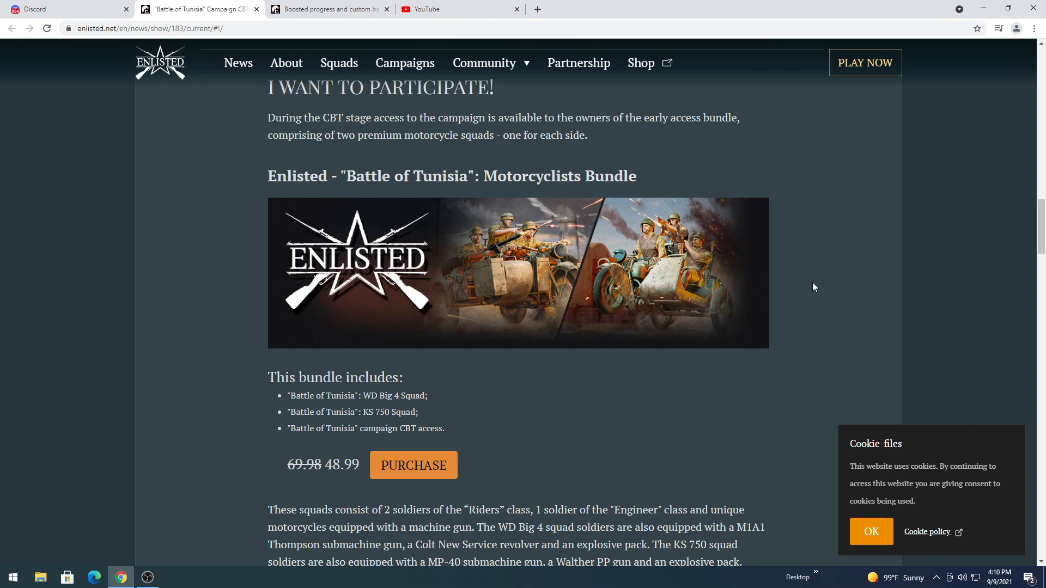
scroll(down, 3)
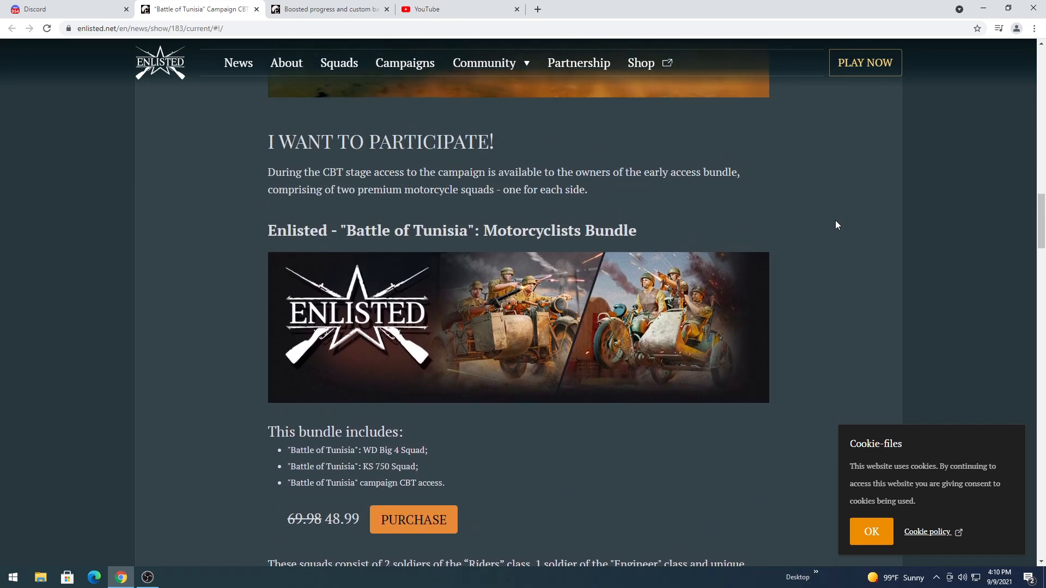
scroll(down, 3)
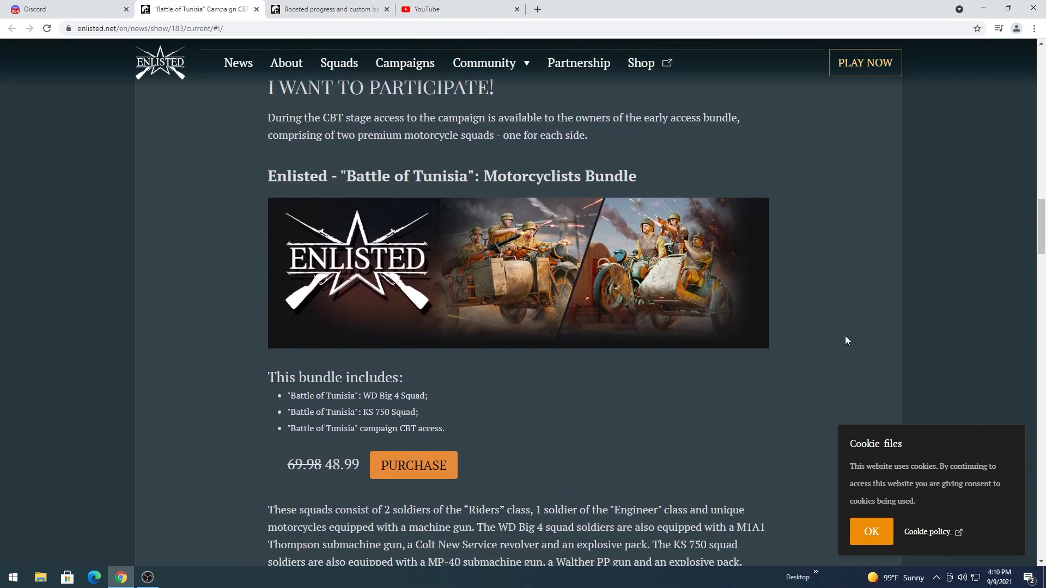
scroll(down, 3)
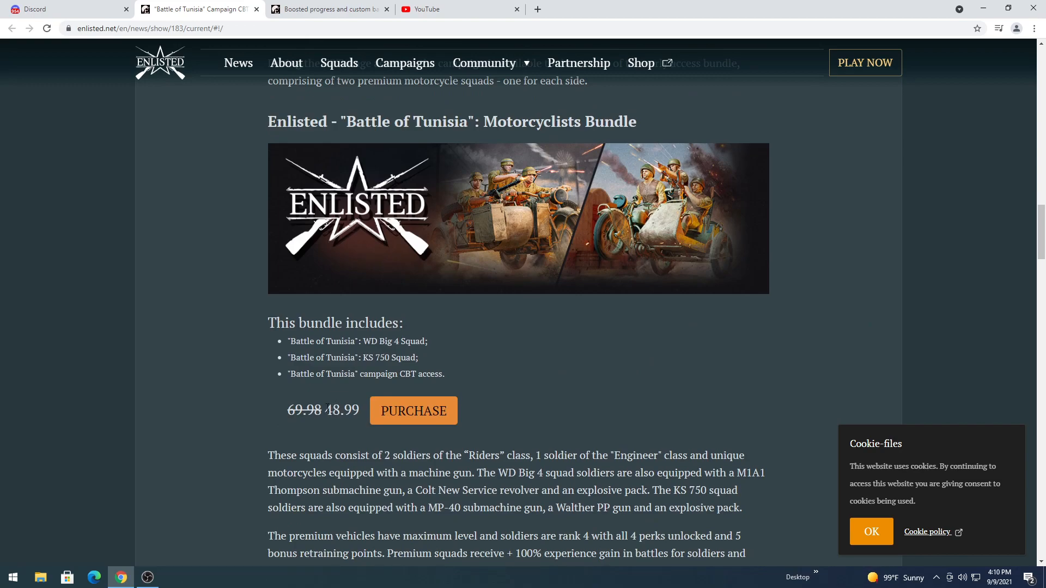
Scroll past the Purchase button to The Testing Process and The First Stage of the CBT
double_click(342, 410)
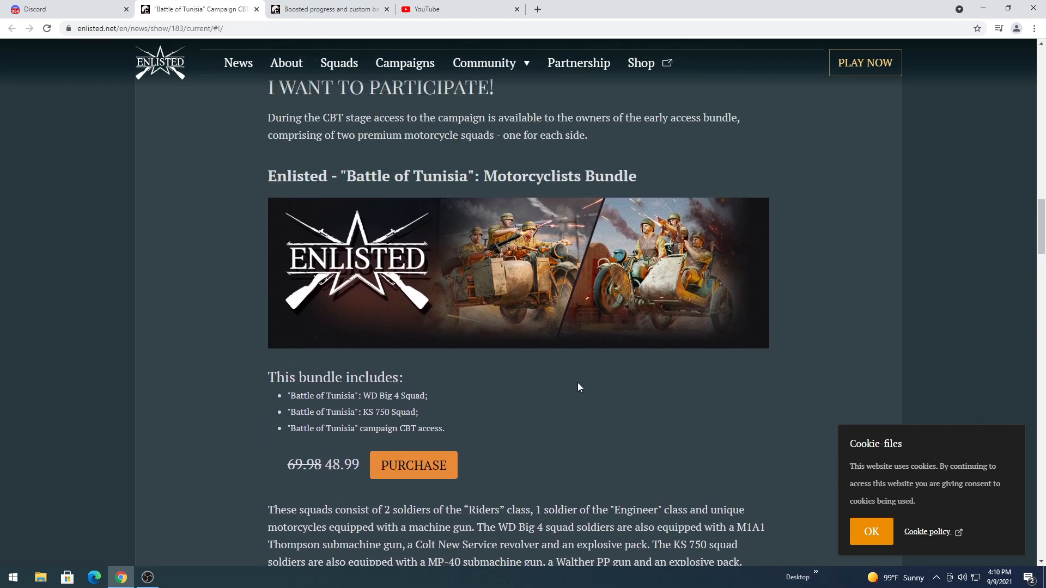
scroll(down, 3)
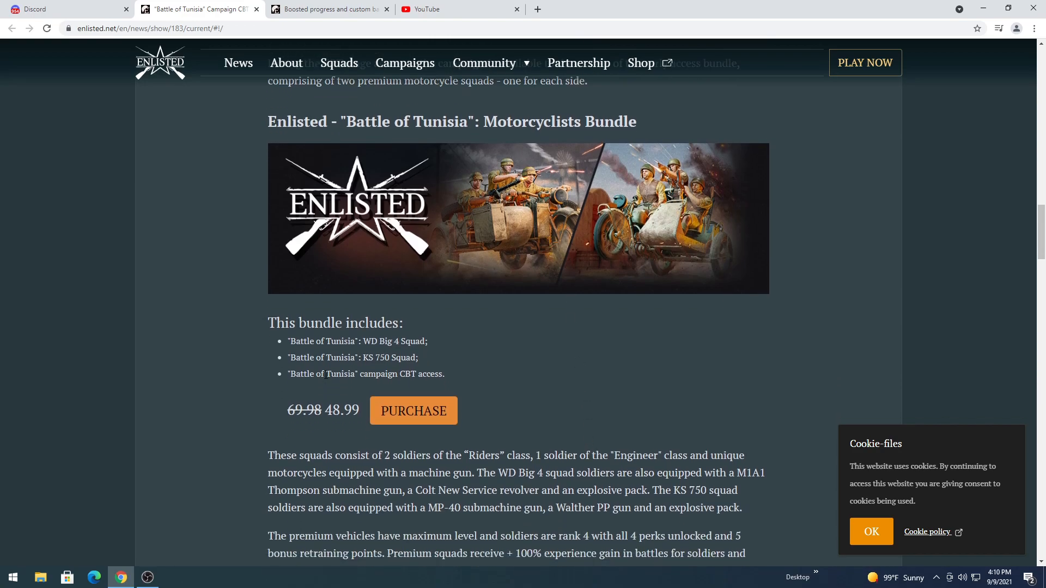
mouse_move(769, 326)
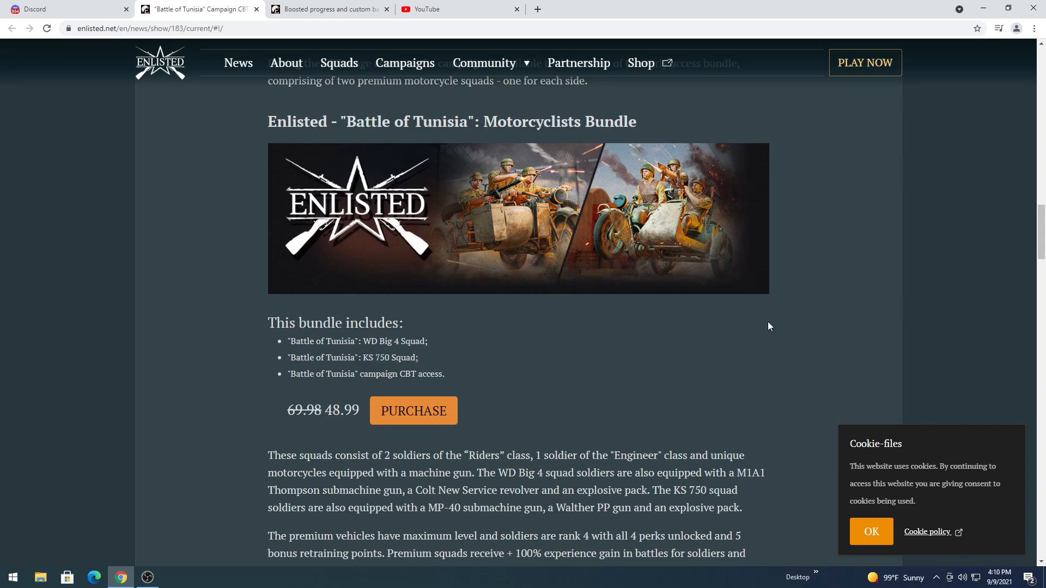
scroll(down, 3)
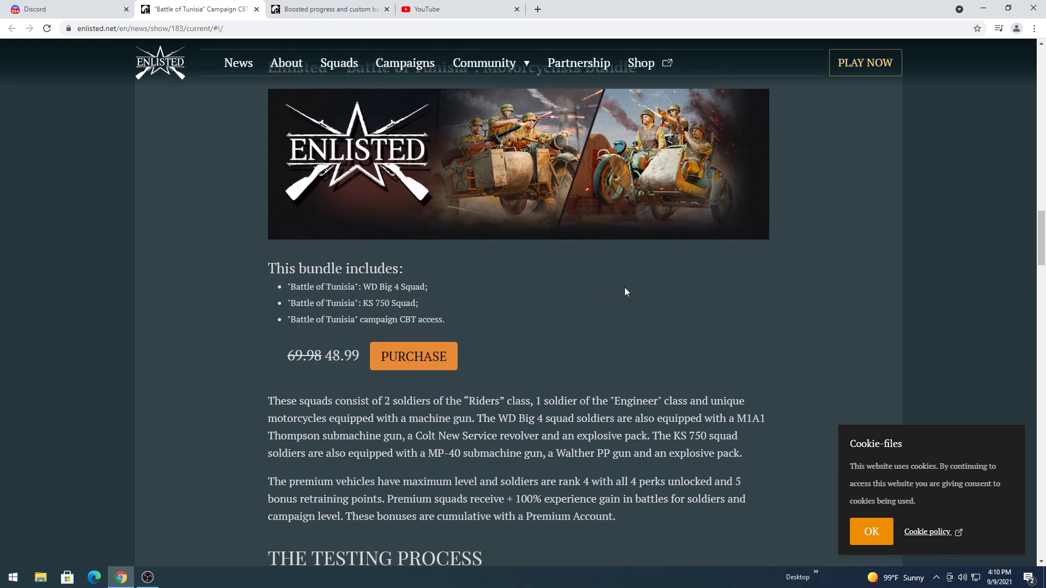
scroll(down, 3)
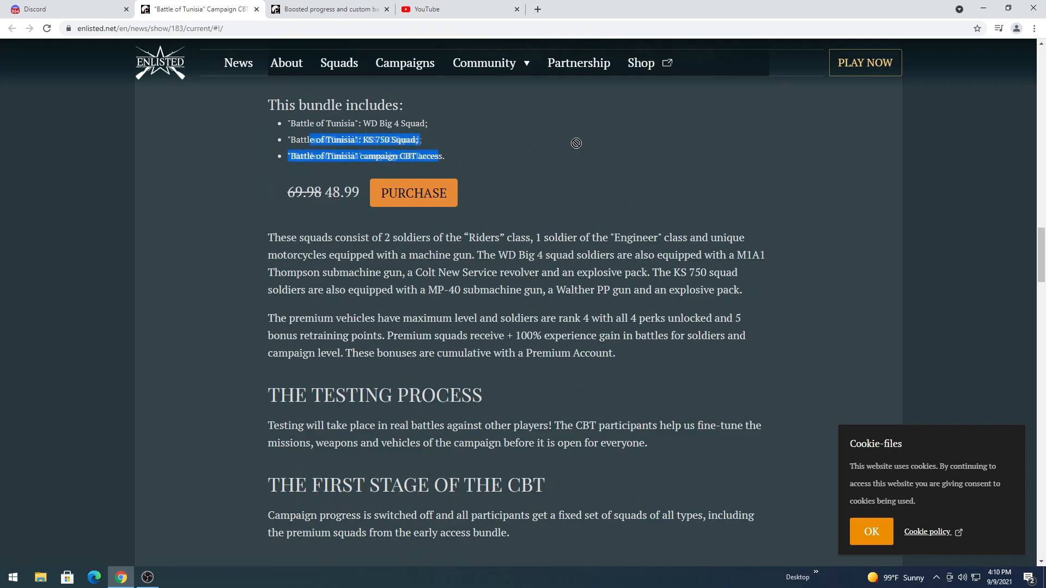
scroll(up, 3)
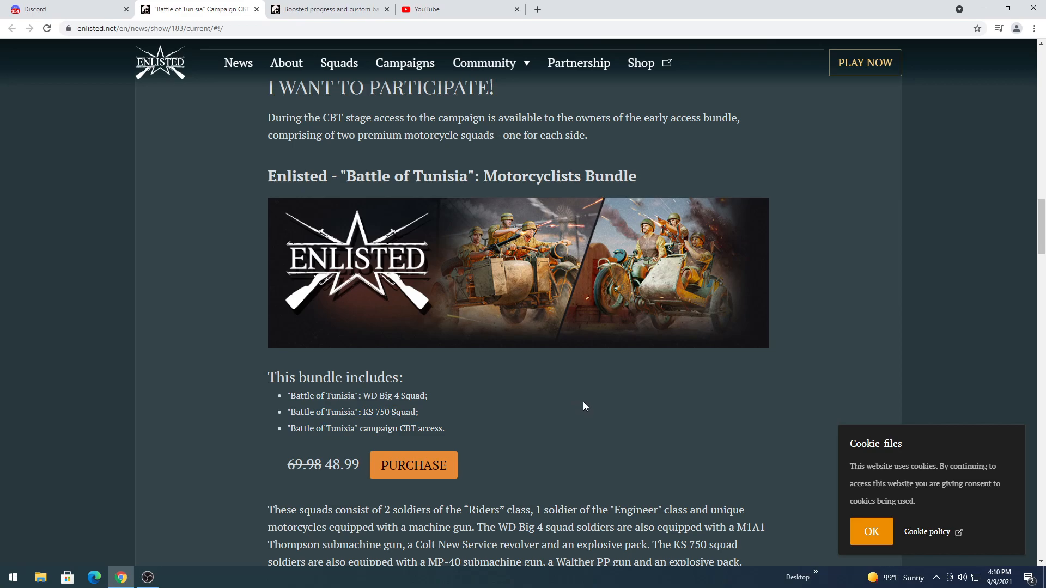
scroll(down, 3)
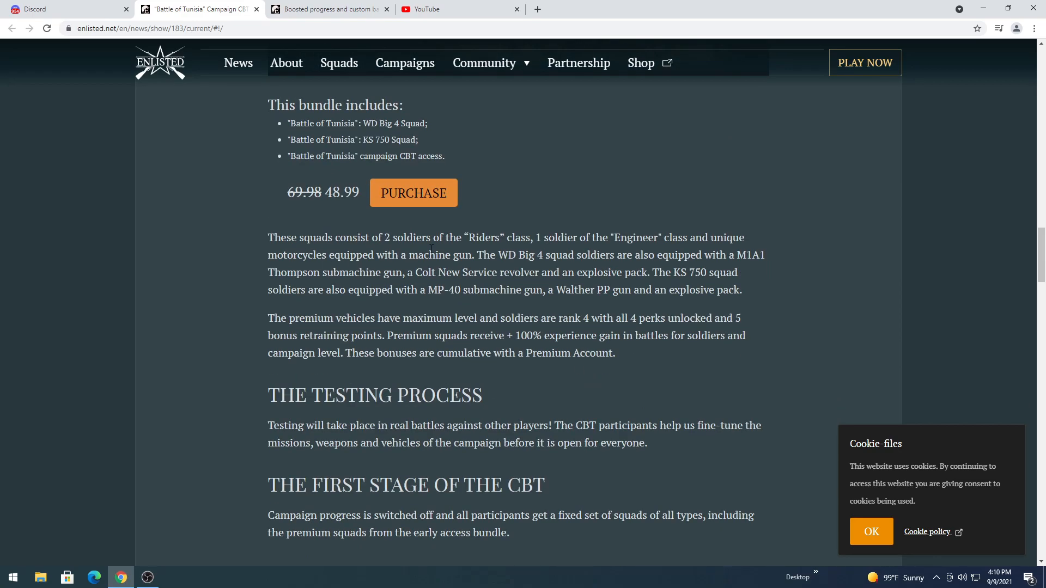
Scroll past The Second Stage of the CBT and Leave Your Feedback link to the Full Change List
scroll(down, 3)
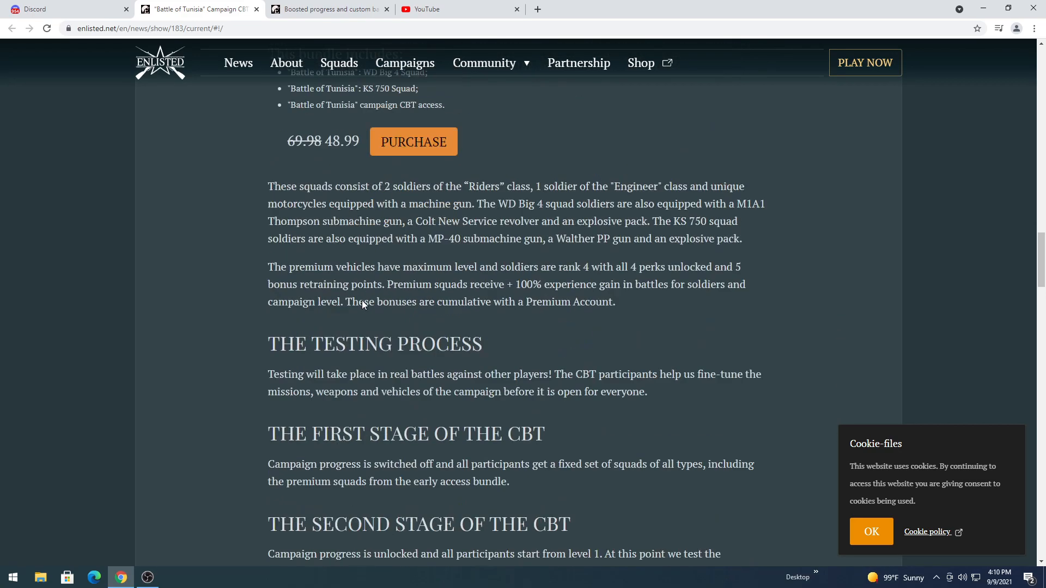
scroll(down, 3)
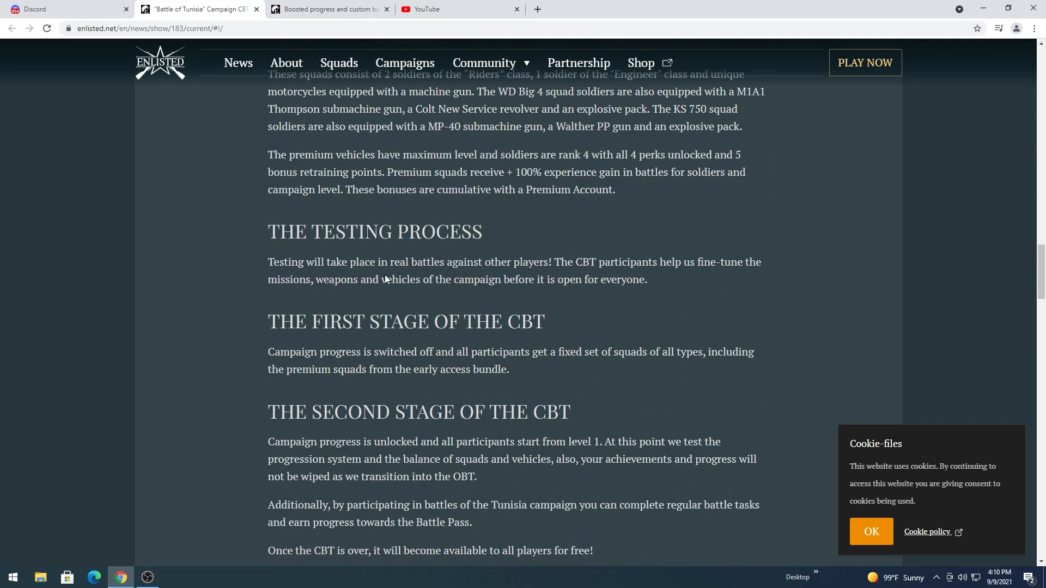
mouse_move(340, 262)
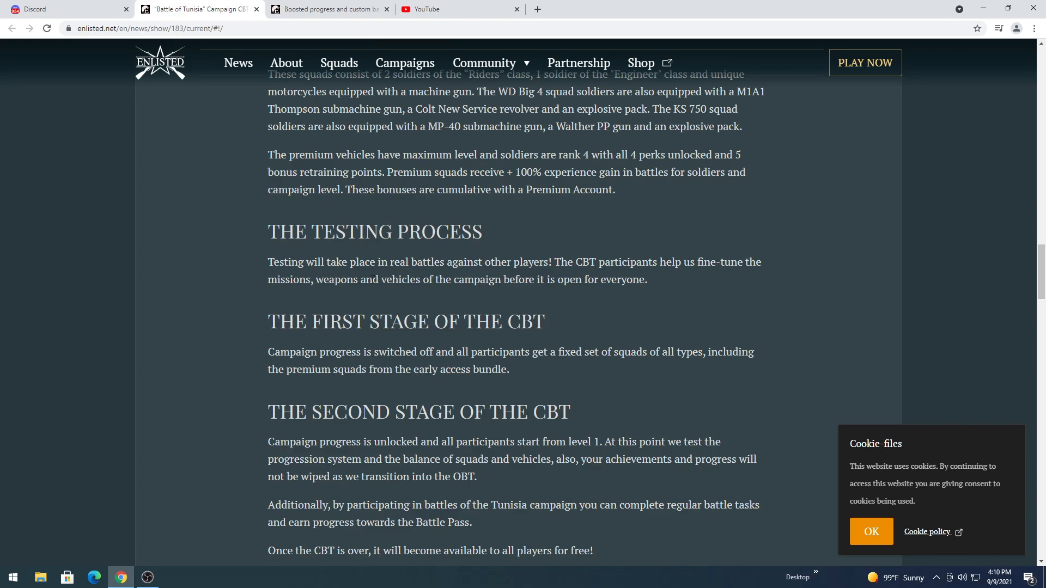
mouse_move(623, 346)
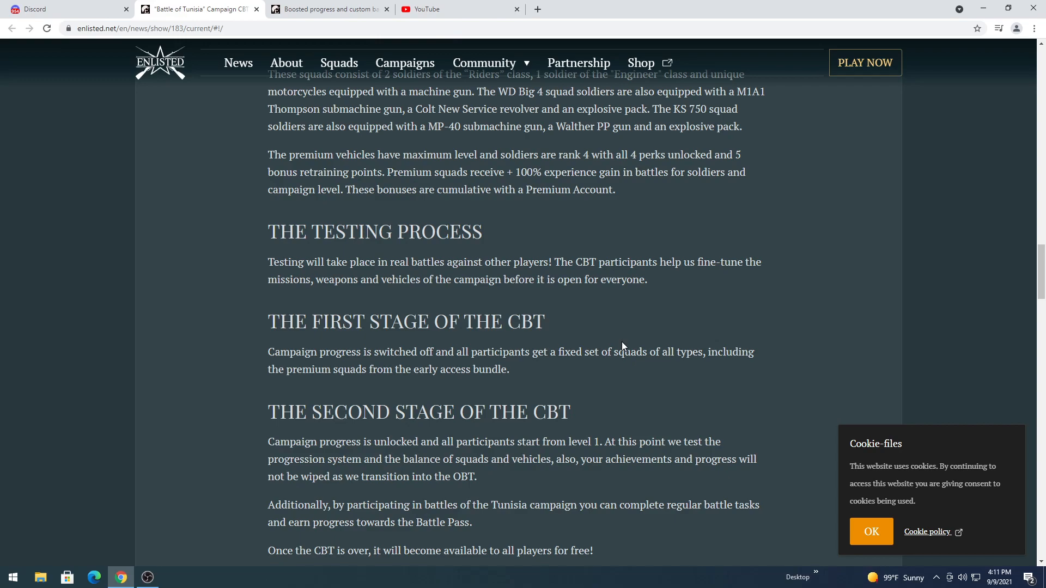
scroll(down, 3)
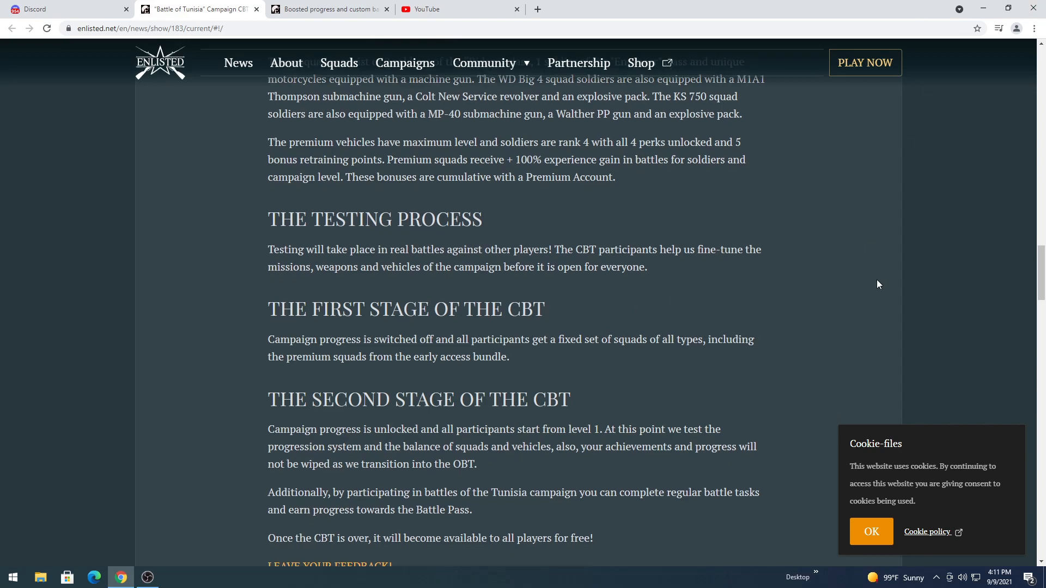
scroll(down, 3)
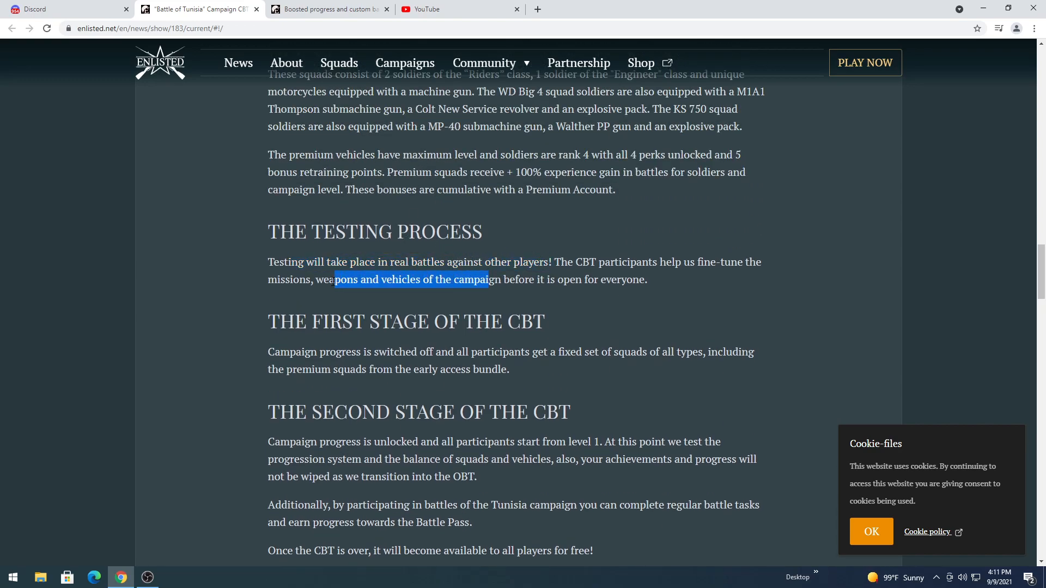
scroll(down, 3)
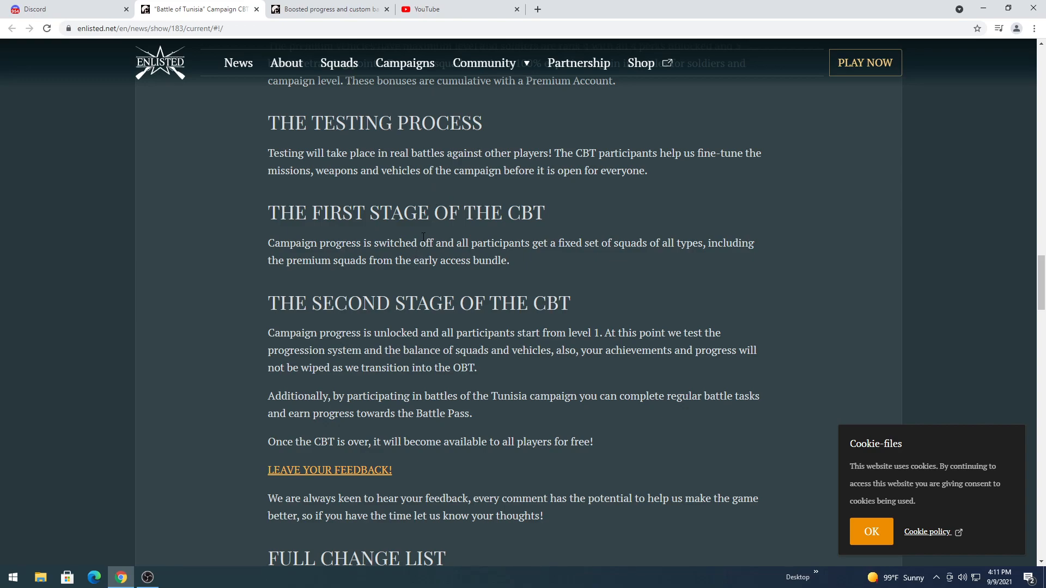
mouse_move(707, 178)
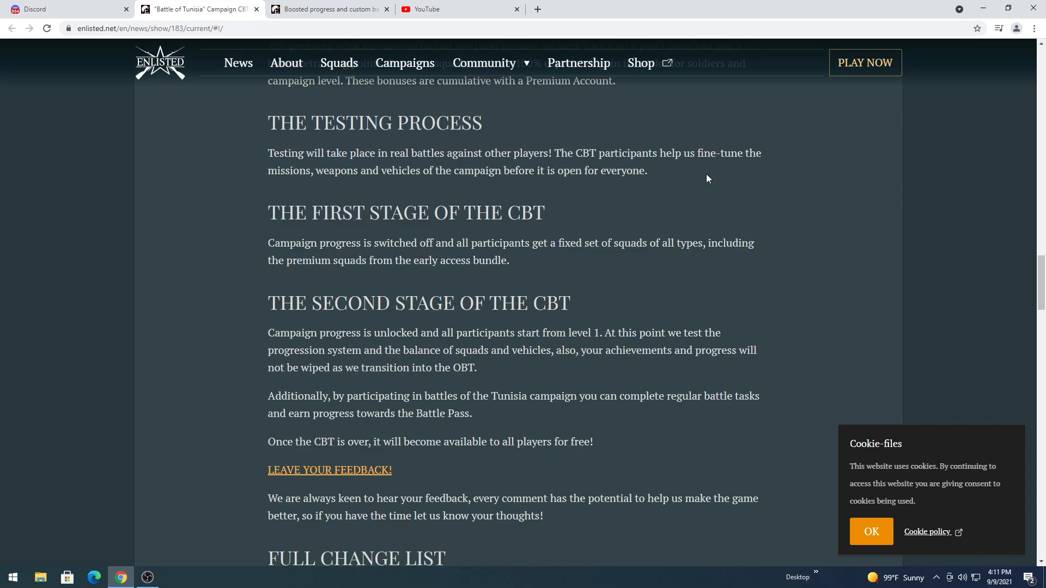
scroll(down, 3)
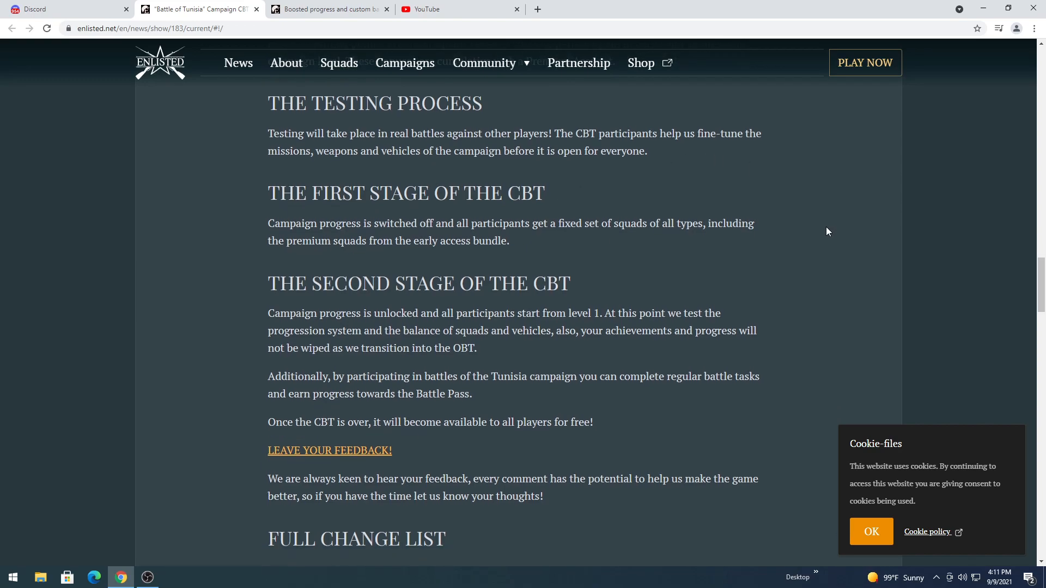
scroll(down, 3)
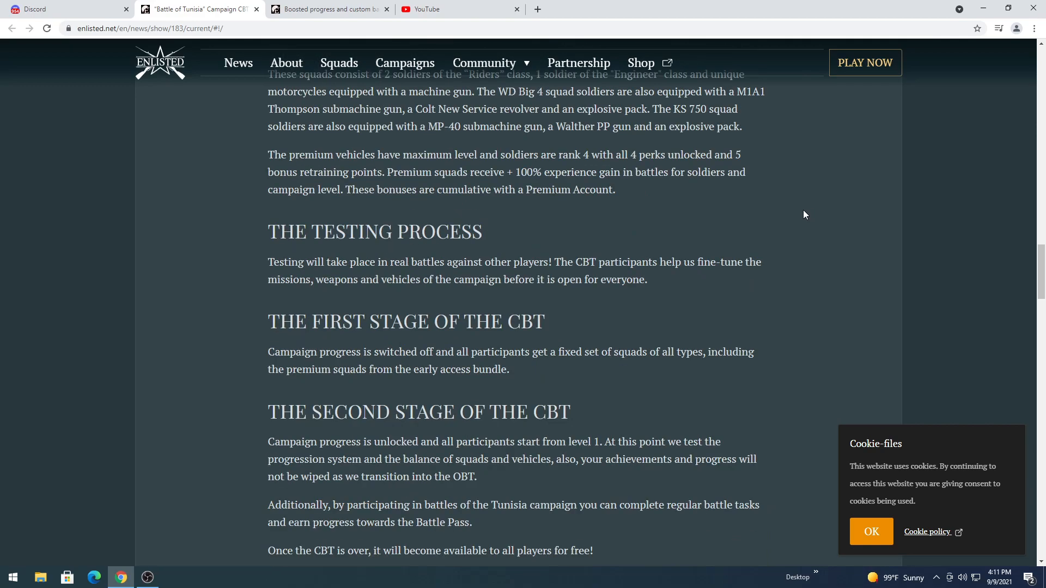
scroll(down, 3)
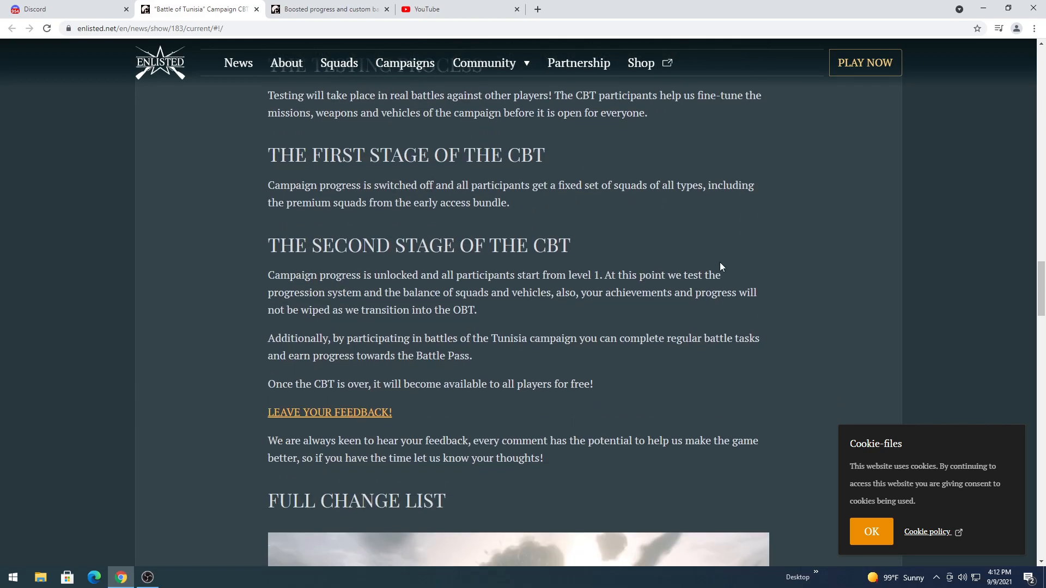
scroll(down, 3)
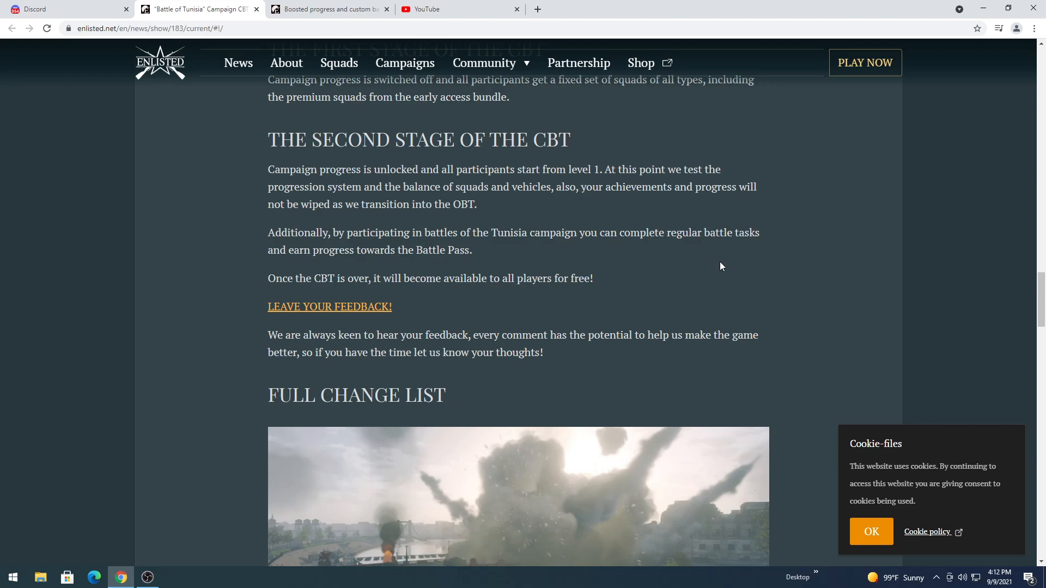
mouse_move(474, 160)
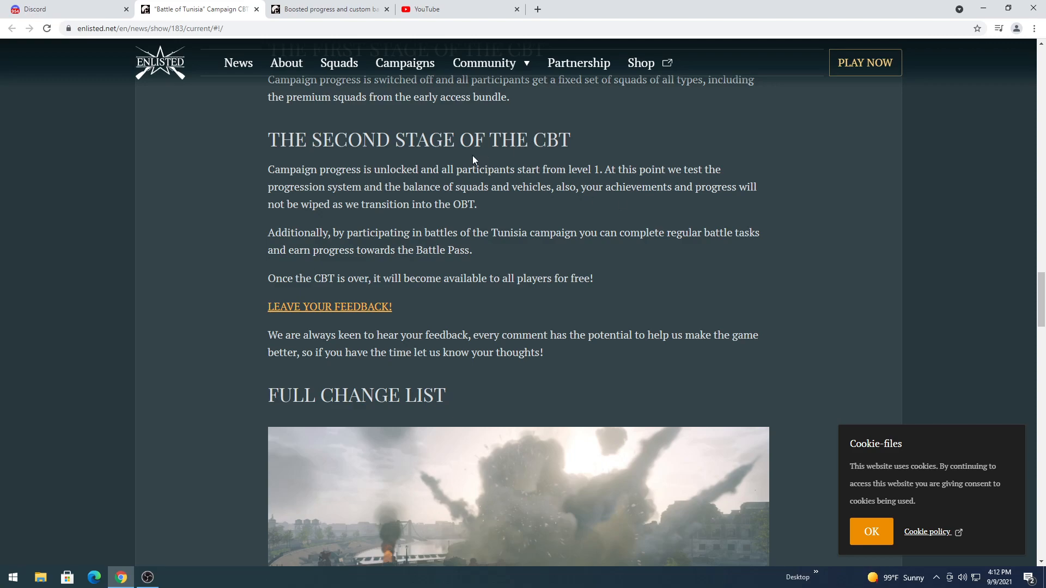
mouse_move(282, 165)
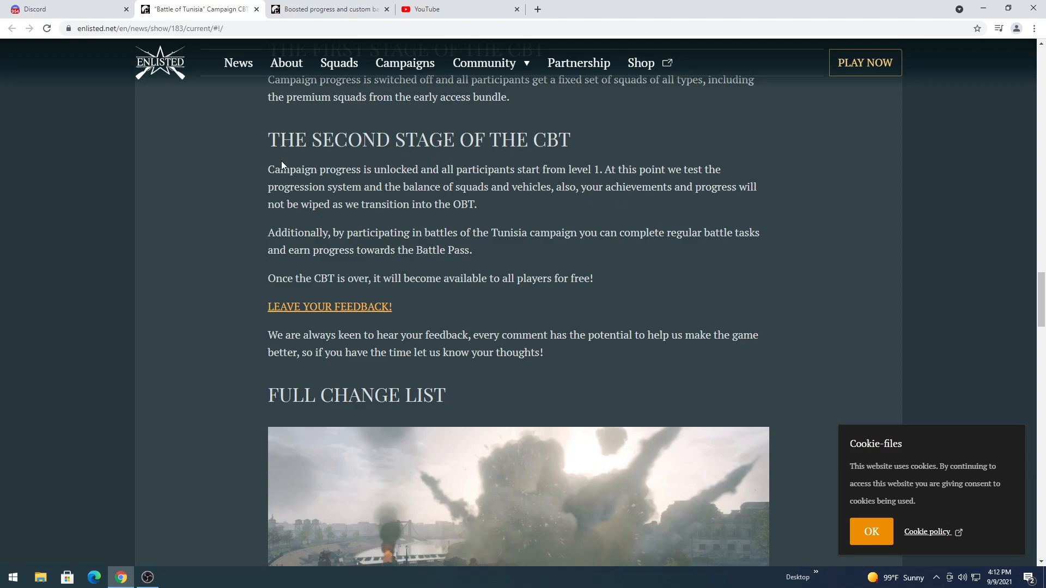
mouse_move(965, 111)
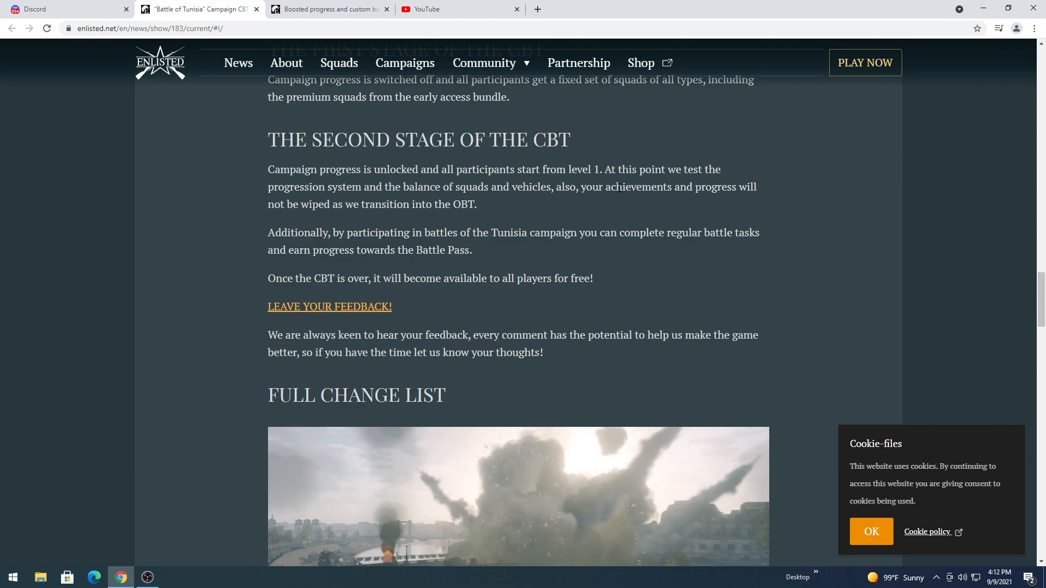
drag(579, 186, 746, 187)
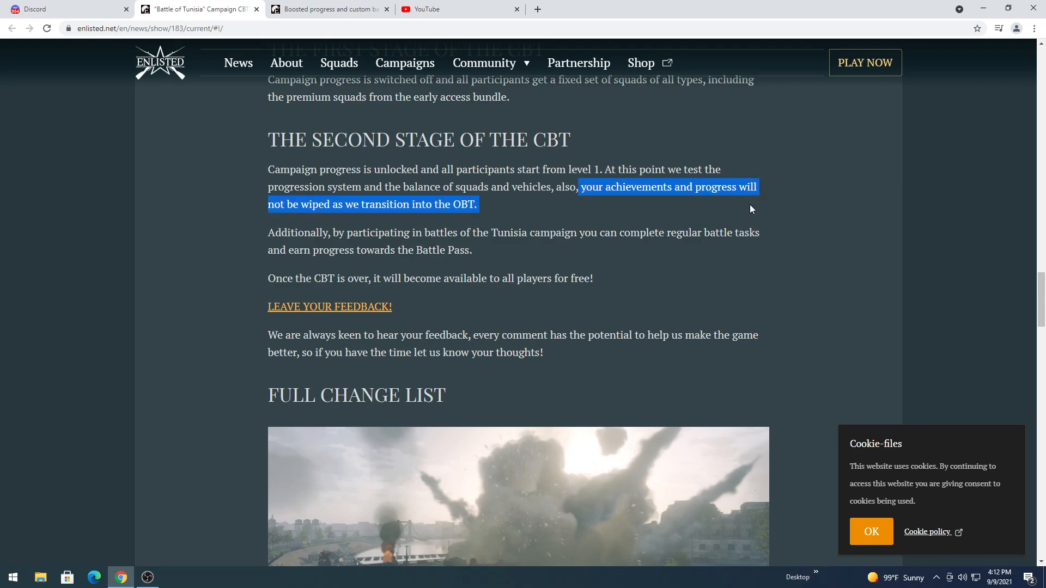
mouse_move(477, 219)
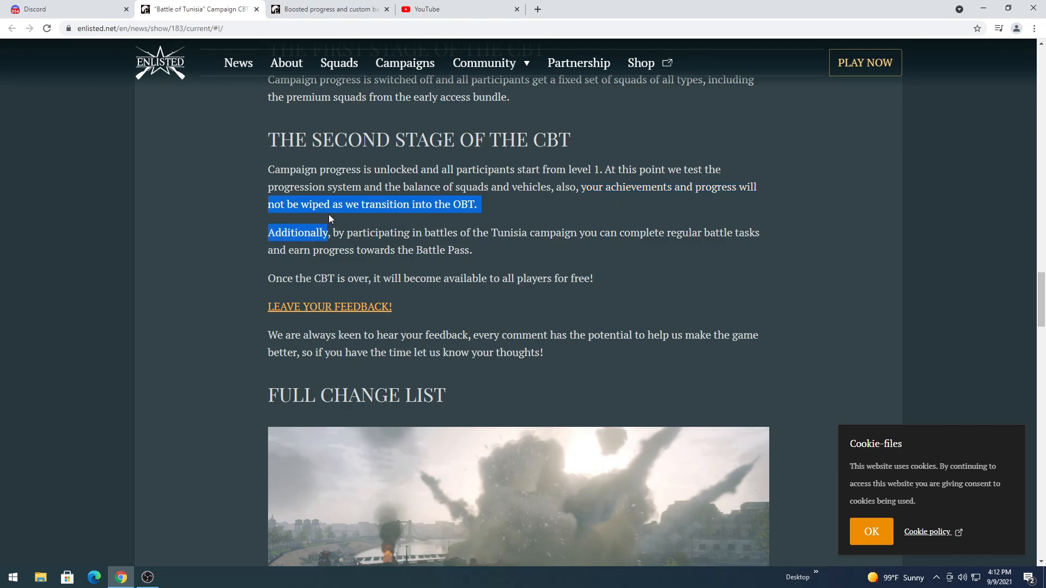
scroll(down, 3)
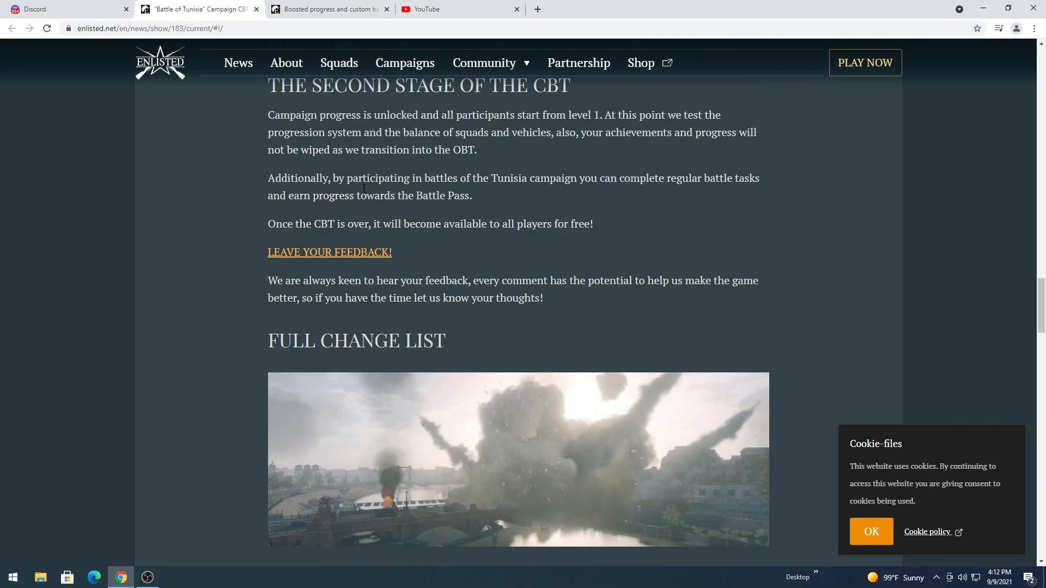
mouse_move(673, 247)
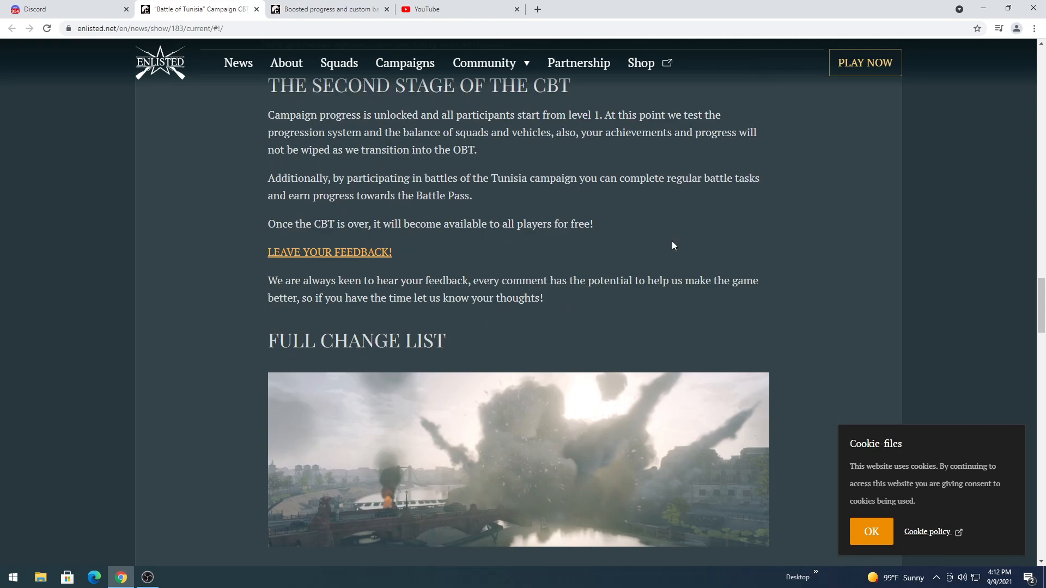
mouse_move(712, 249)
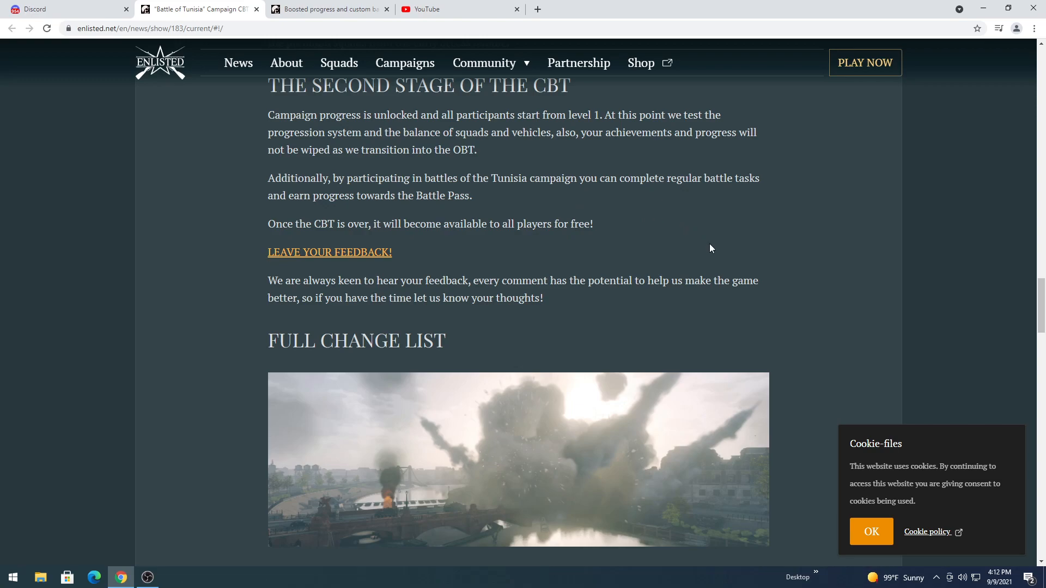
mouse_move(754, 248)
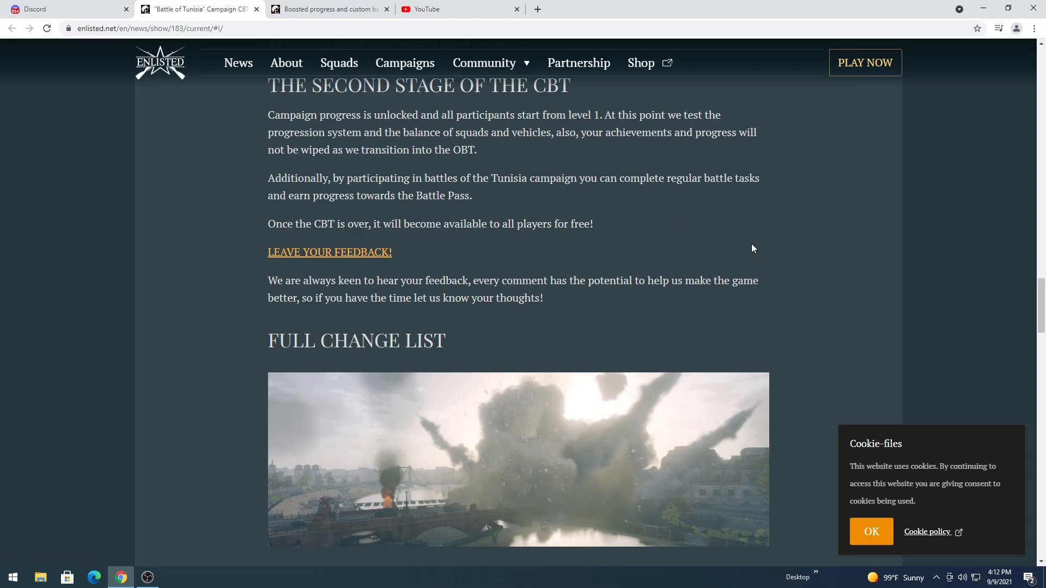
mouse_move(644, 198)
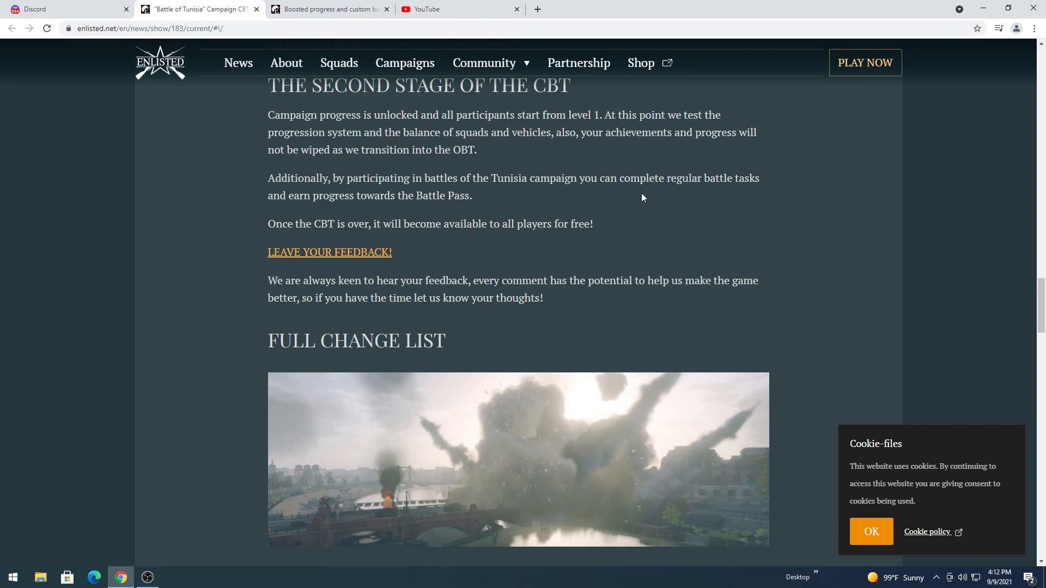
mouse_move(304, 236)
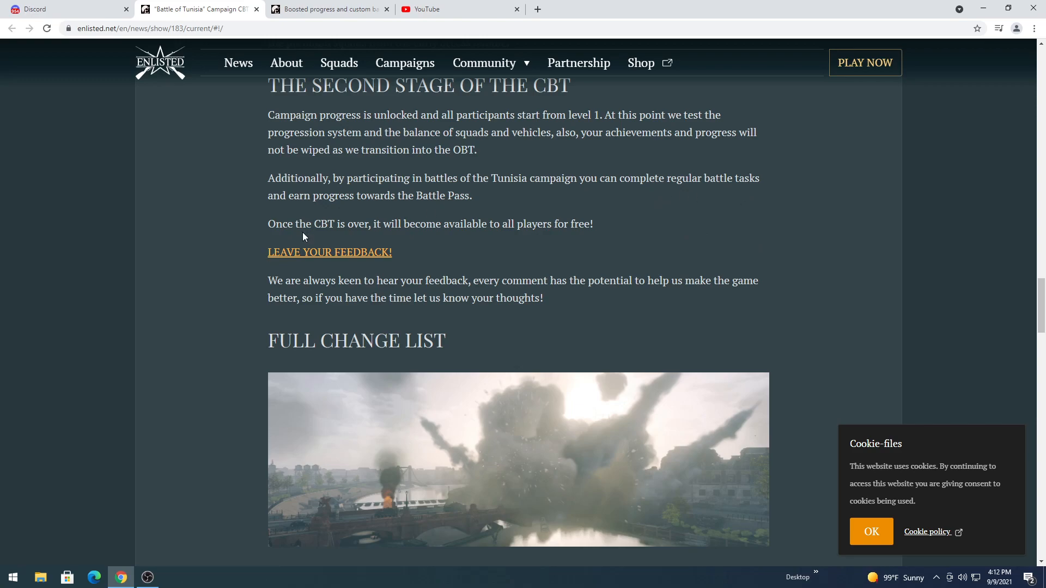
mouse_move(373, 239)
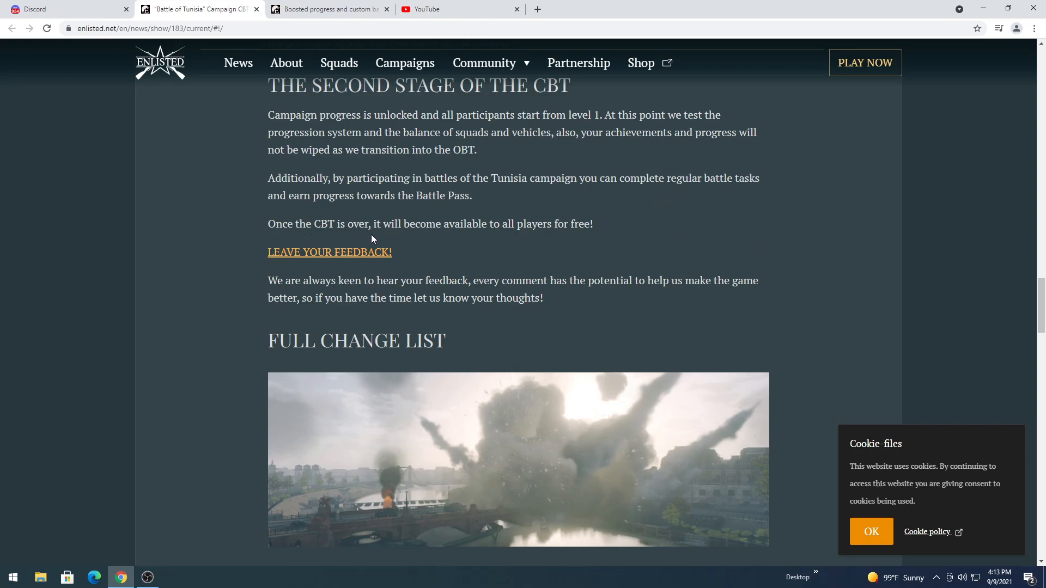
mouse_move(512, 238)
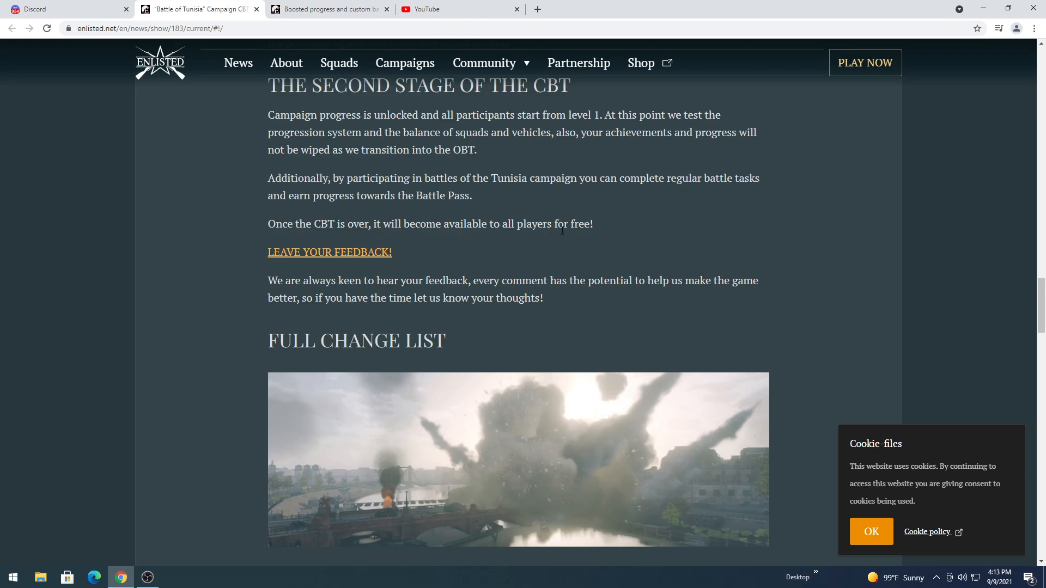
scroll(down, 3)
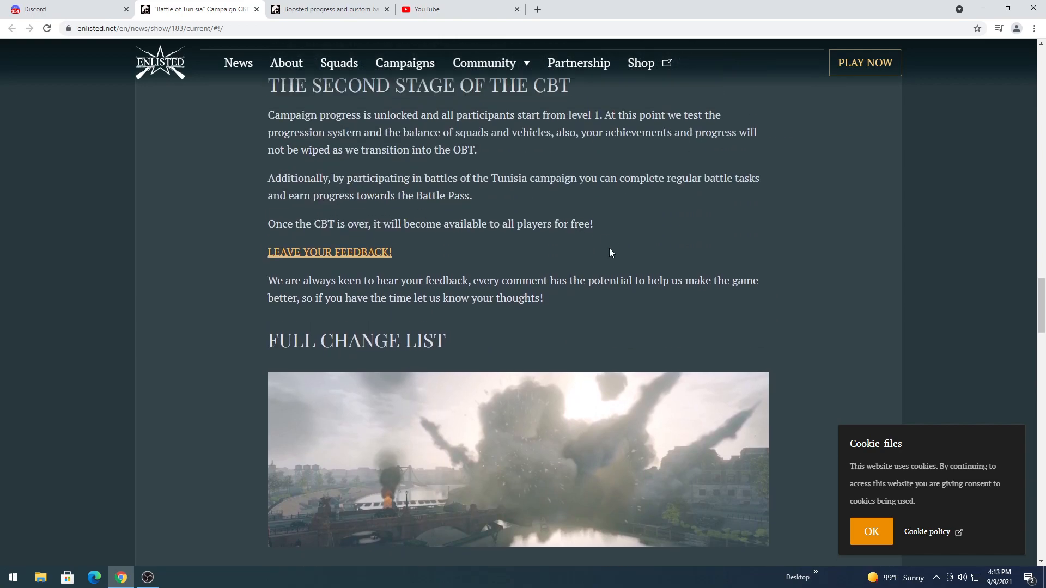
mouse_move(528, 263)
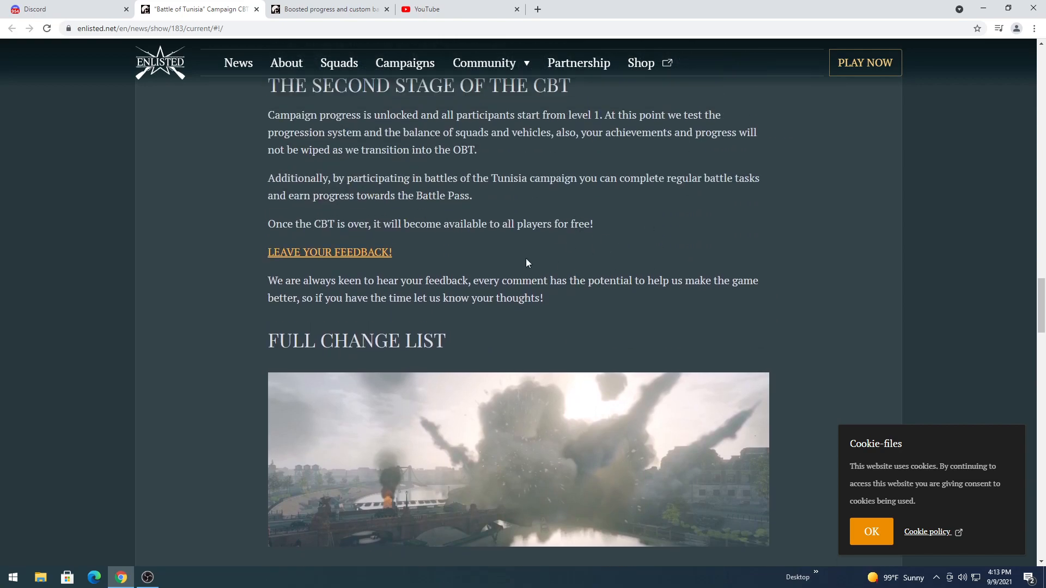
mouse_move(660, 244)
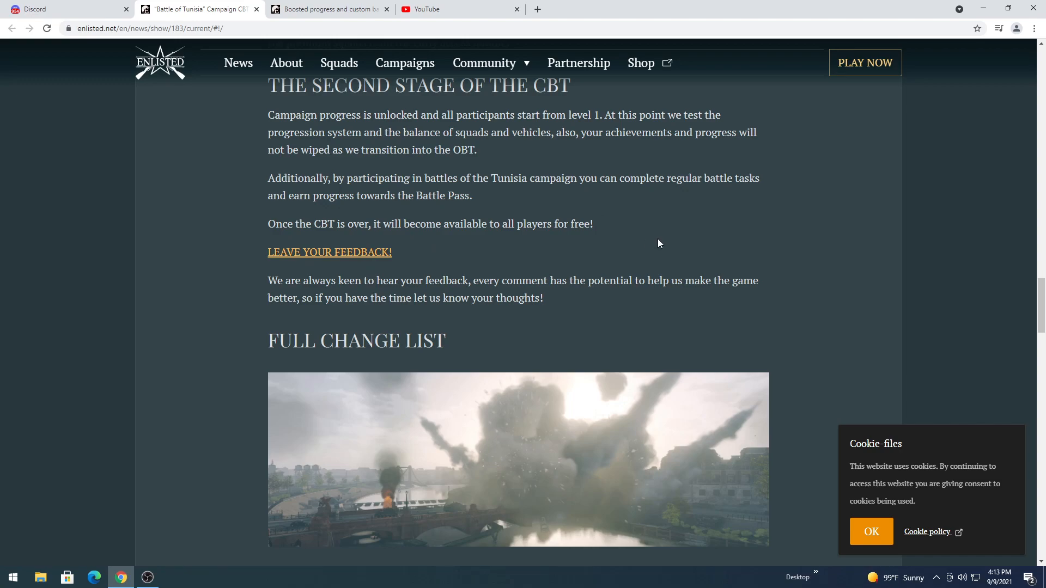
mouse_move(772, 260)
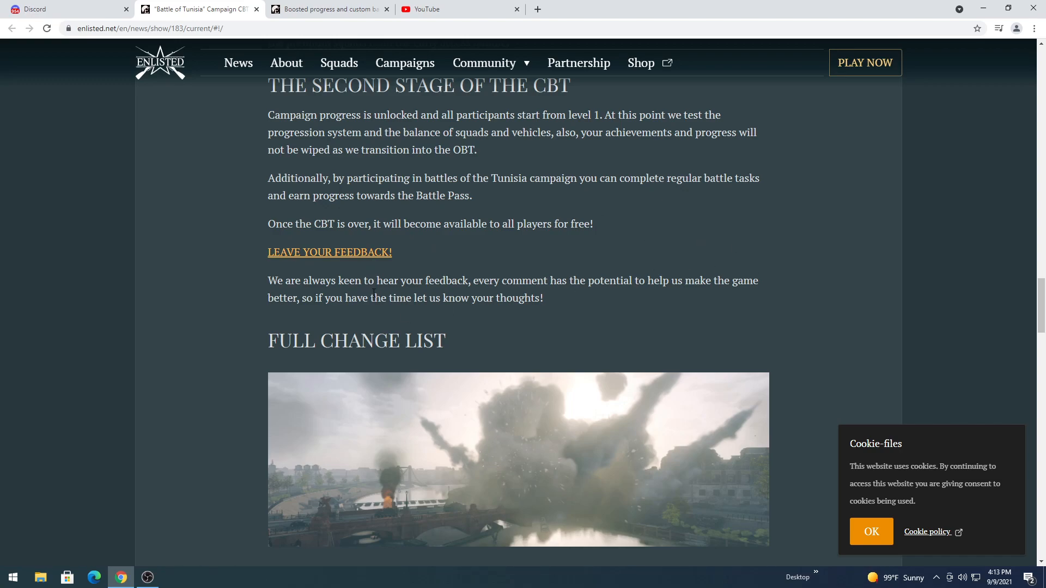
mouse_move(298, 294)
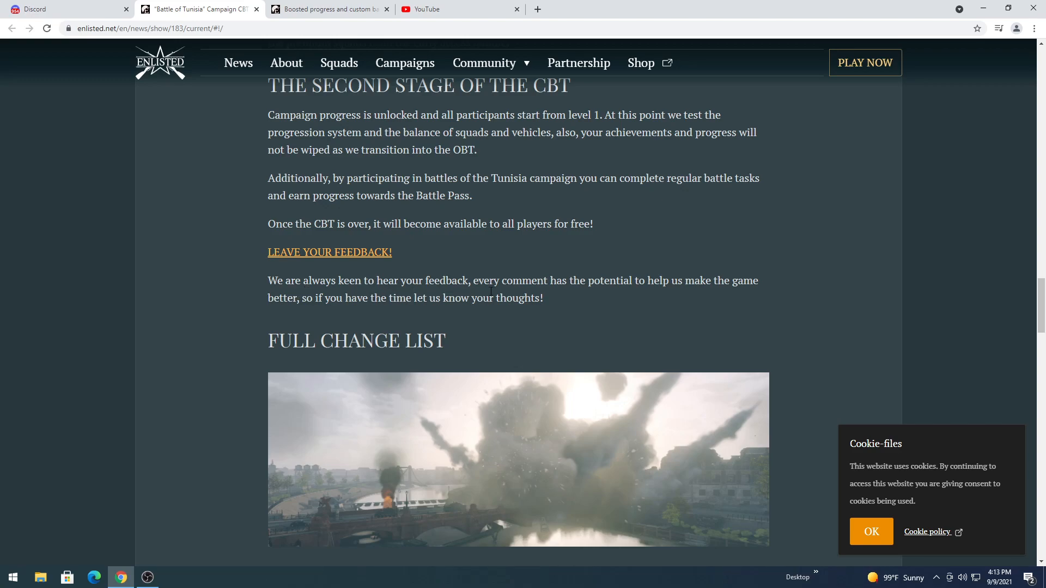
mouse_move(597, 286)
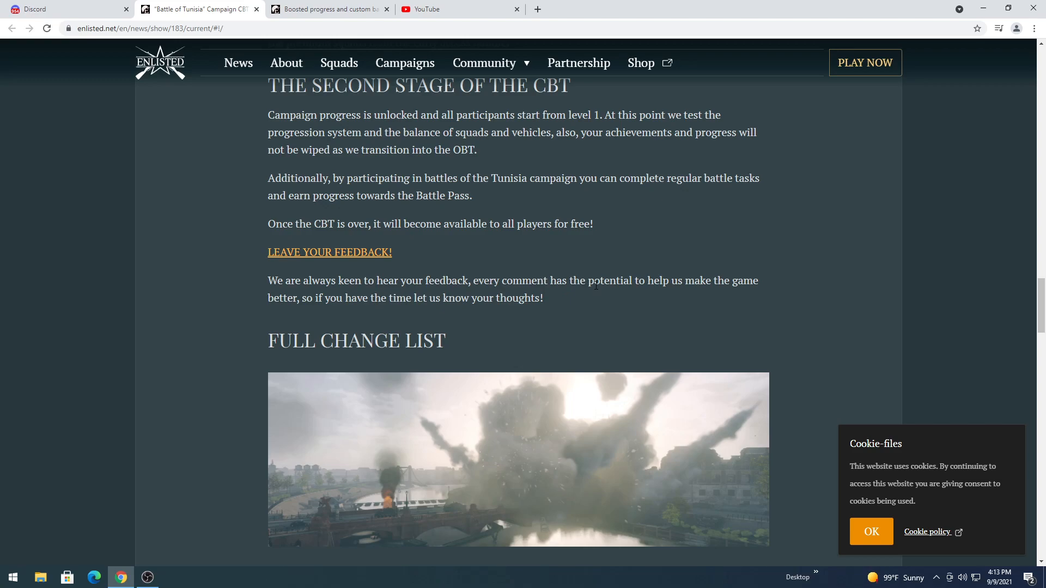
mouse_move(395, 316)
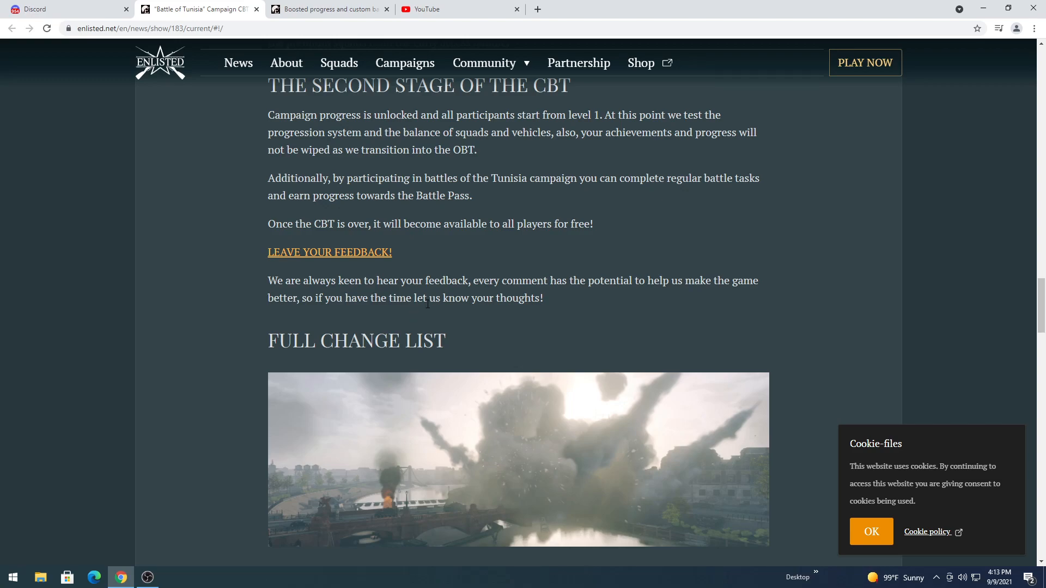
scroll(down, 3)
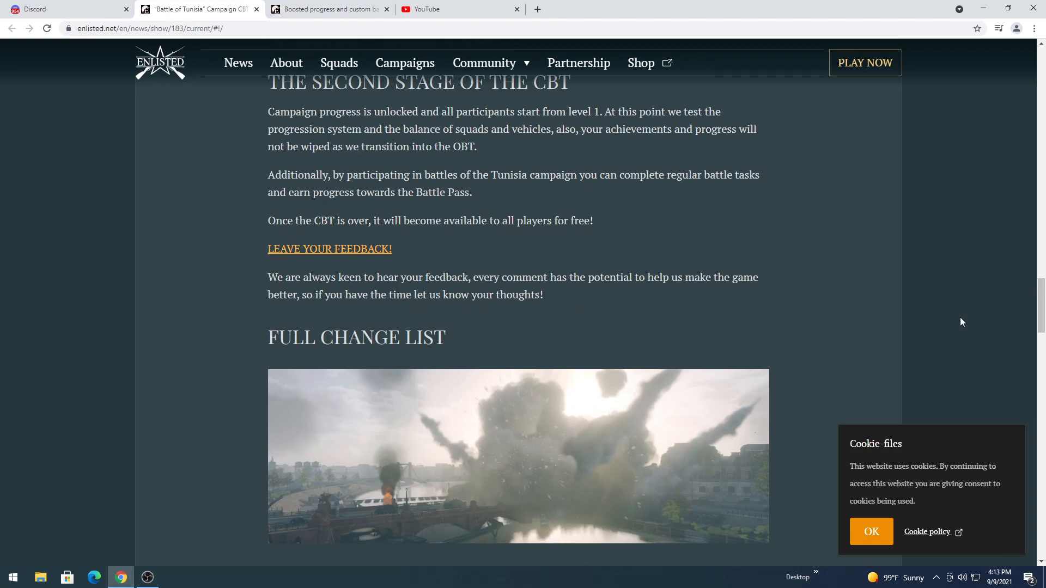
scroll(down, 3)
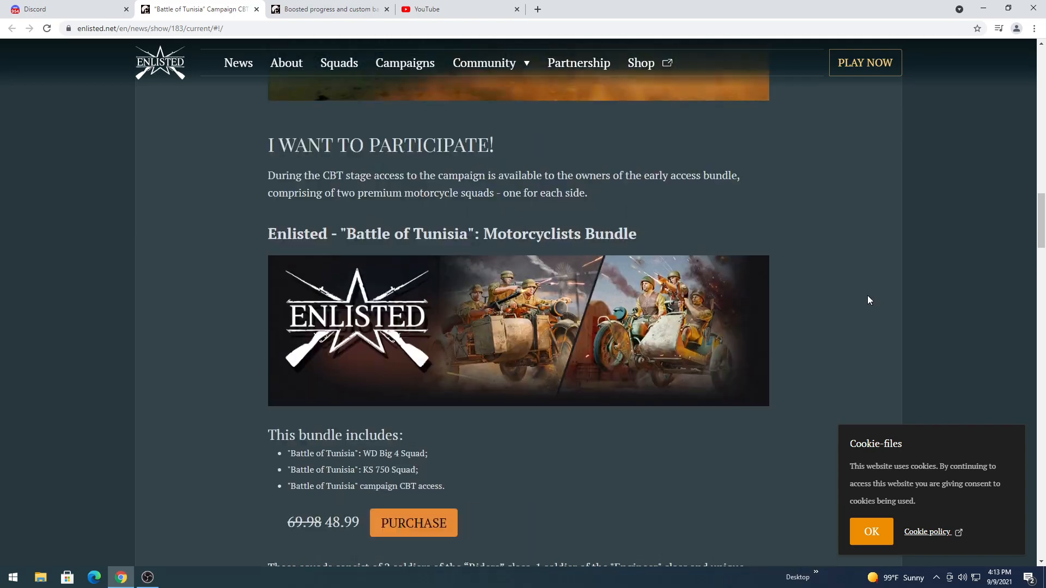
scroll(down, 3)
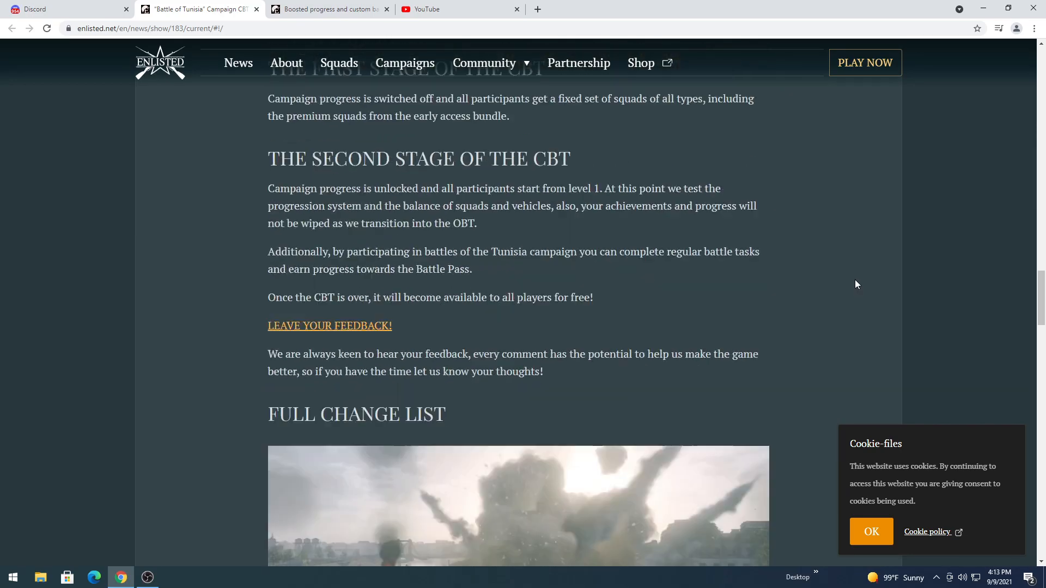
scroll(down, 3)
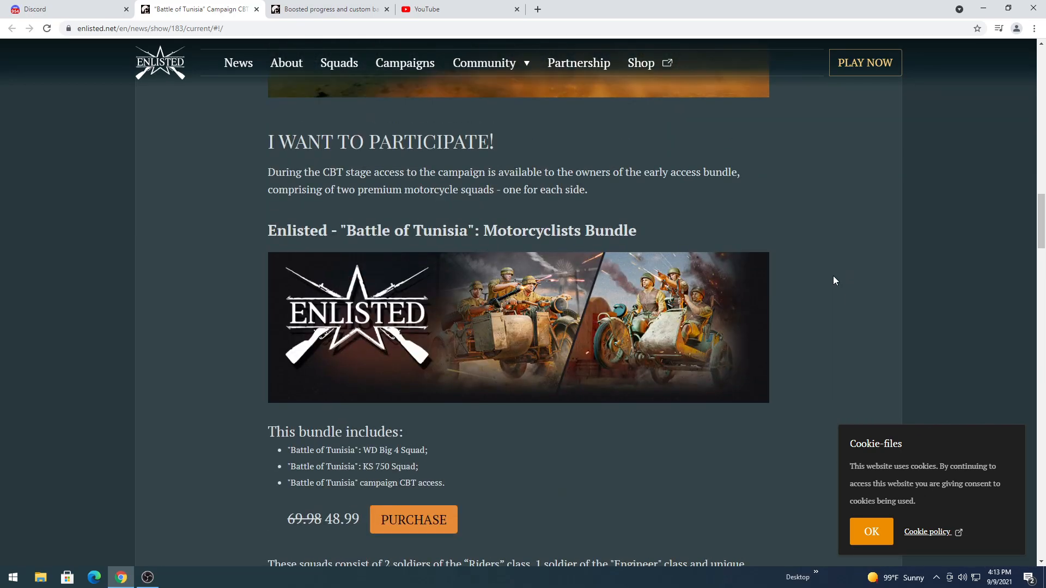
scroll(down, 3)
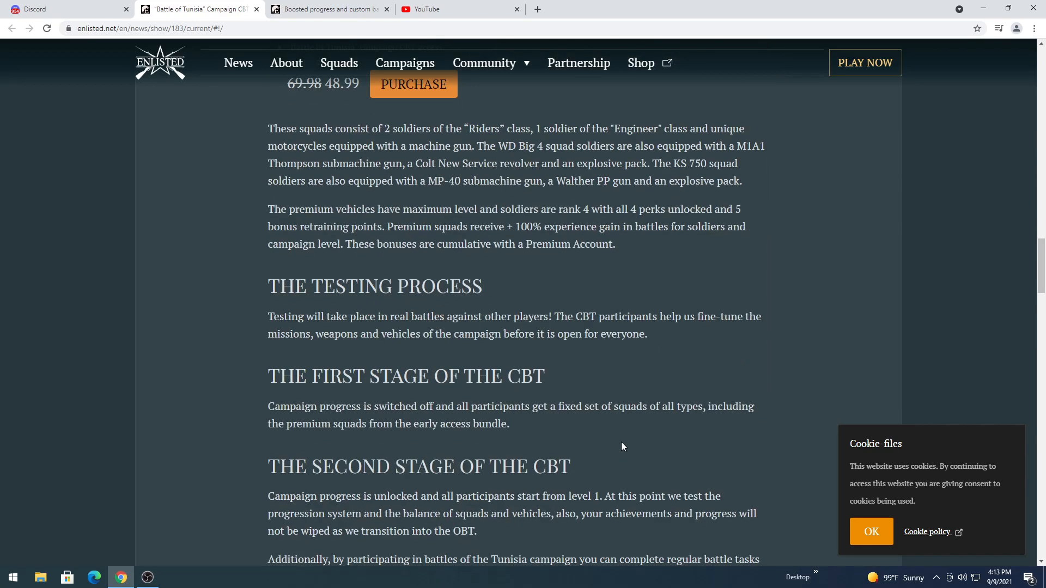
scroll(down, 3)
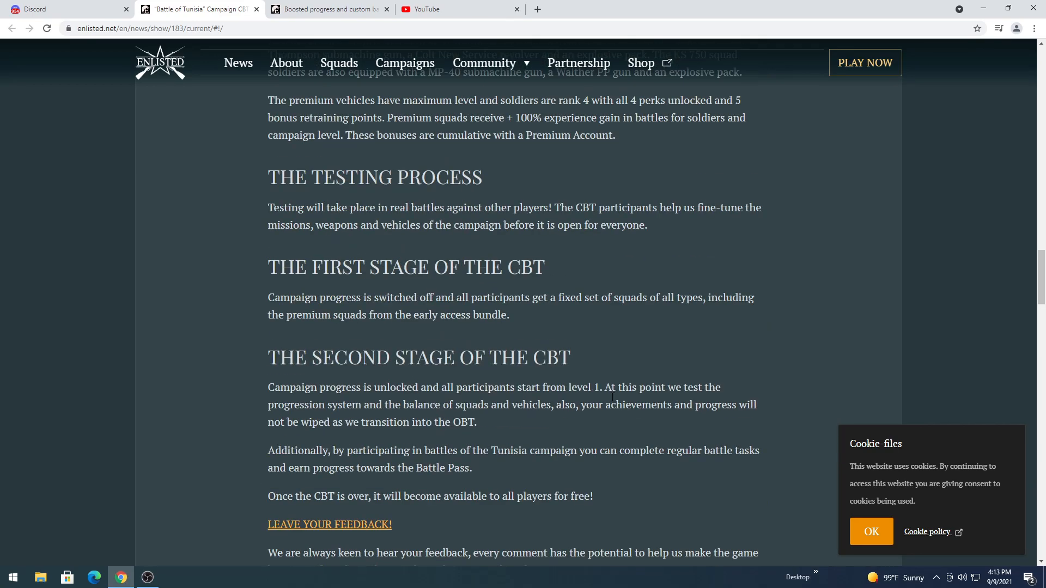
scroll(down, 3)
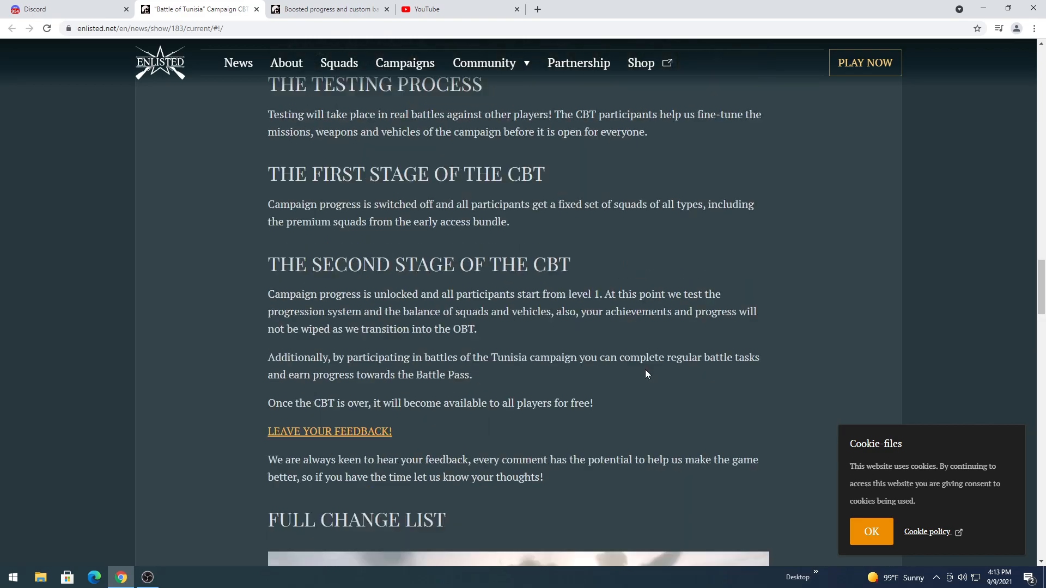
scroll(down, 3)
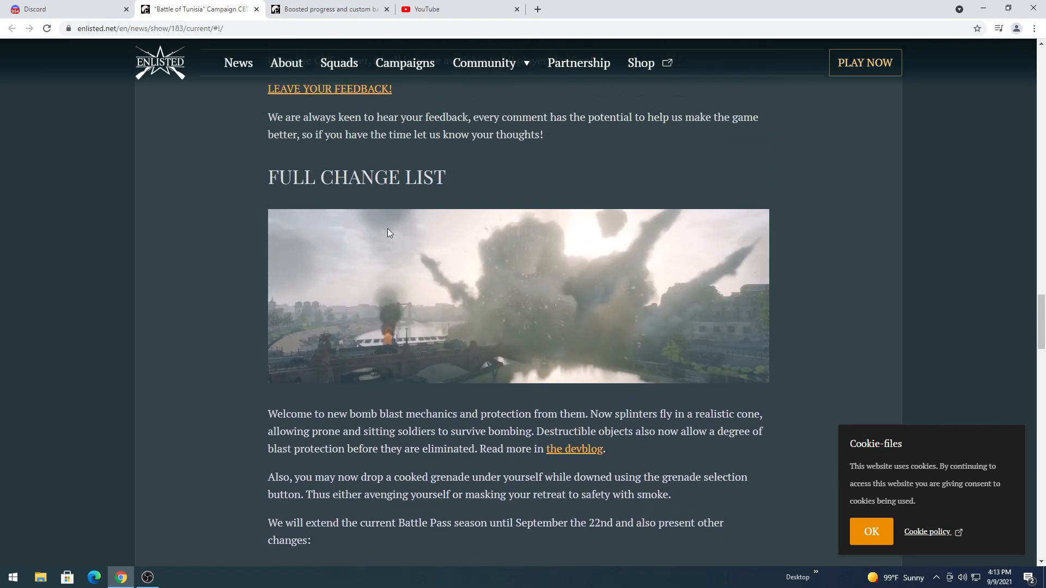
scroll(down, 3)
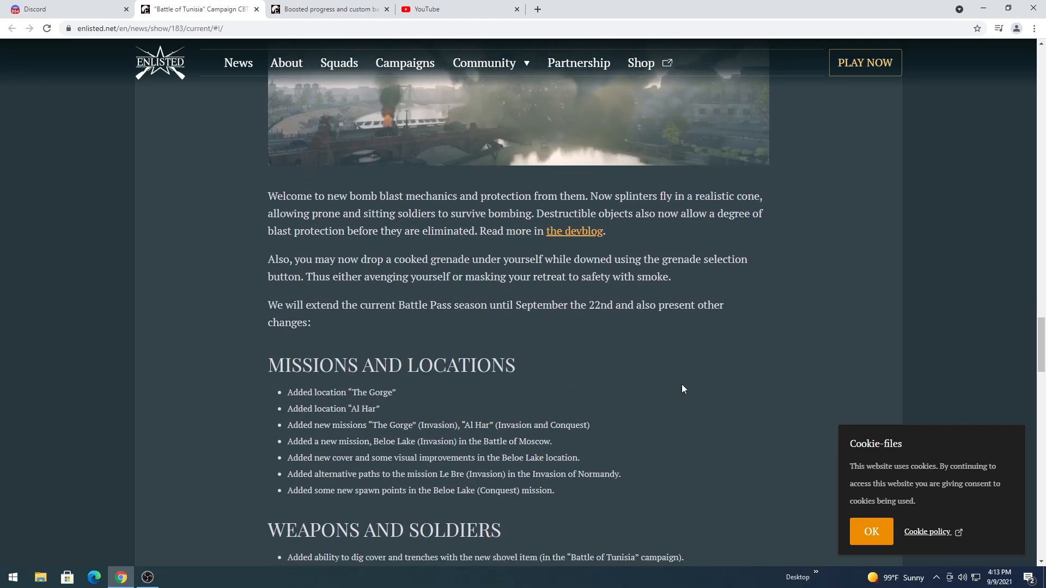
scroll(down, 3)
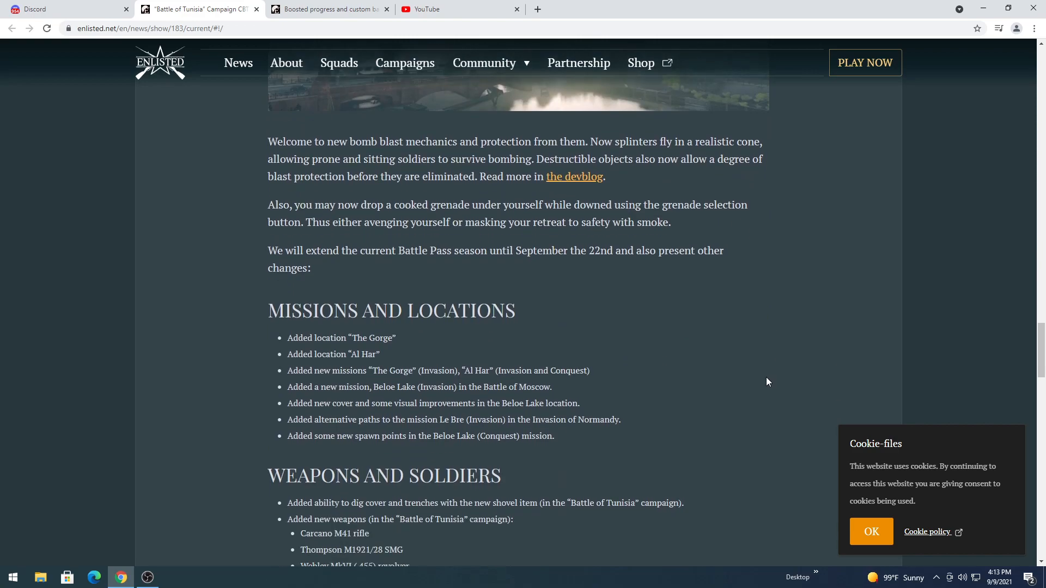
scroll(up, 3)
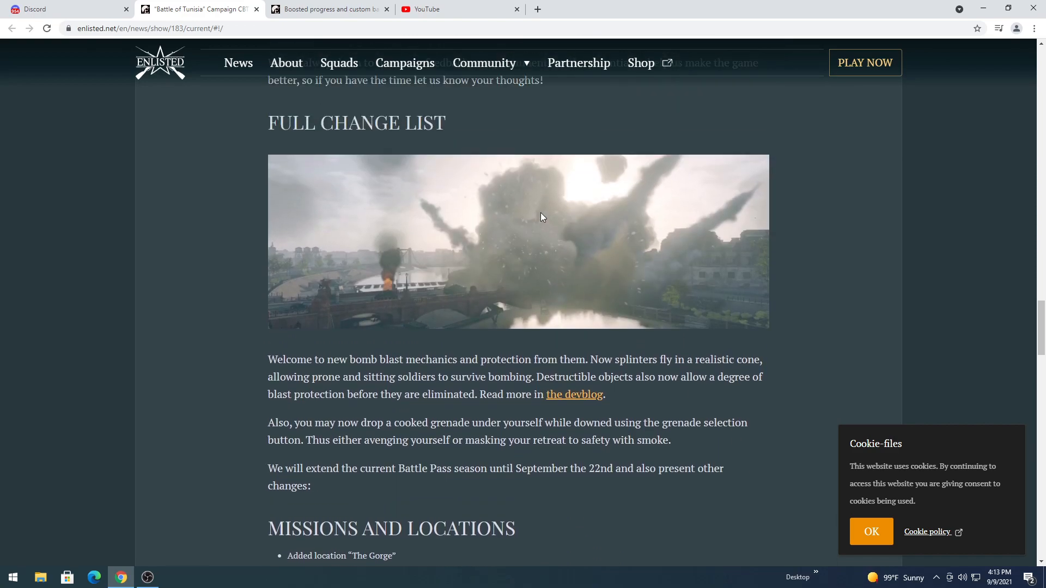
mouse_move(421, 324)
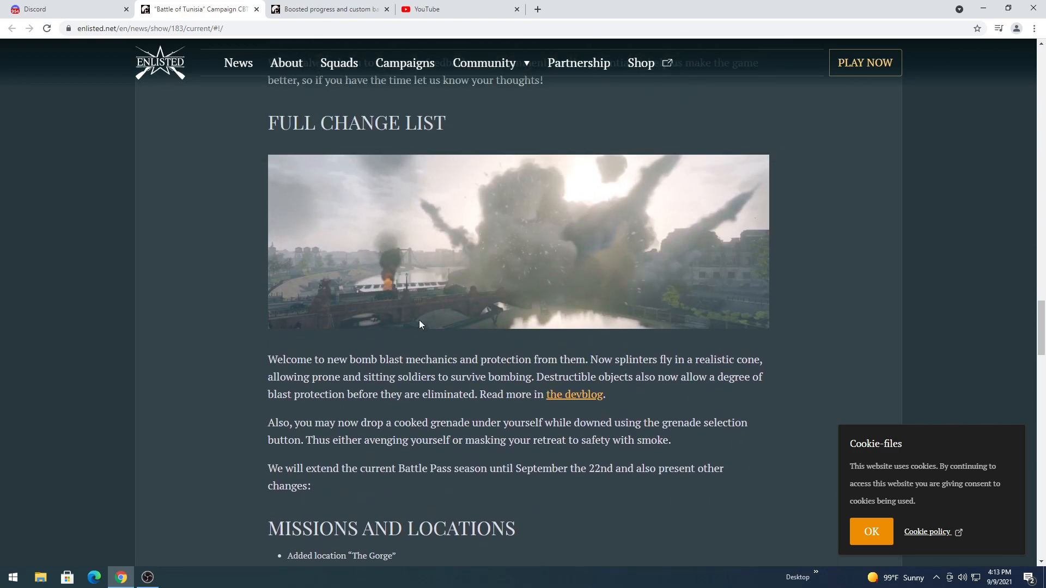
scroll(down, 3)
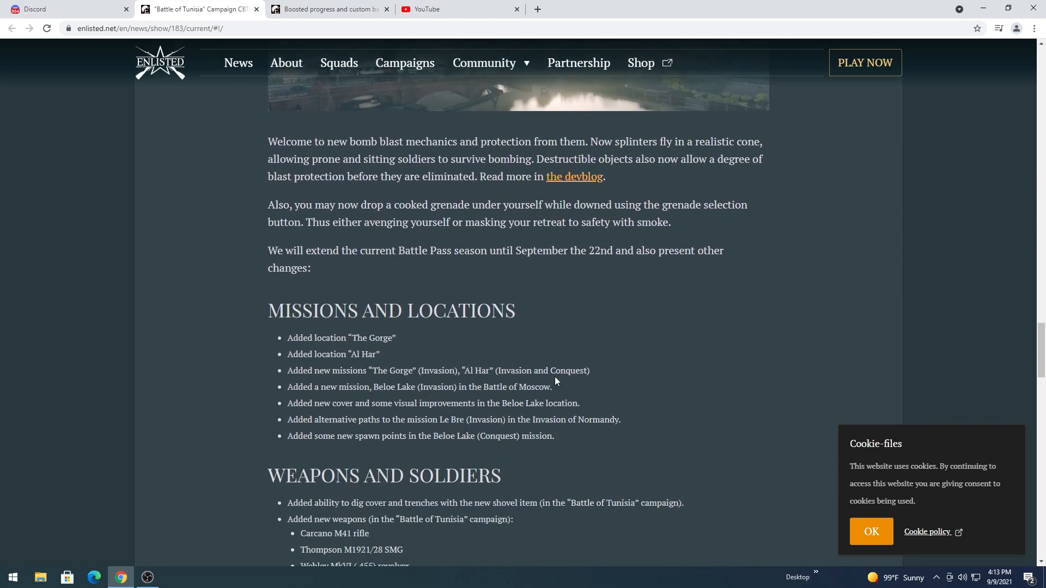
scroll(down, 3)
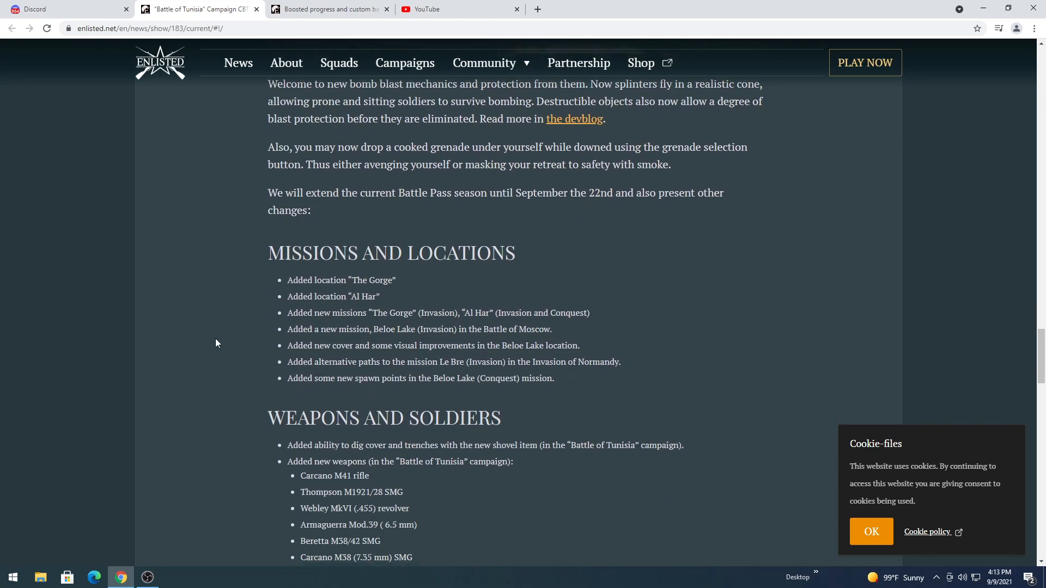
scroll(down, 3)
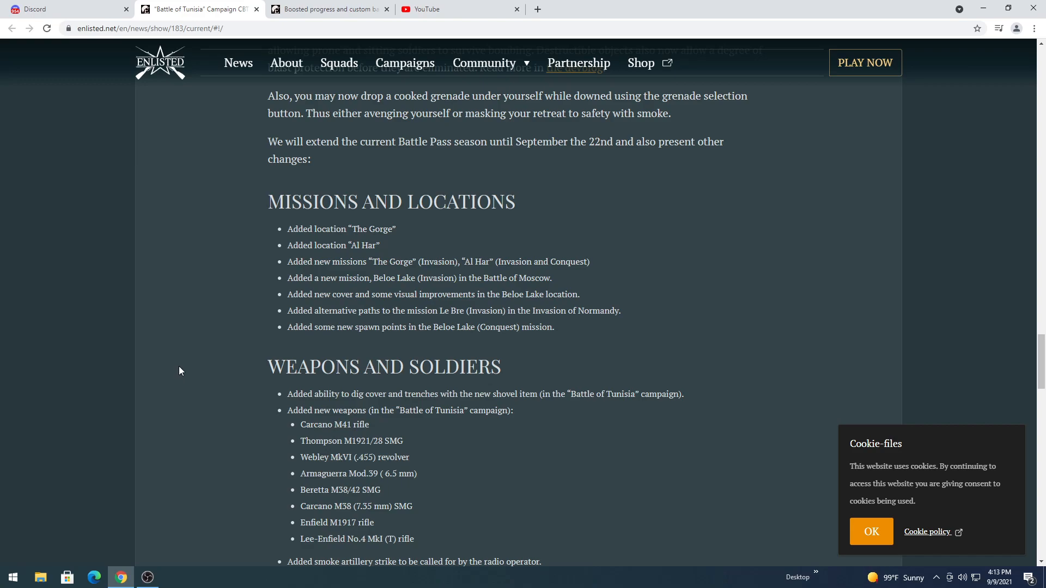
scroll(down, 3)
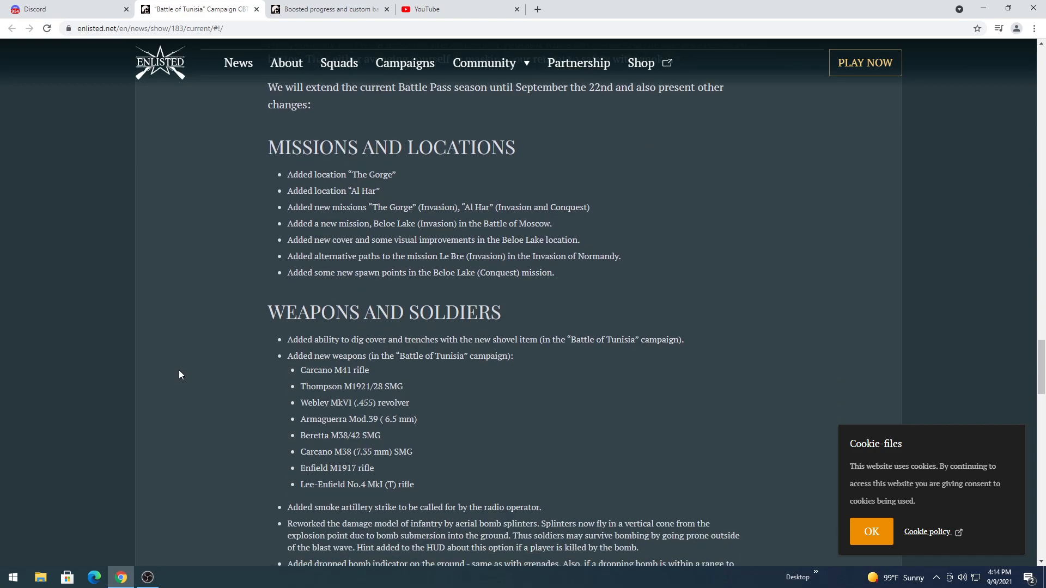
scroll(down, 3)
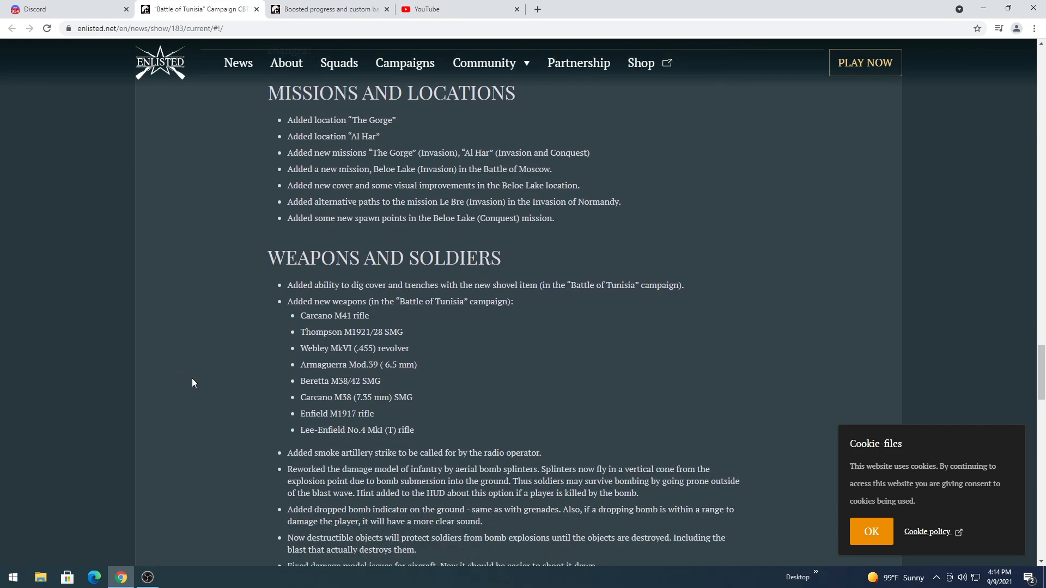
scroll(down, 3)
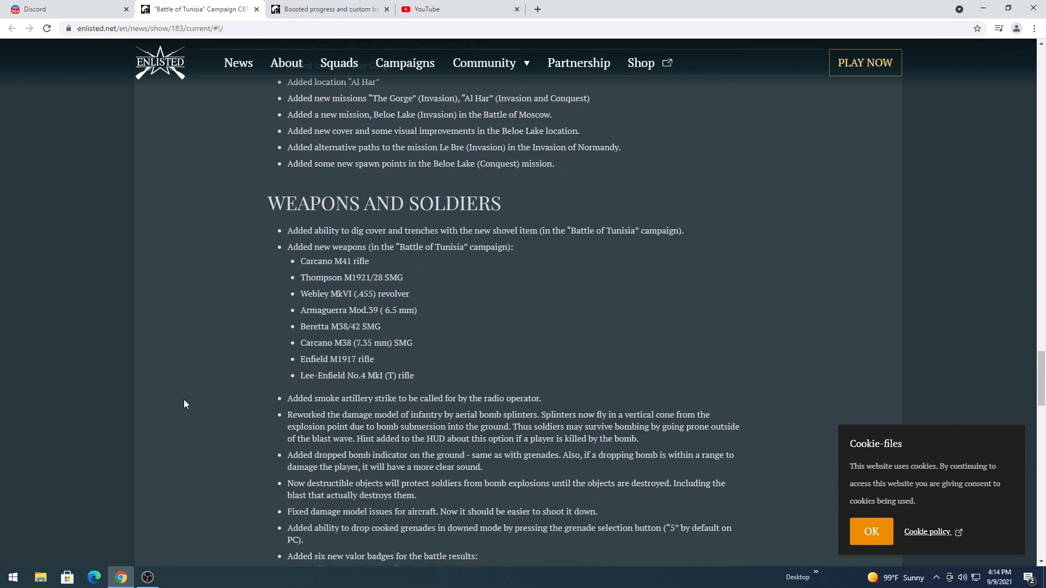
scroll(down, 3)
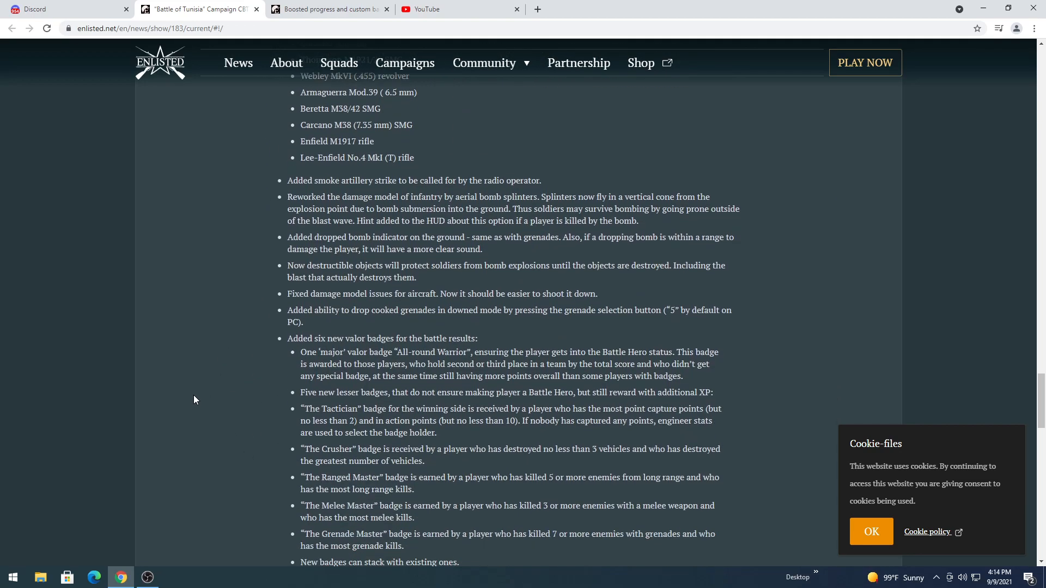
scroll(down, 3)
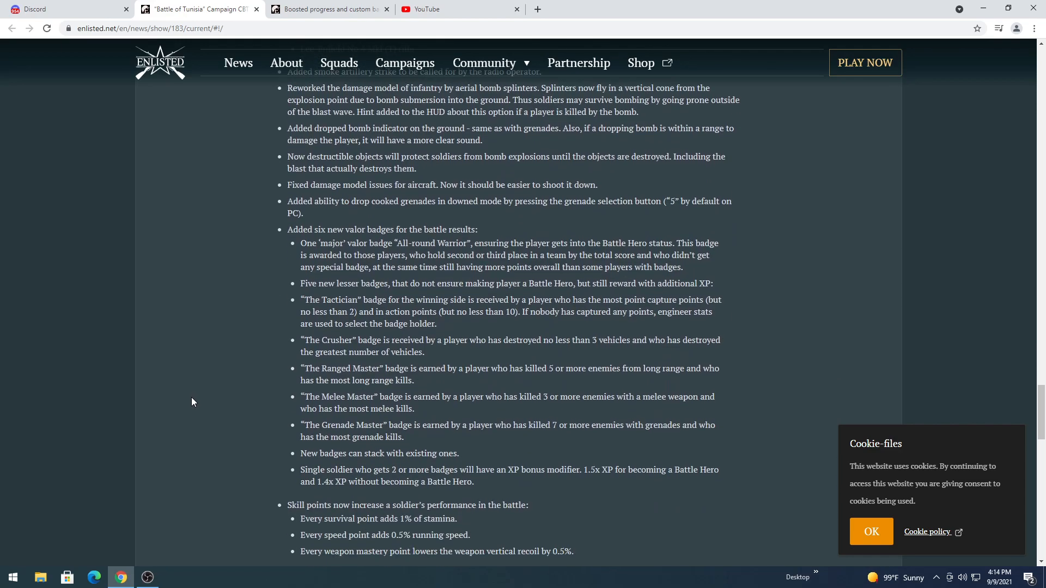
scroll(down, 3)
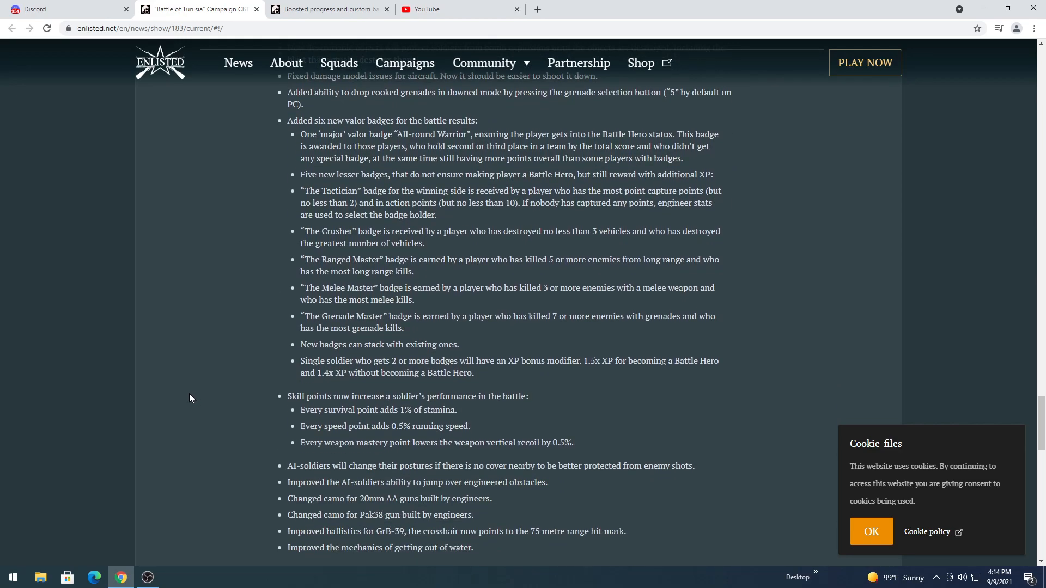
scroll(down, 3)
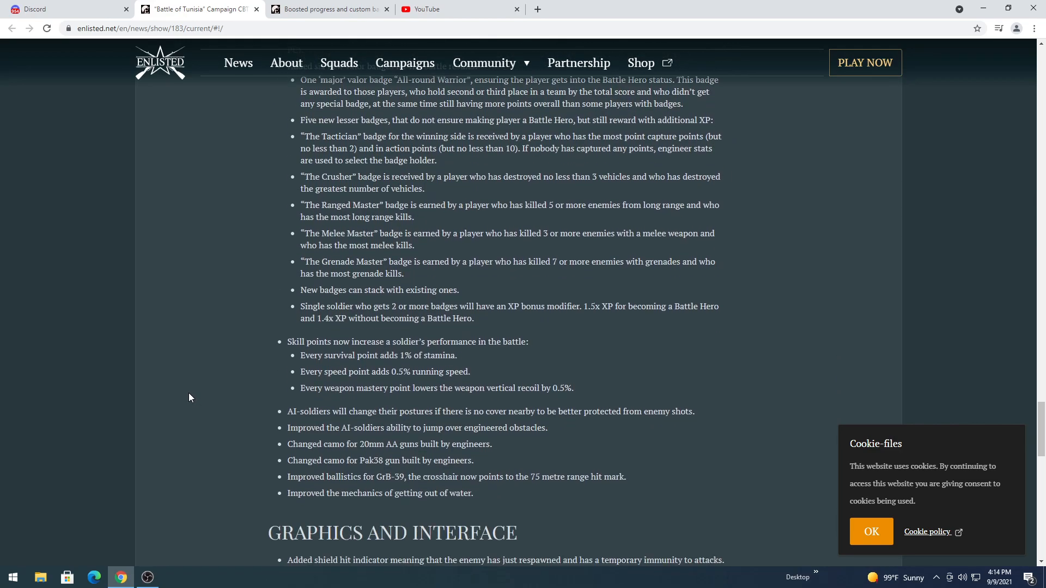
mouse_move(198, 386)
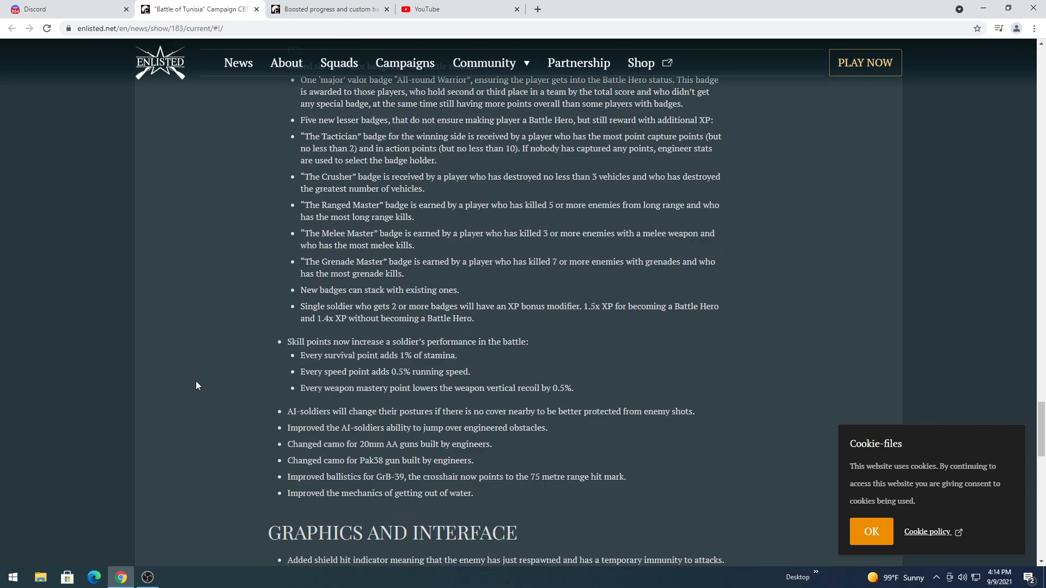
scroll(down, 3)
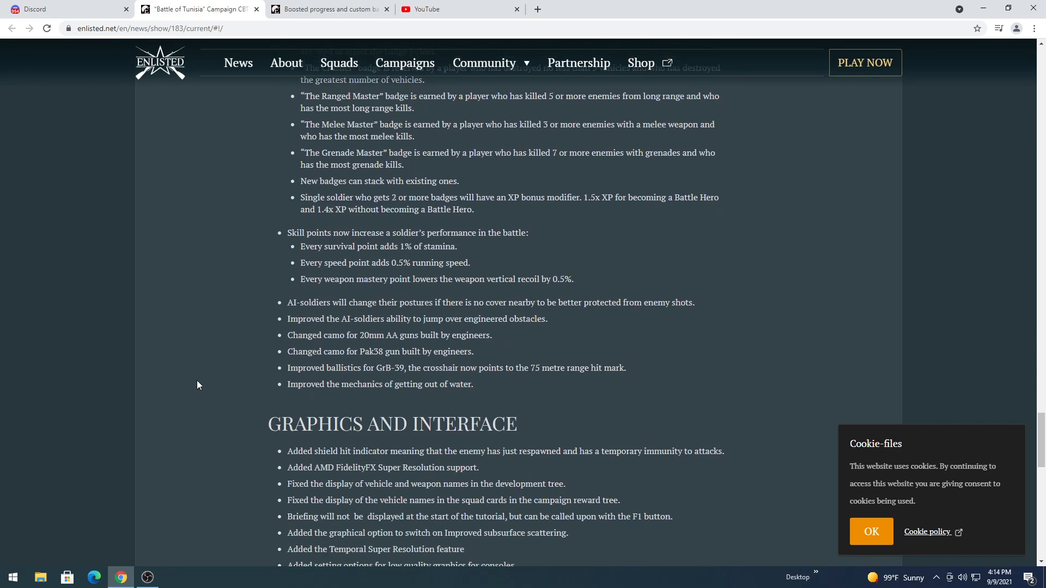
scroll(down, 3)
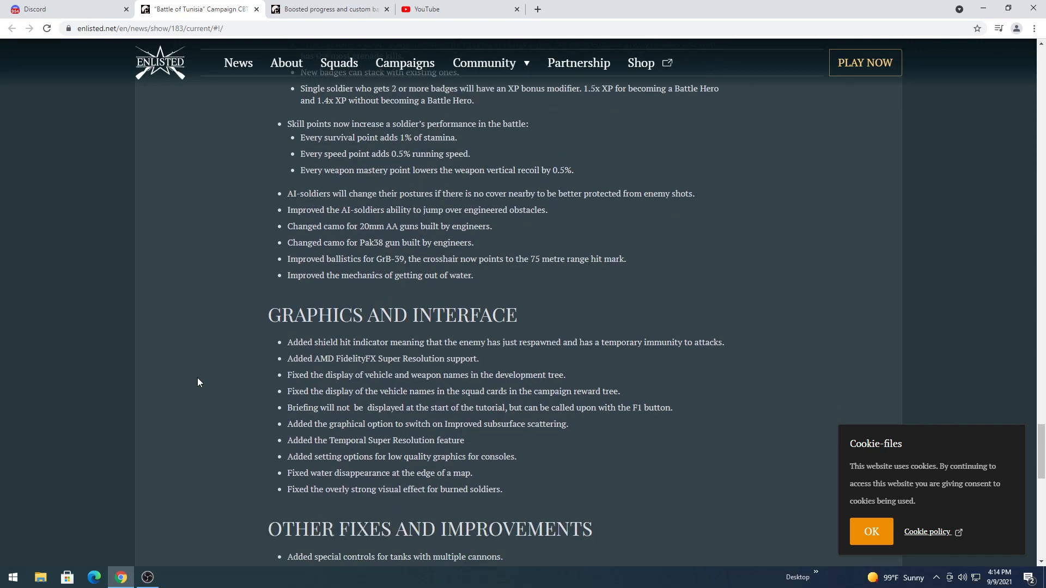
scroll(down, 3)
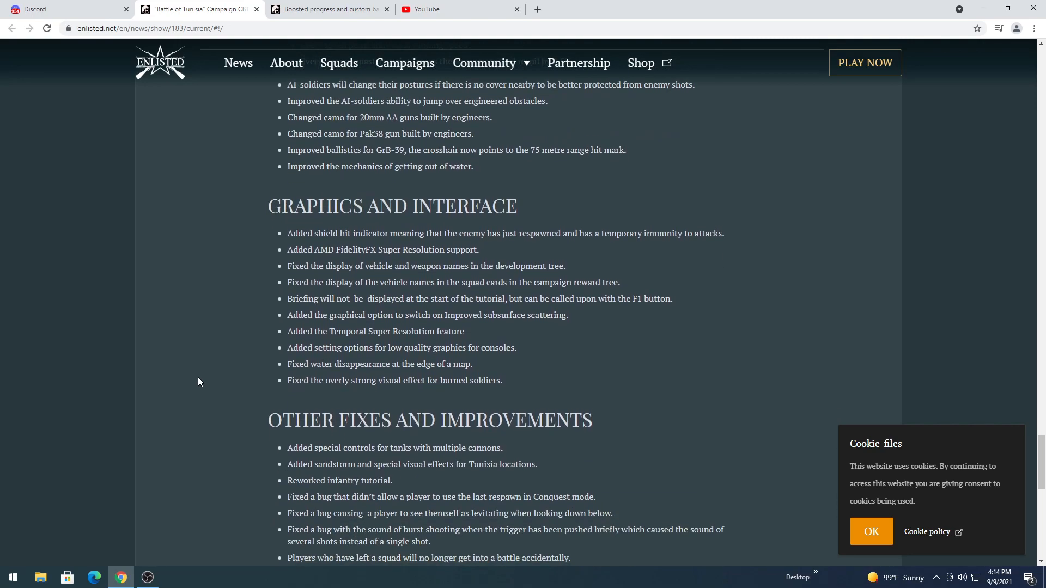
scroll(down, 3)
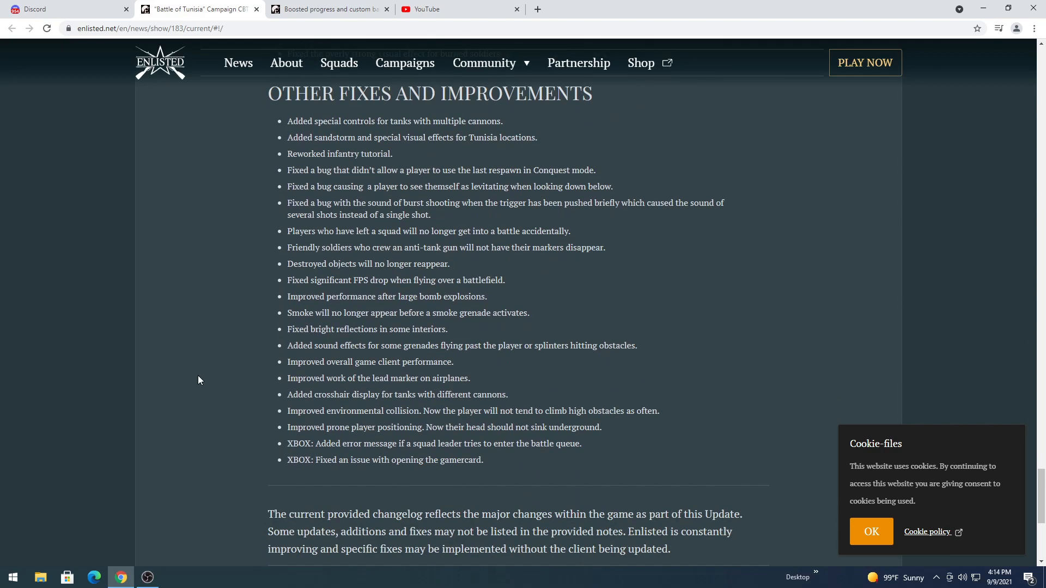
scroll(down, 3)
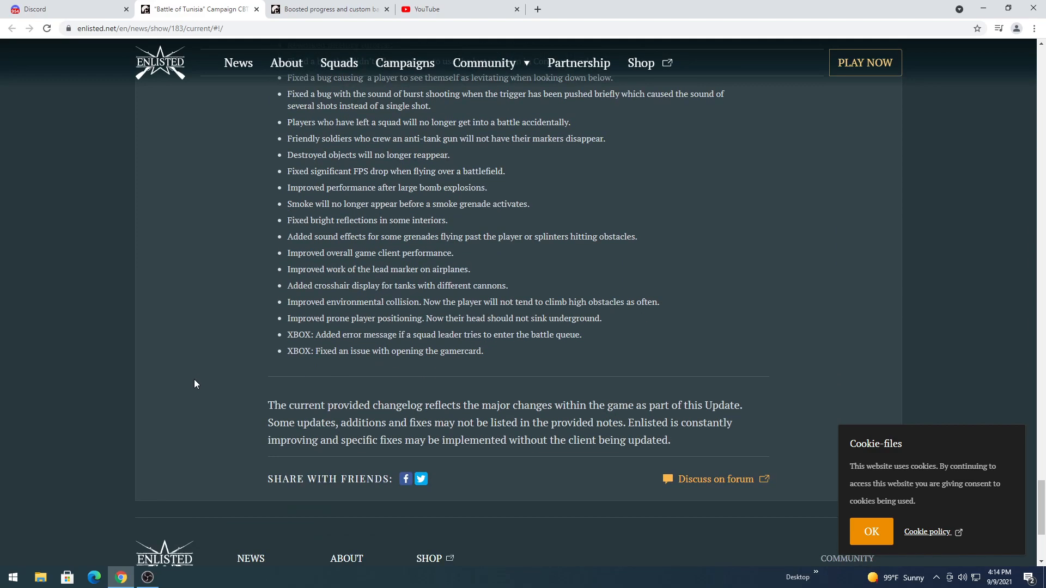
scroll(up, 3)
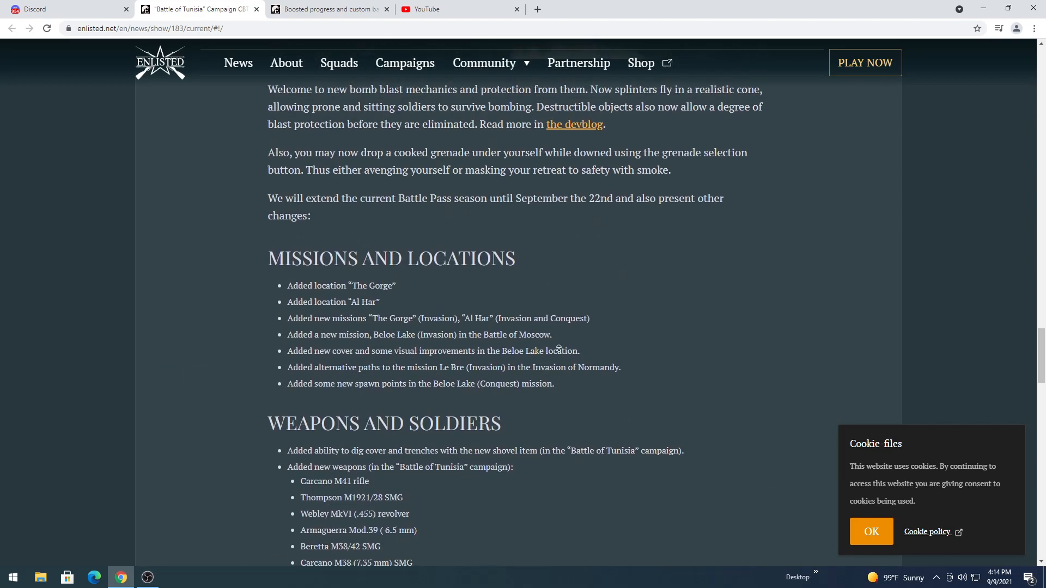
scroll(down, 3)
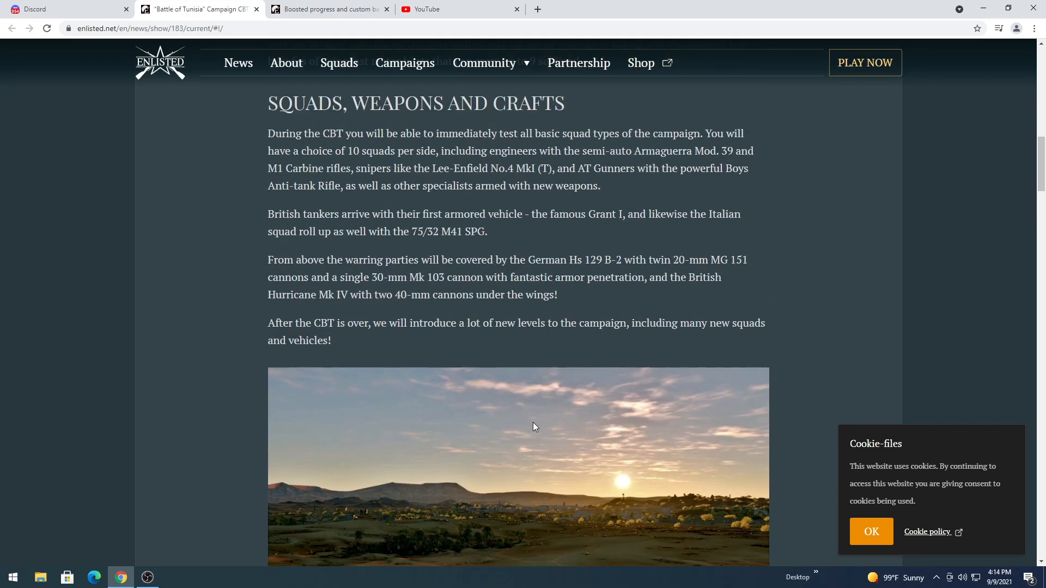
scroll(down, 3)
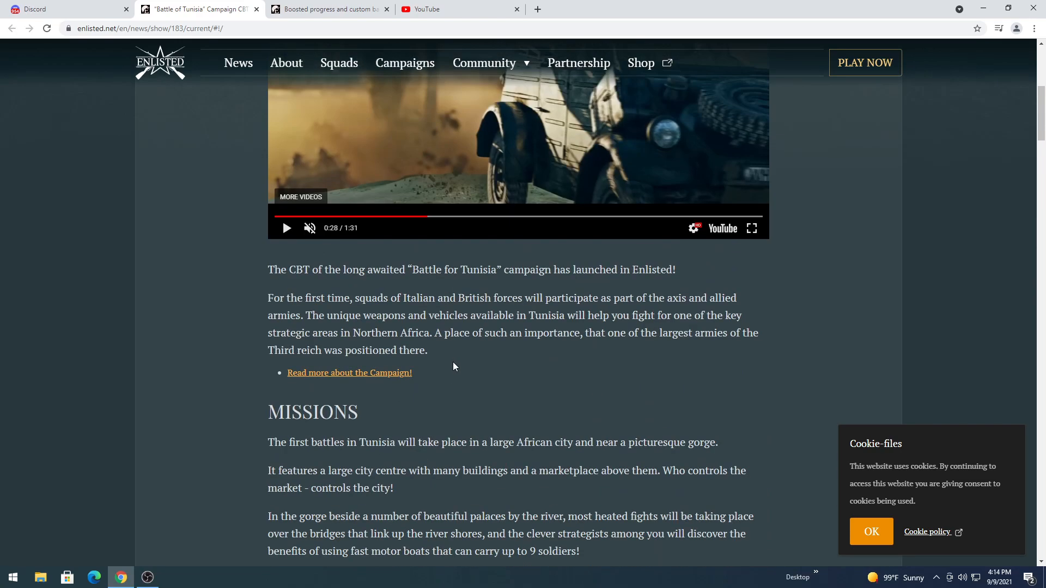
scroll(down, 3)
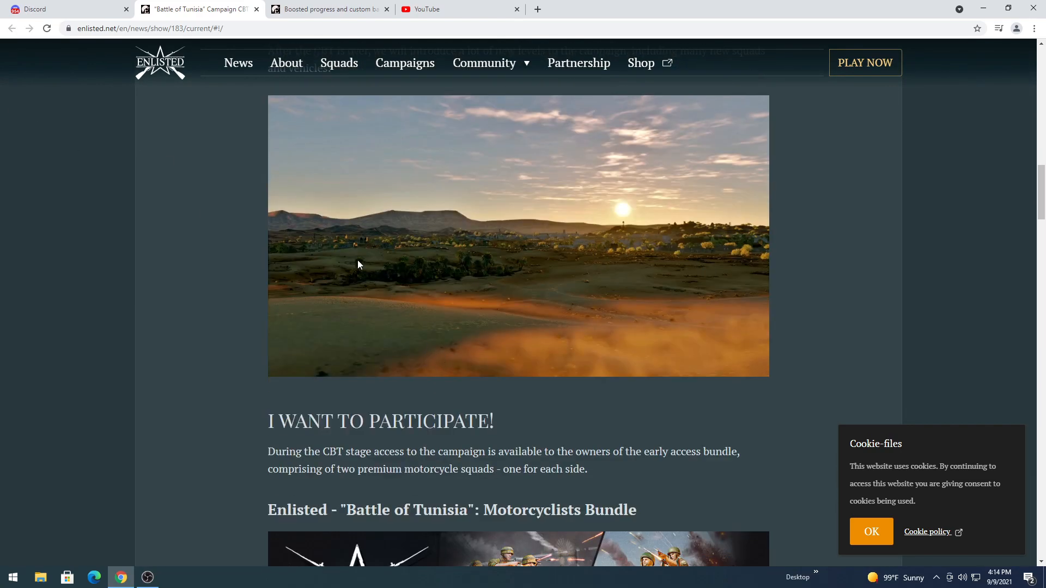
scroll(up, 3)
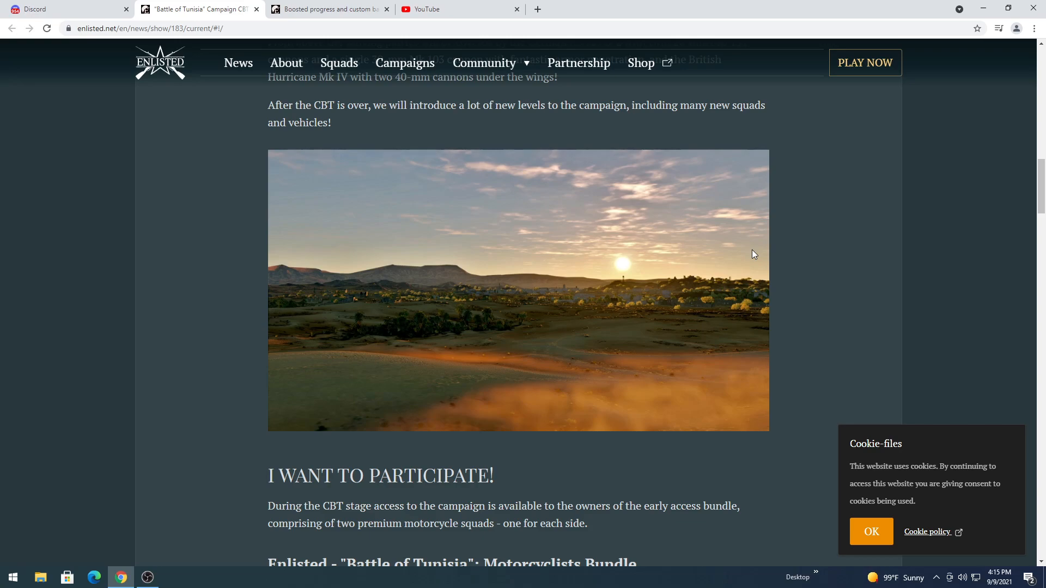
mouse_move(855, 50)
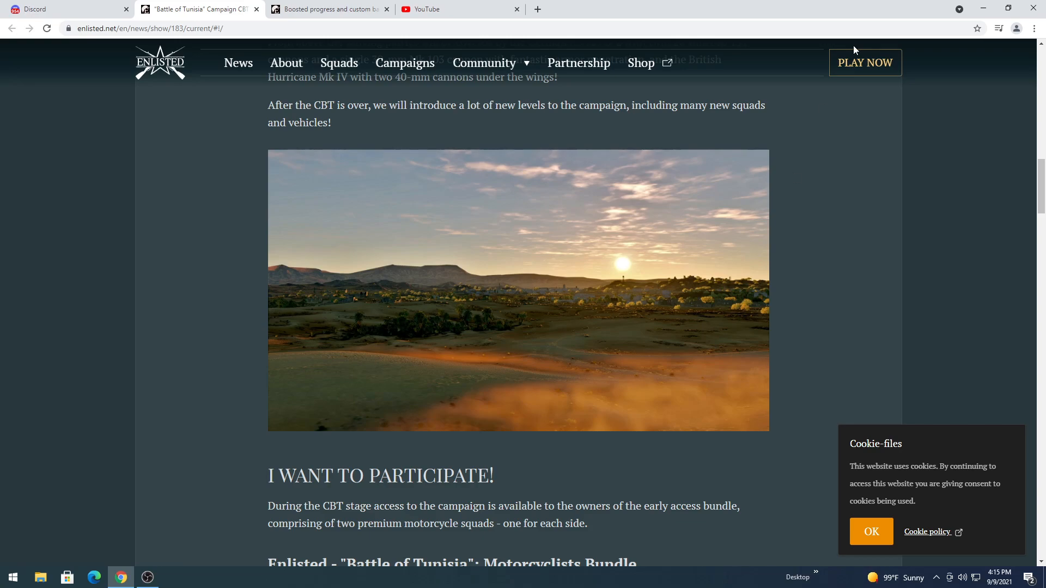
Skim the change list, then switch to the 'Boosted progress and custom battle rules' tab
scroll(down, 3)
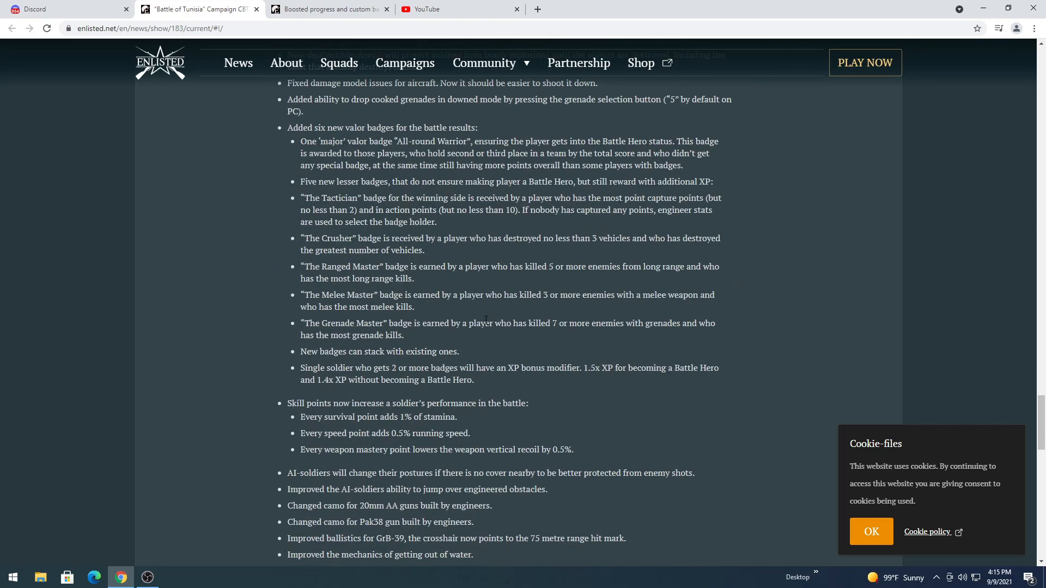
scroll(down, 3)
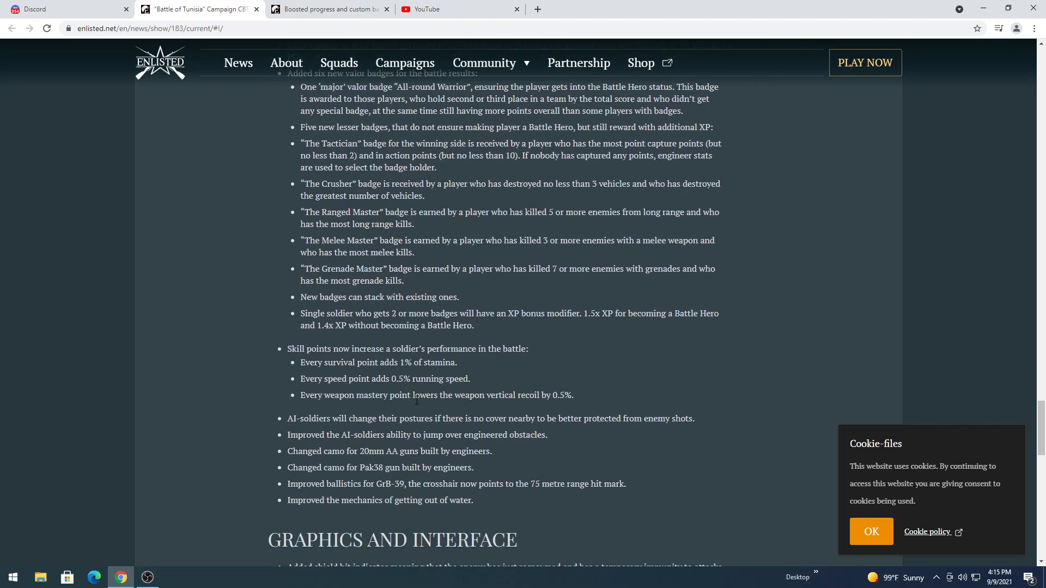
scroll(up, 3)
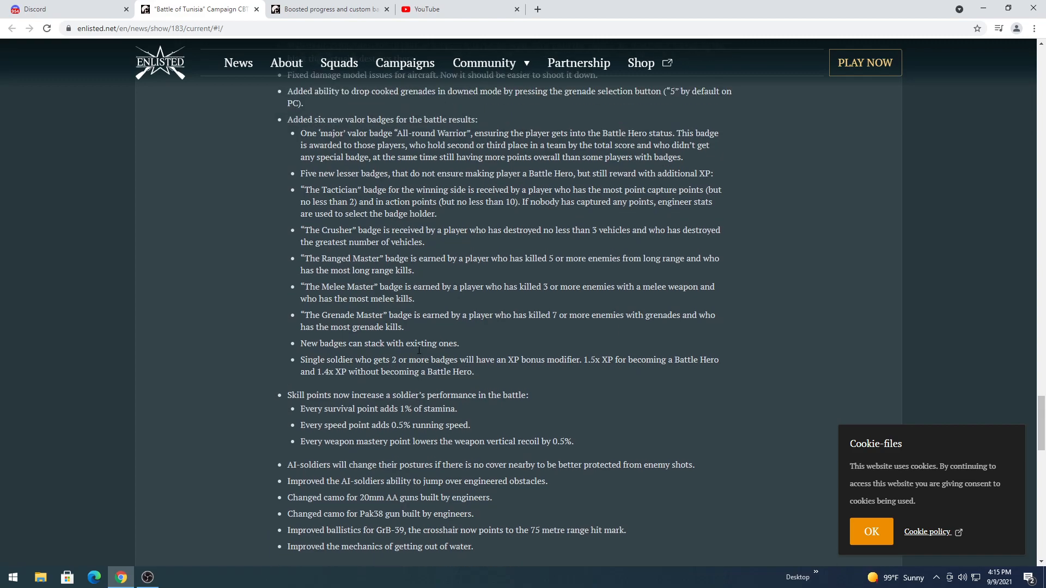
scroll(up, 3)
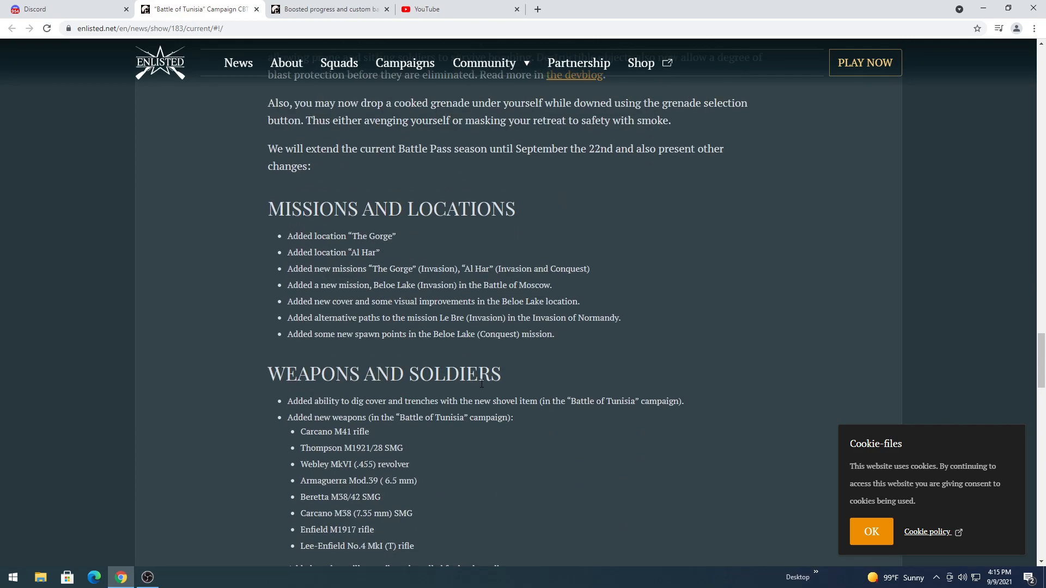
scroll(down, 3)
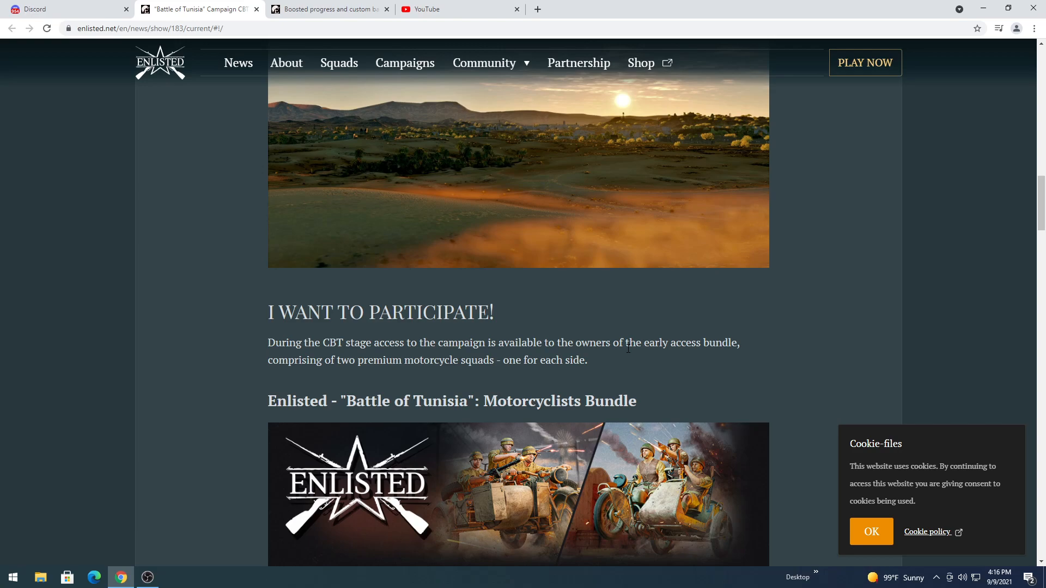
scroll(up, 3)
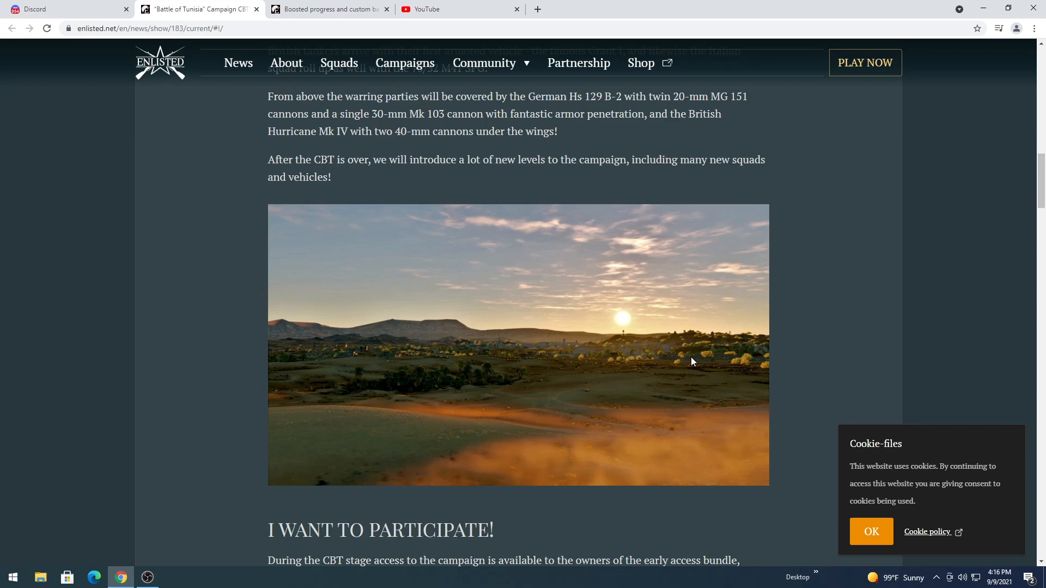
click(328, 9)
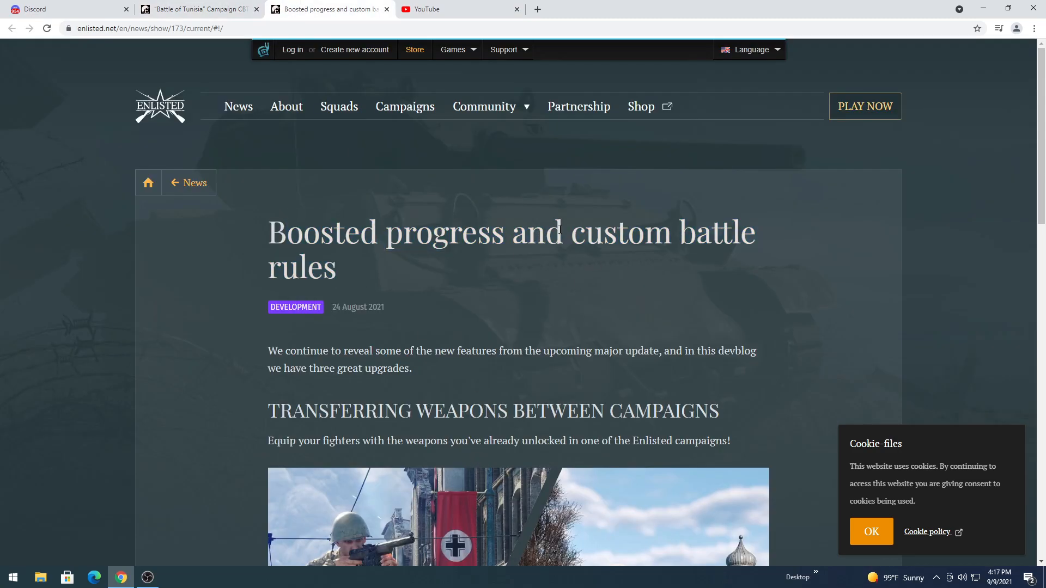
Highlight 'custom battle' in the devblog title and scroll to the Boosted Progress and Custom Lobby sections
drag(572, 232, 732, 243)
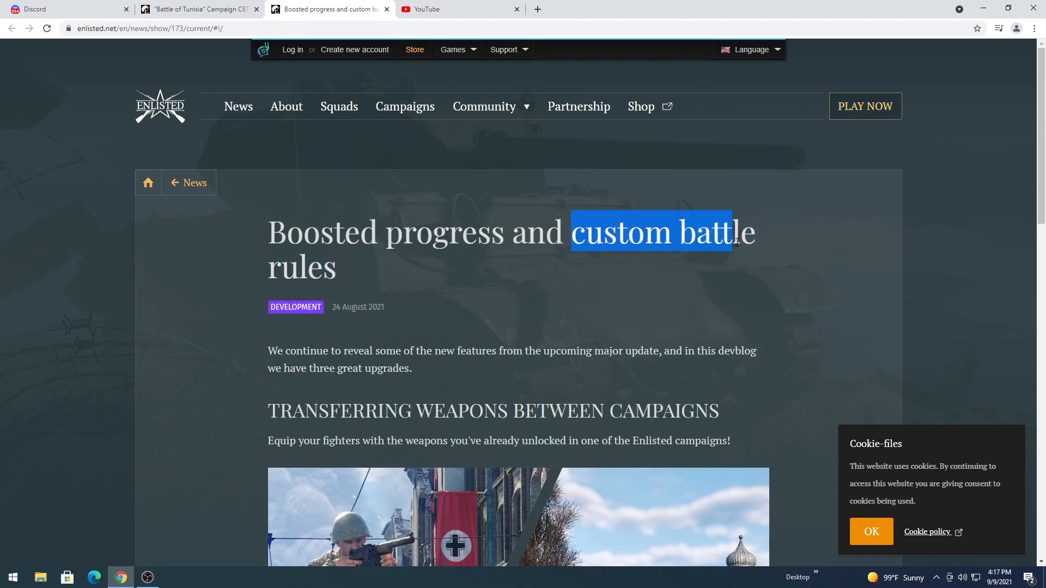
scroll(down, 3)
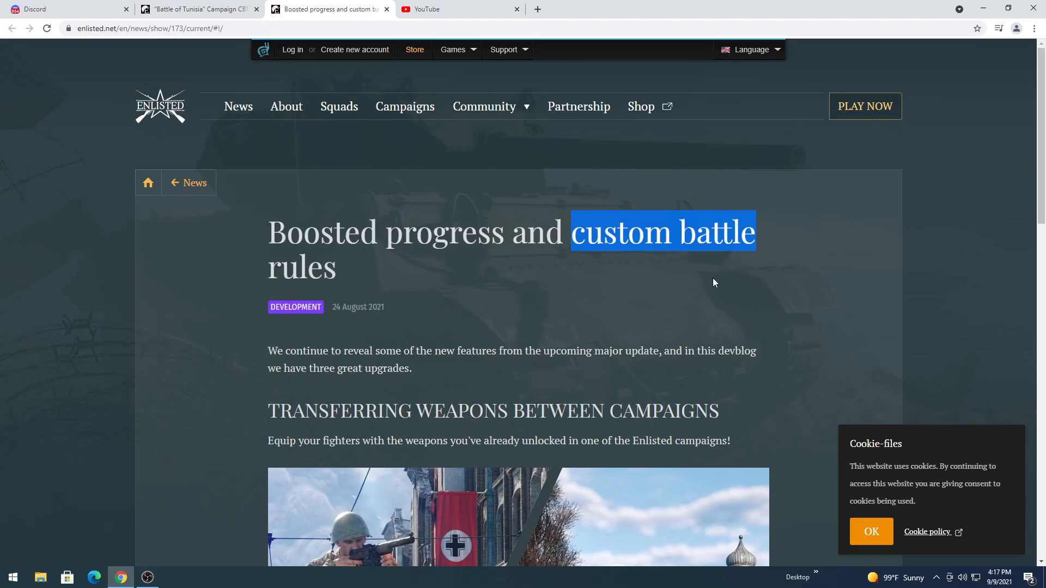
scroll(down, 3)
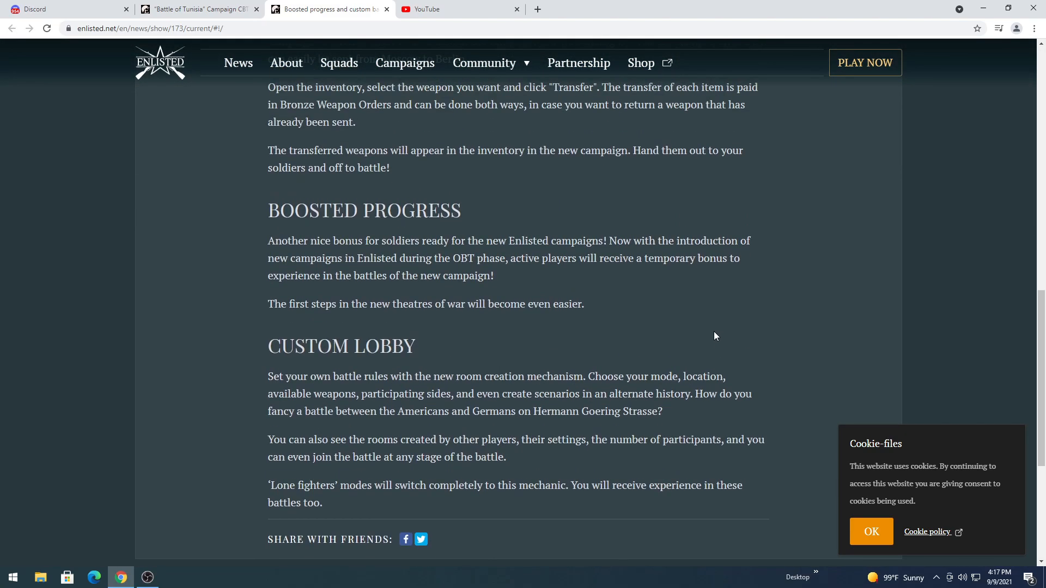
mouse_move(721, 369)
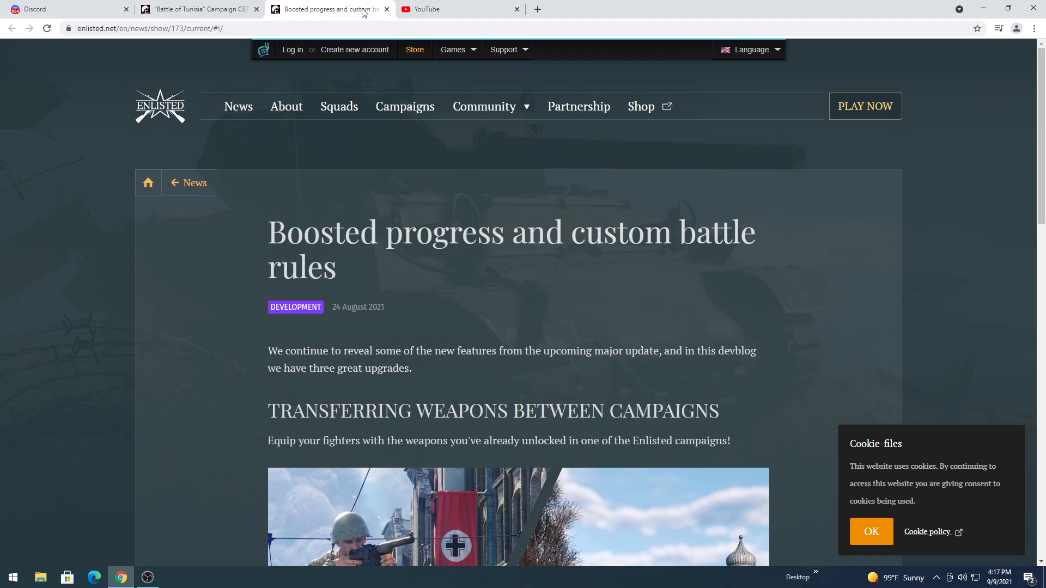
mouse_move(336, 15)
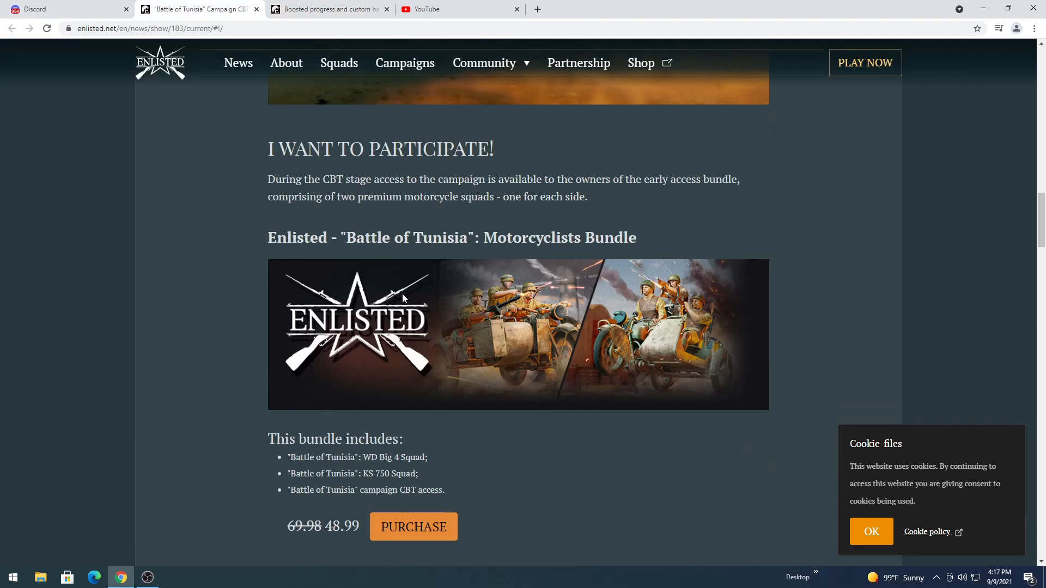
scroll(down, 3)
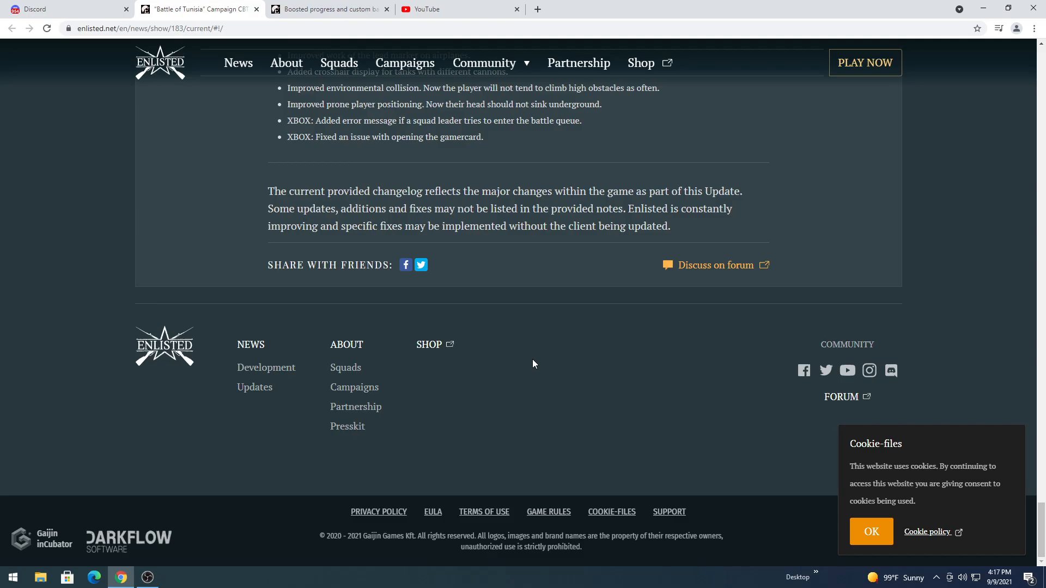
scroll(up, 3)
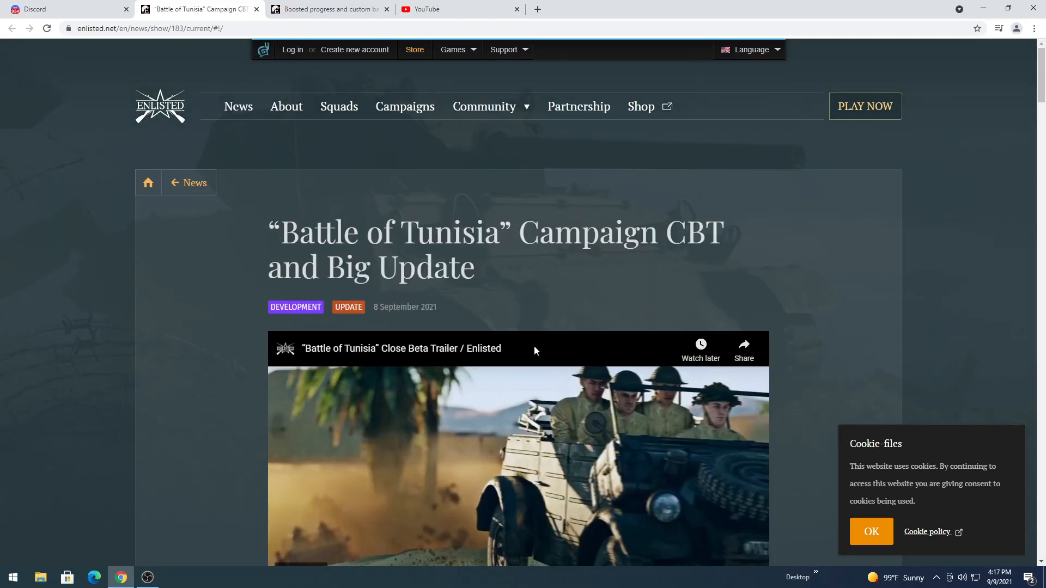
scroll(down, 3)
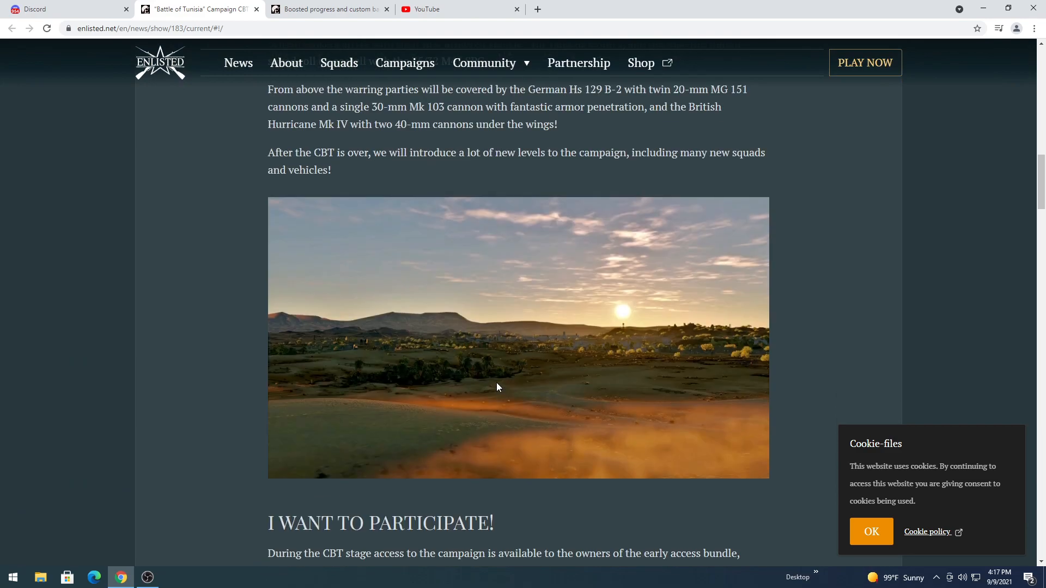
mouse_move(210, 423)
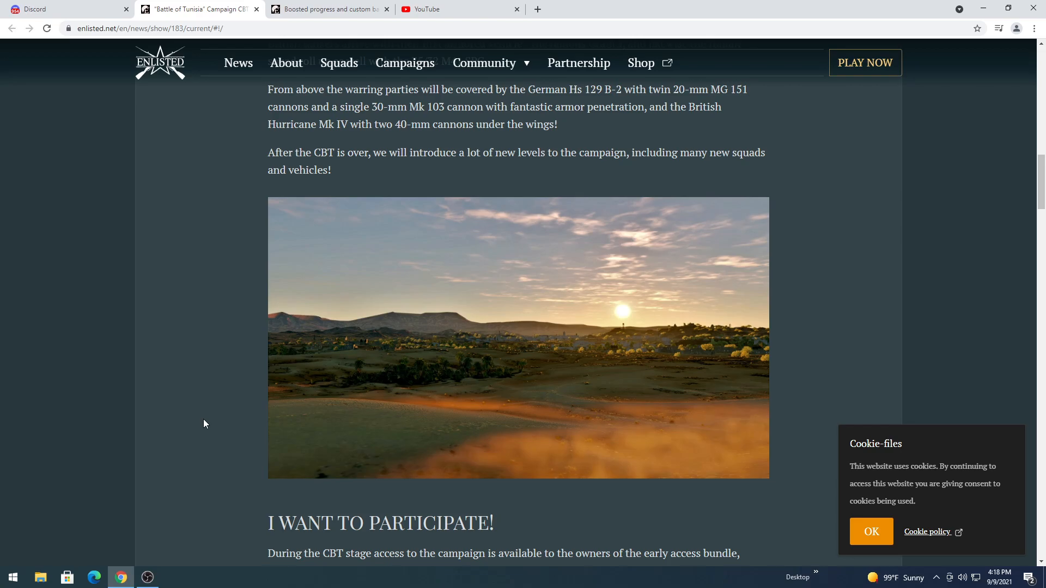
mouse_move(347, 212)
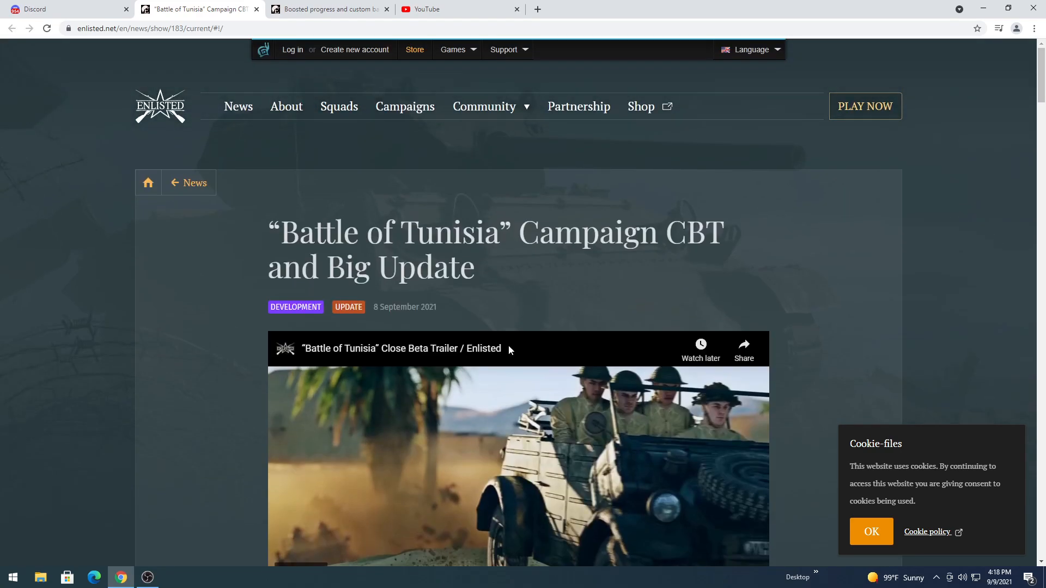
scroll(down, 3)
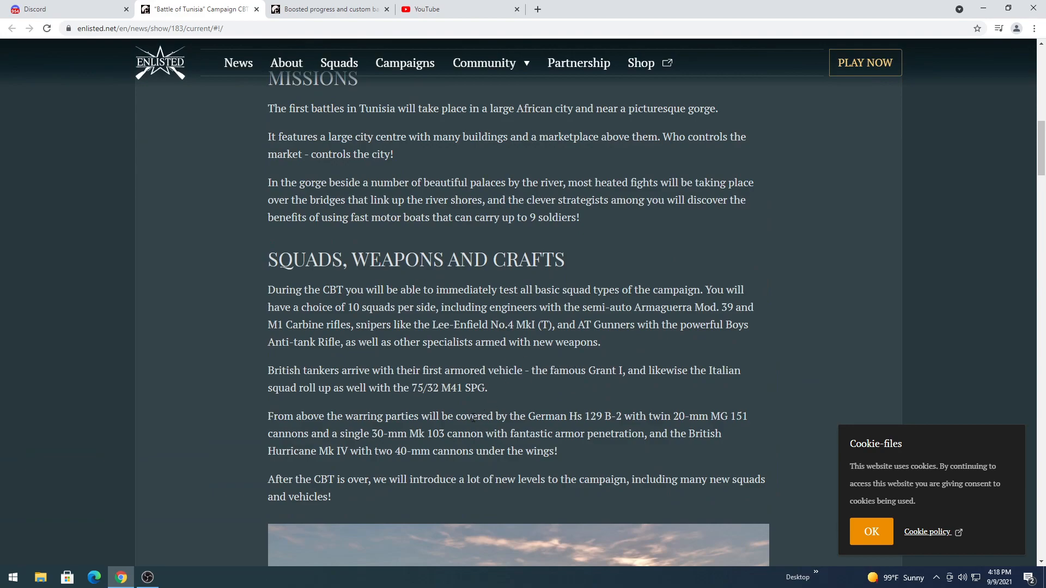
scroll(down, 3)
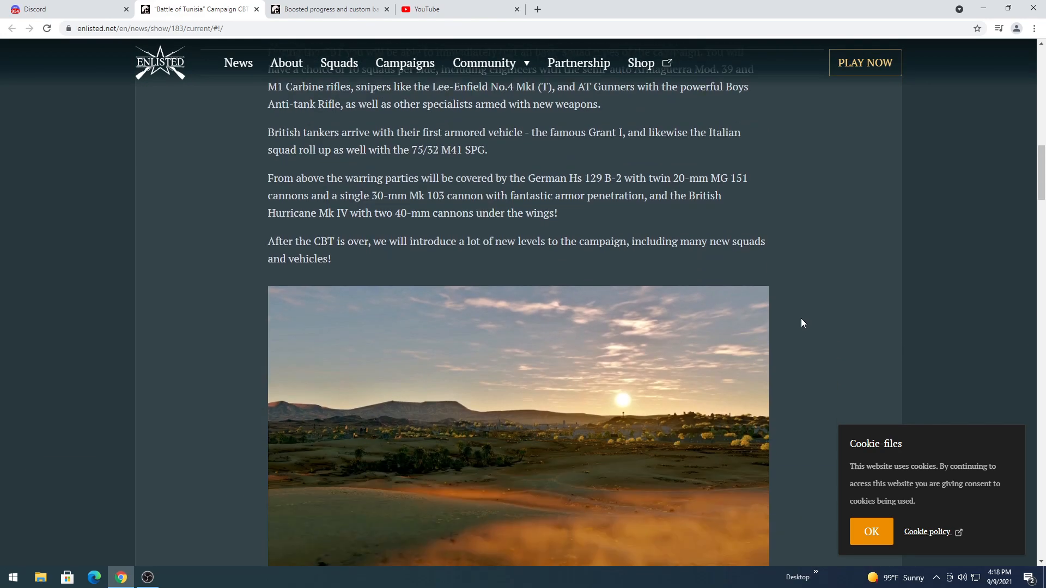
scroll(down, 3)
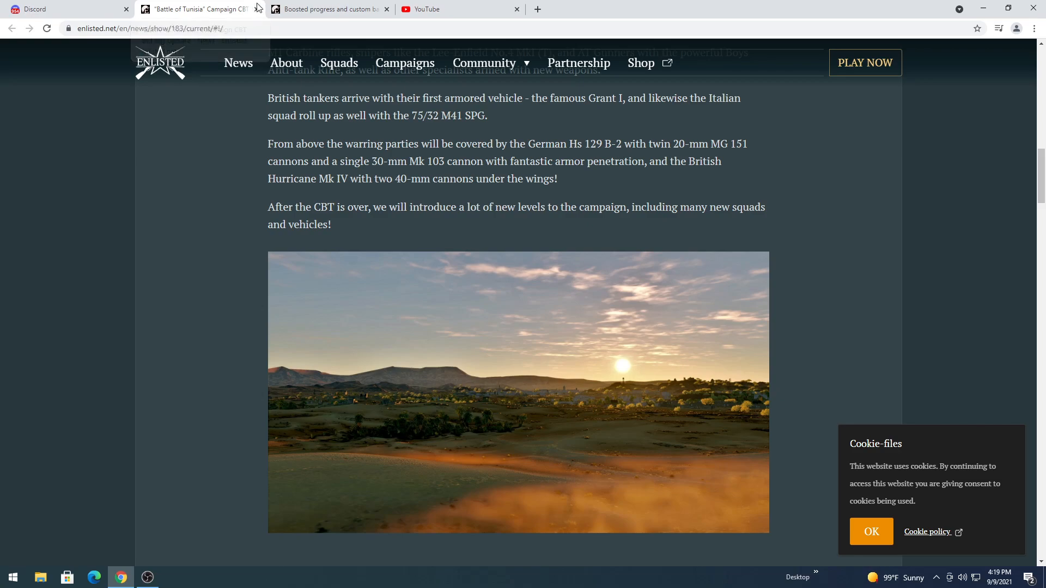
mouse_move(147, 577)
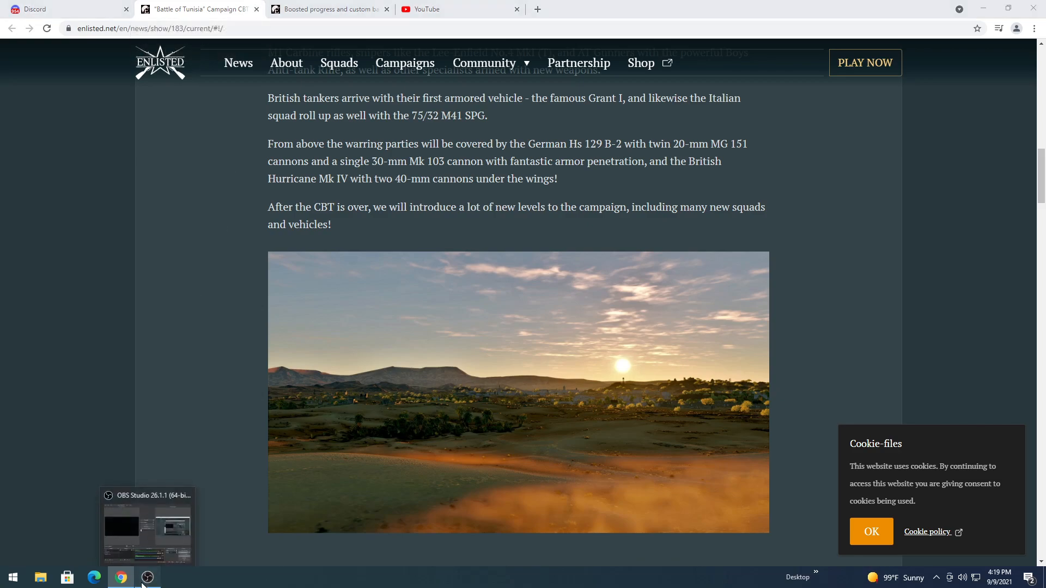